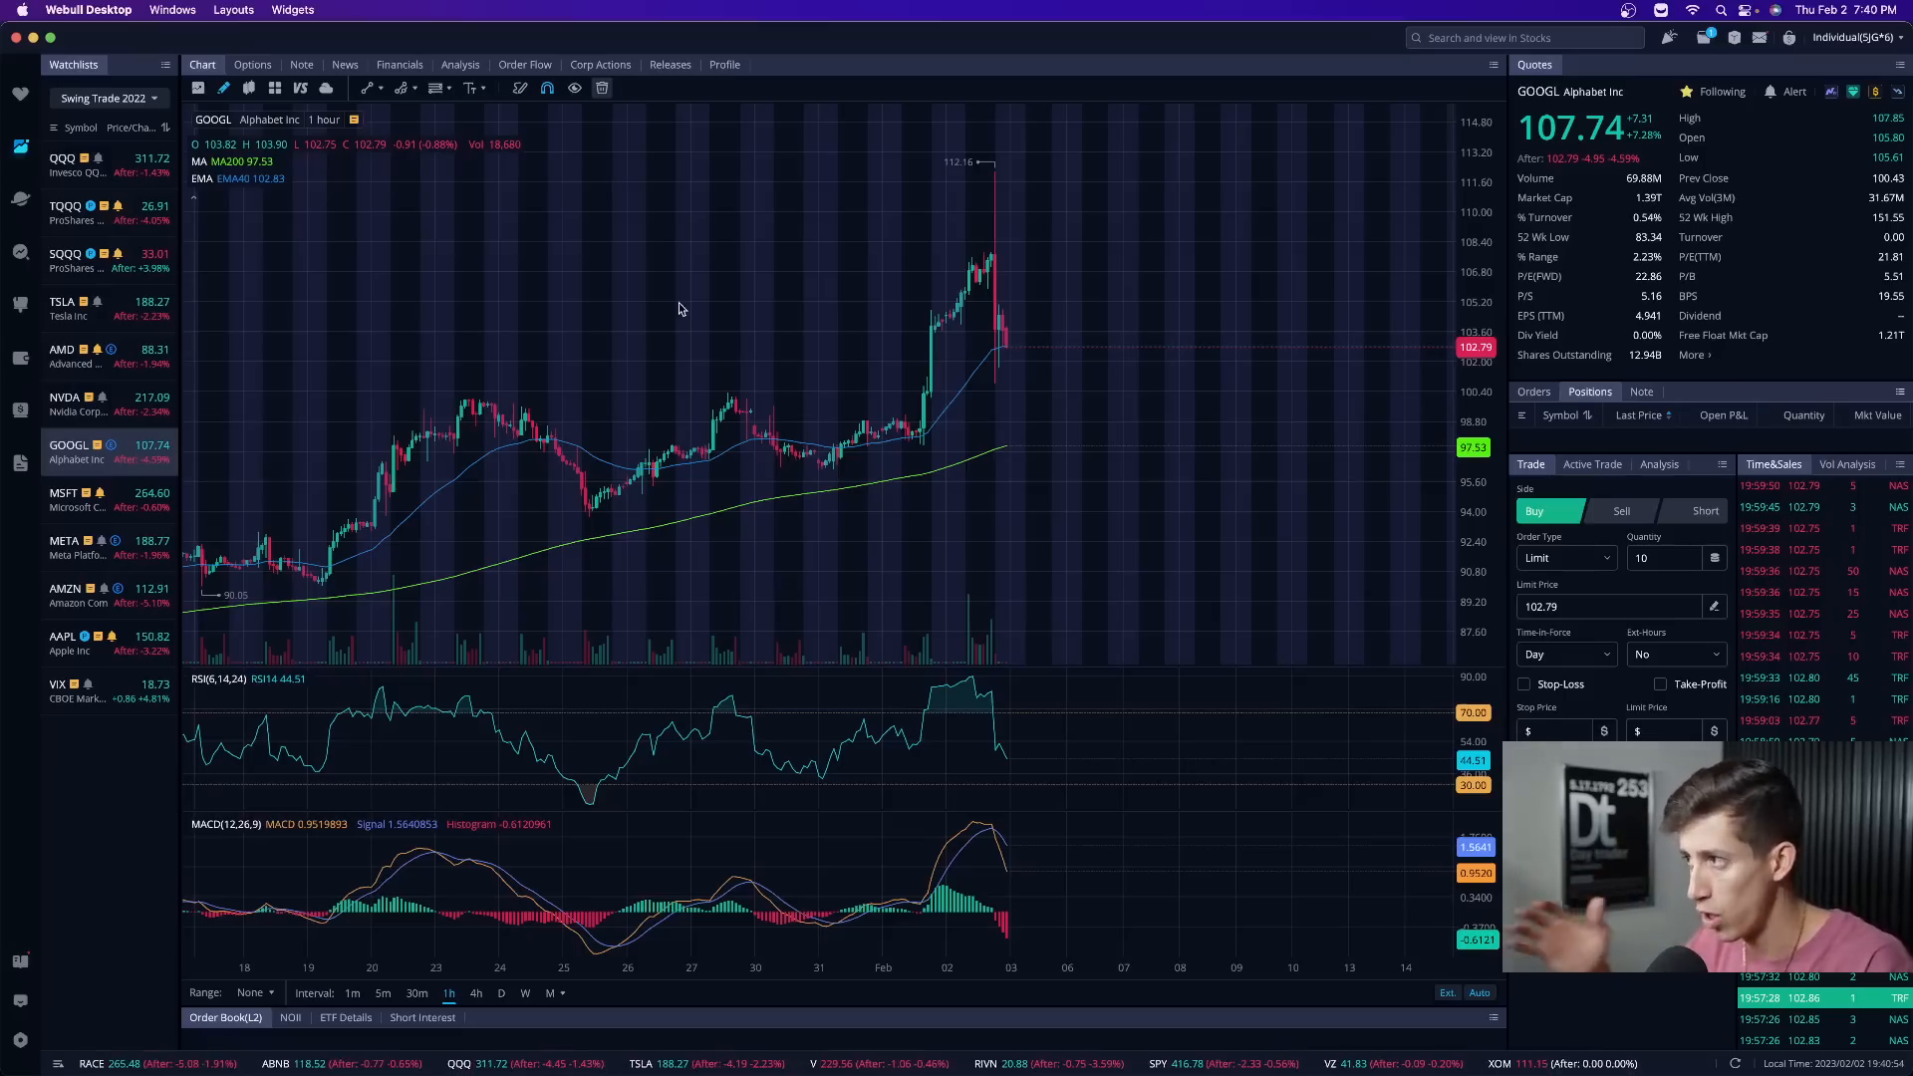
- Open QQQ from the watchlist and show its chart on 1-minute candles
click(67, 159)
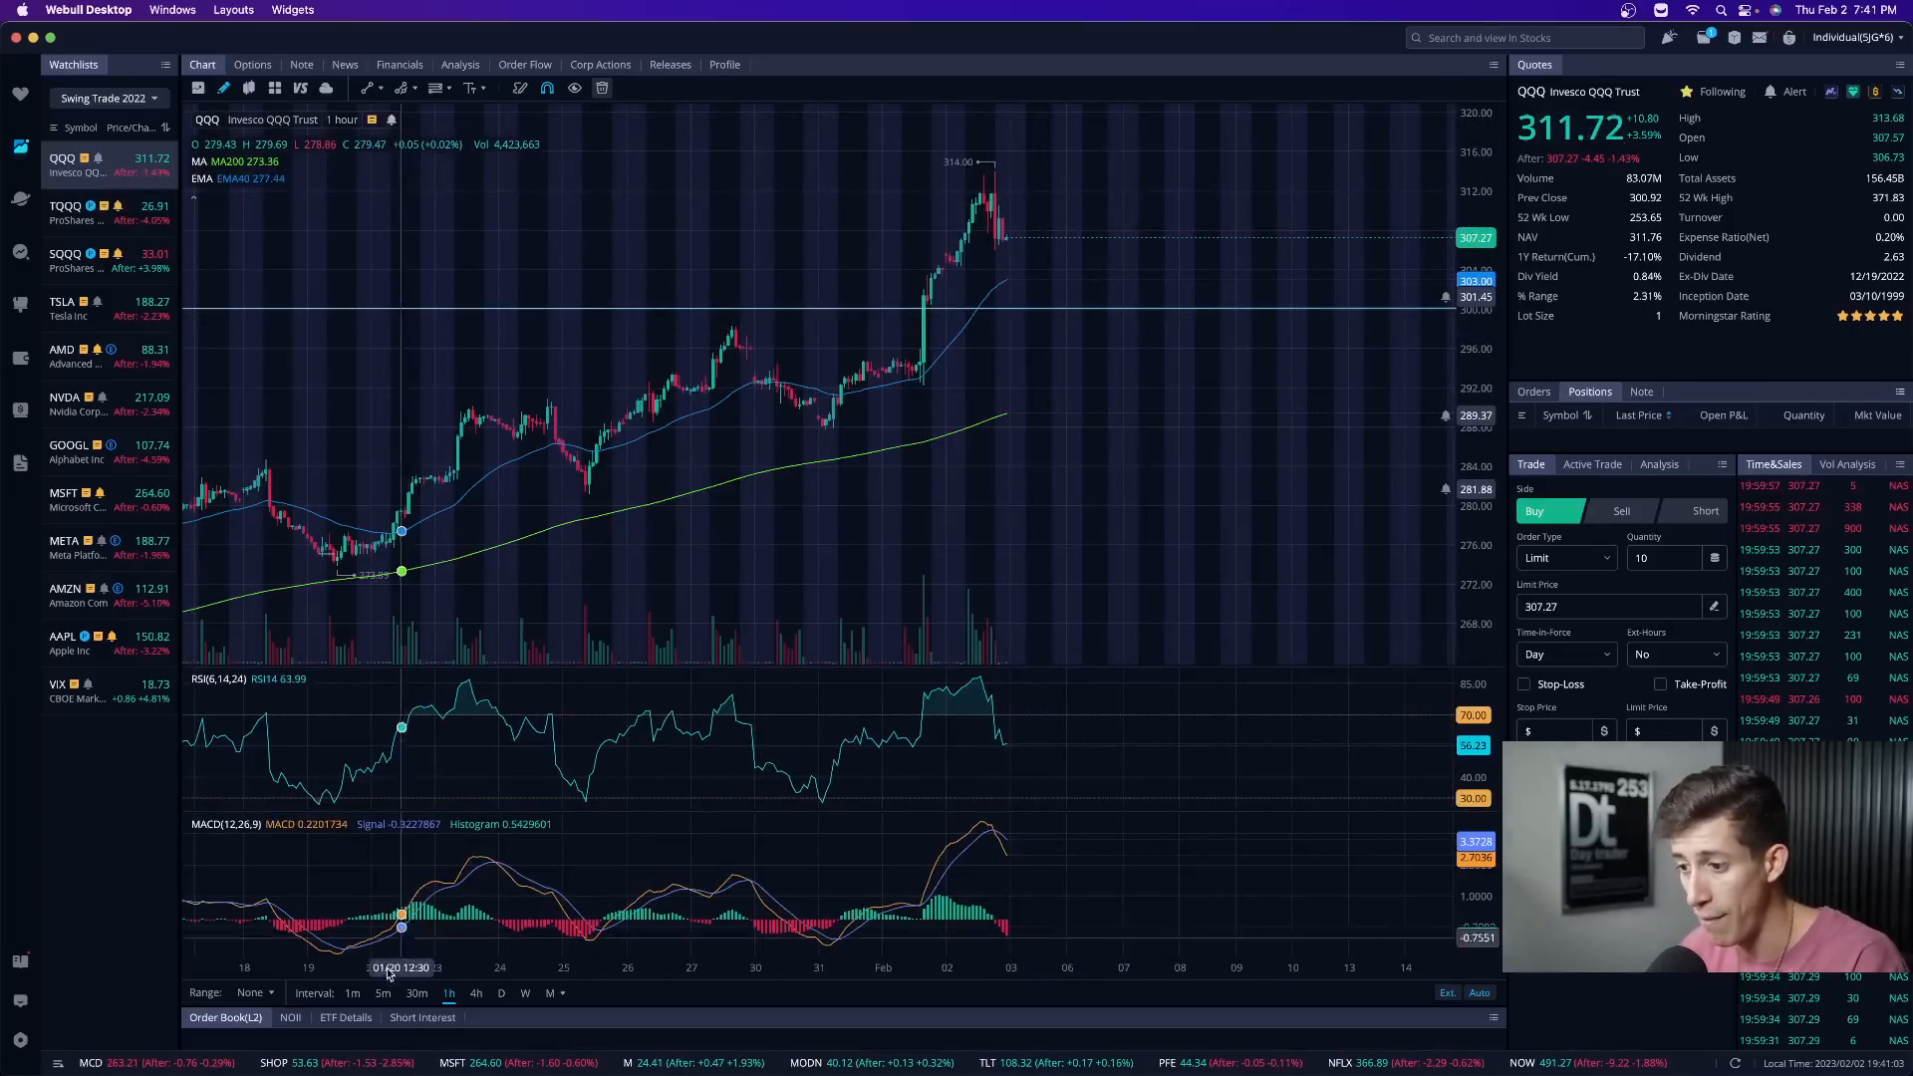
click(353, 993)
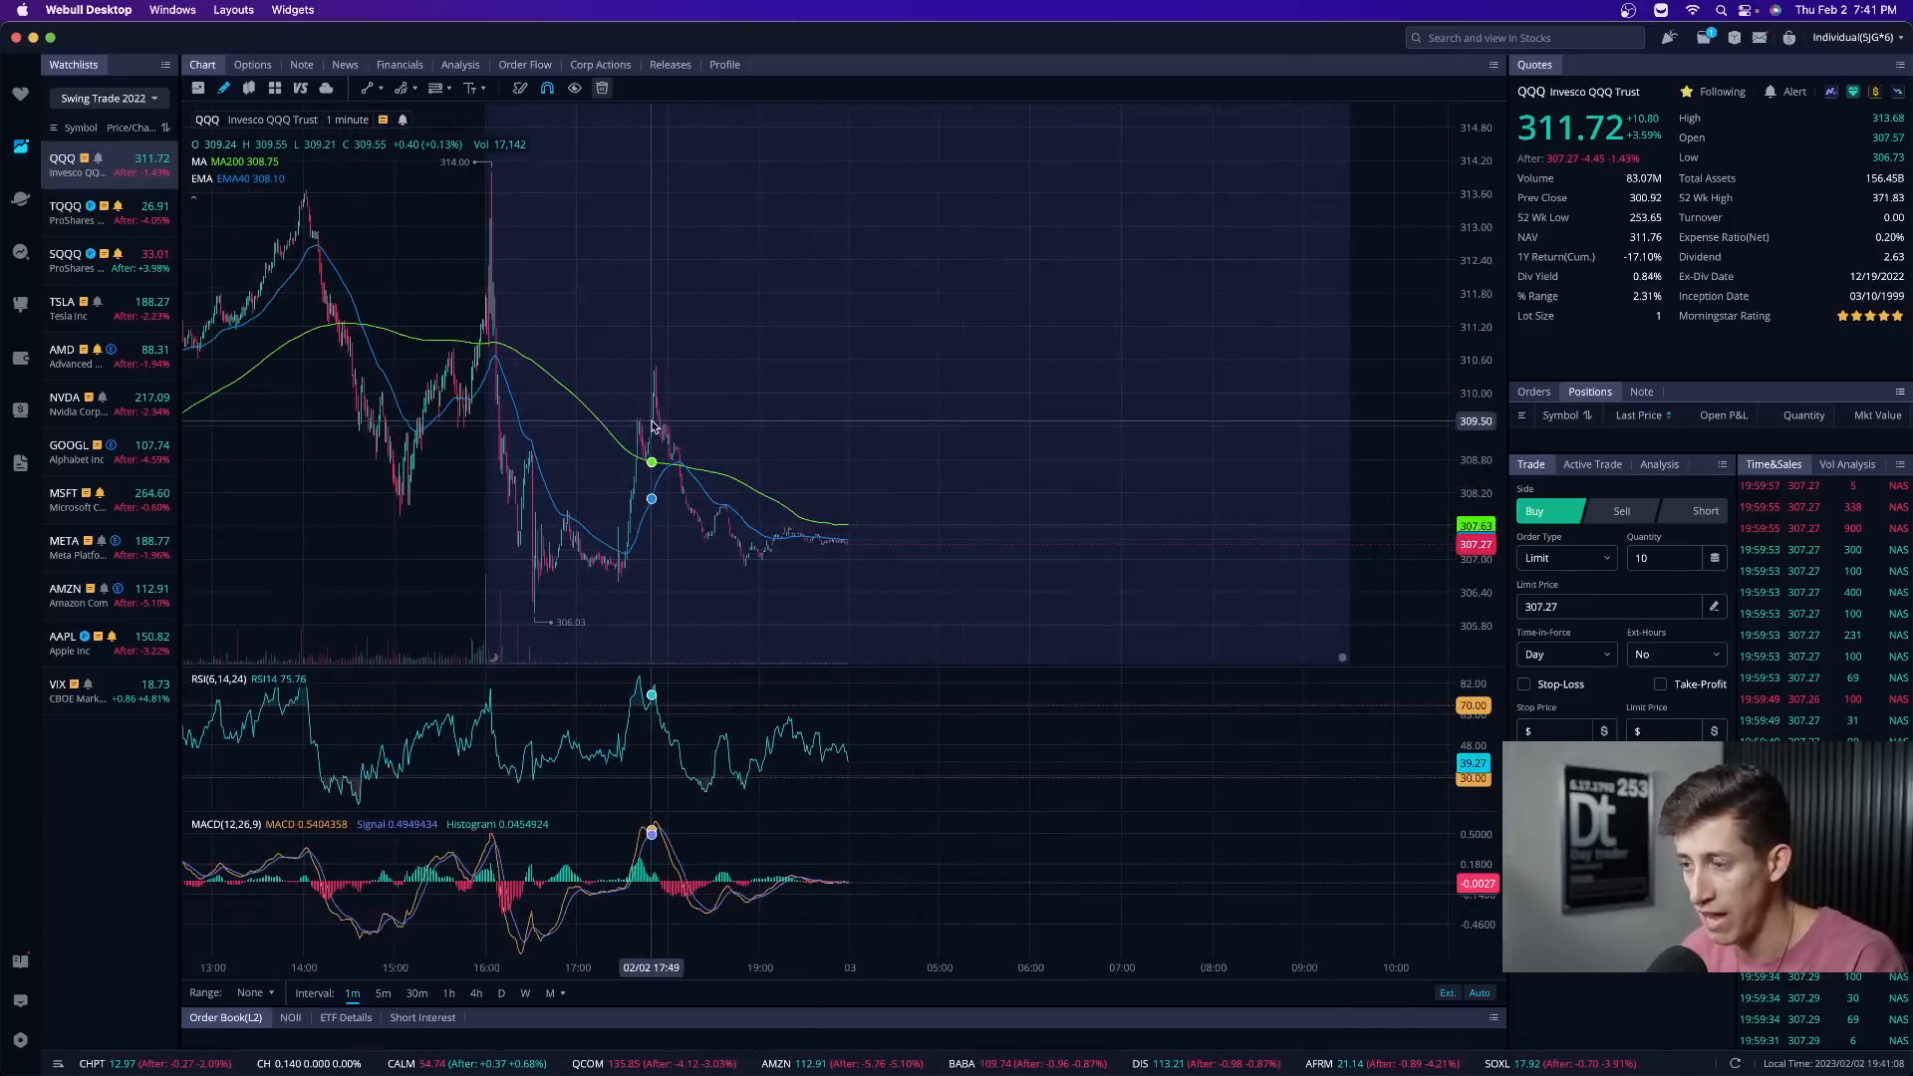
mouse_move(657, 385)
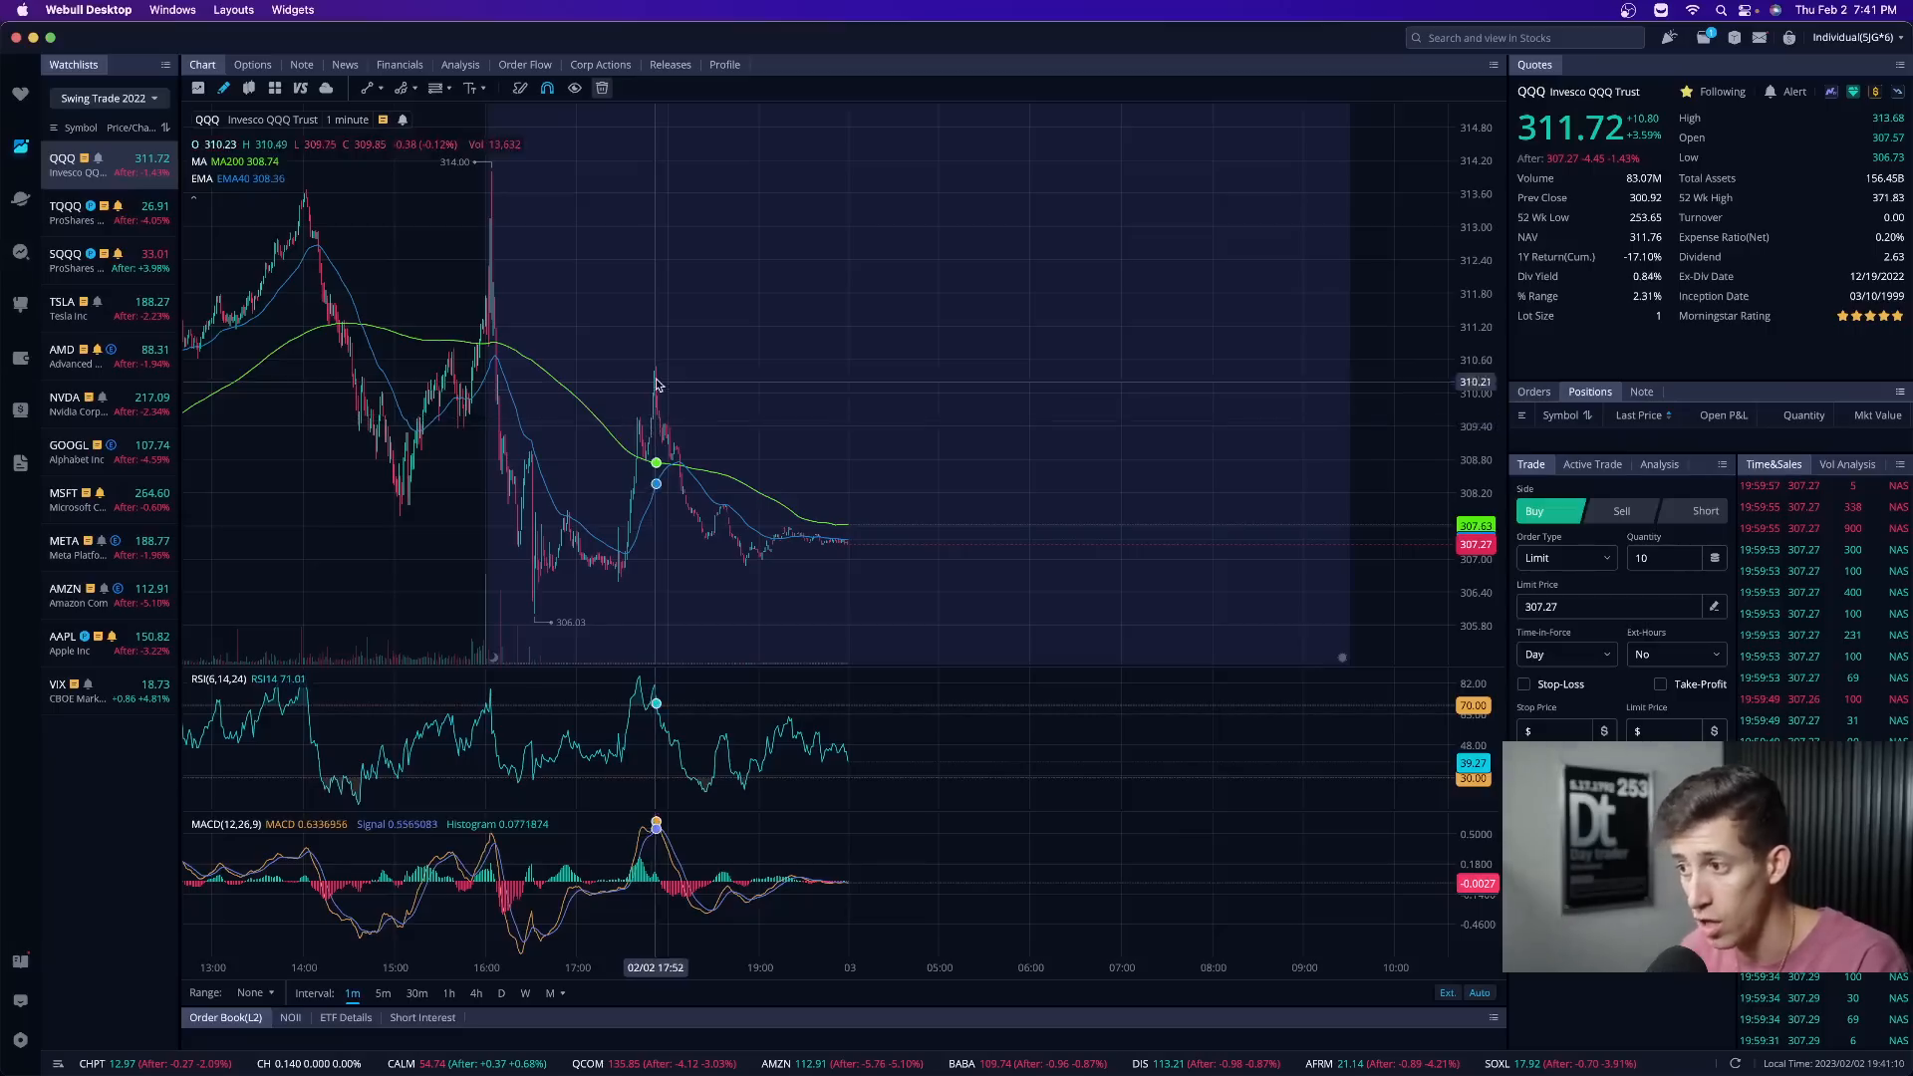
mouse_move(837, 562)
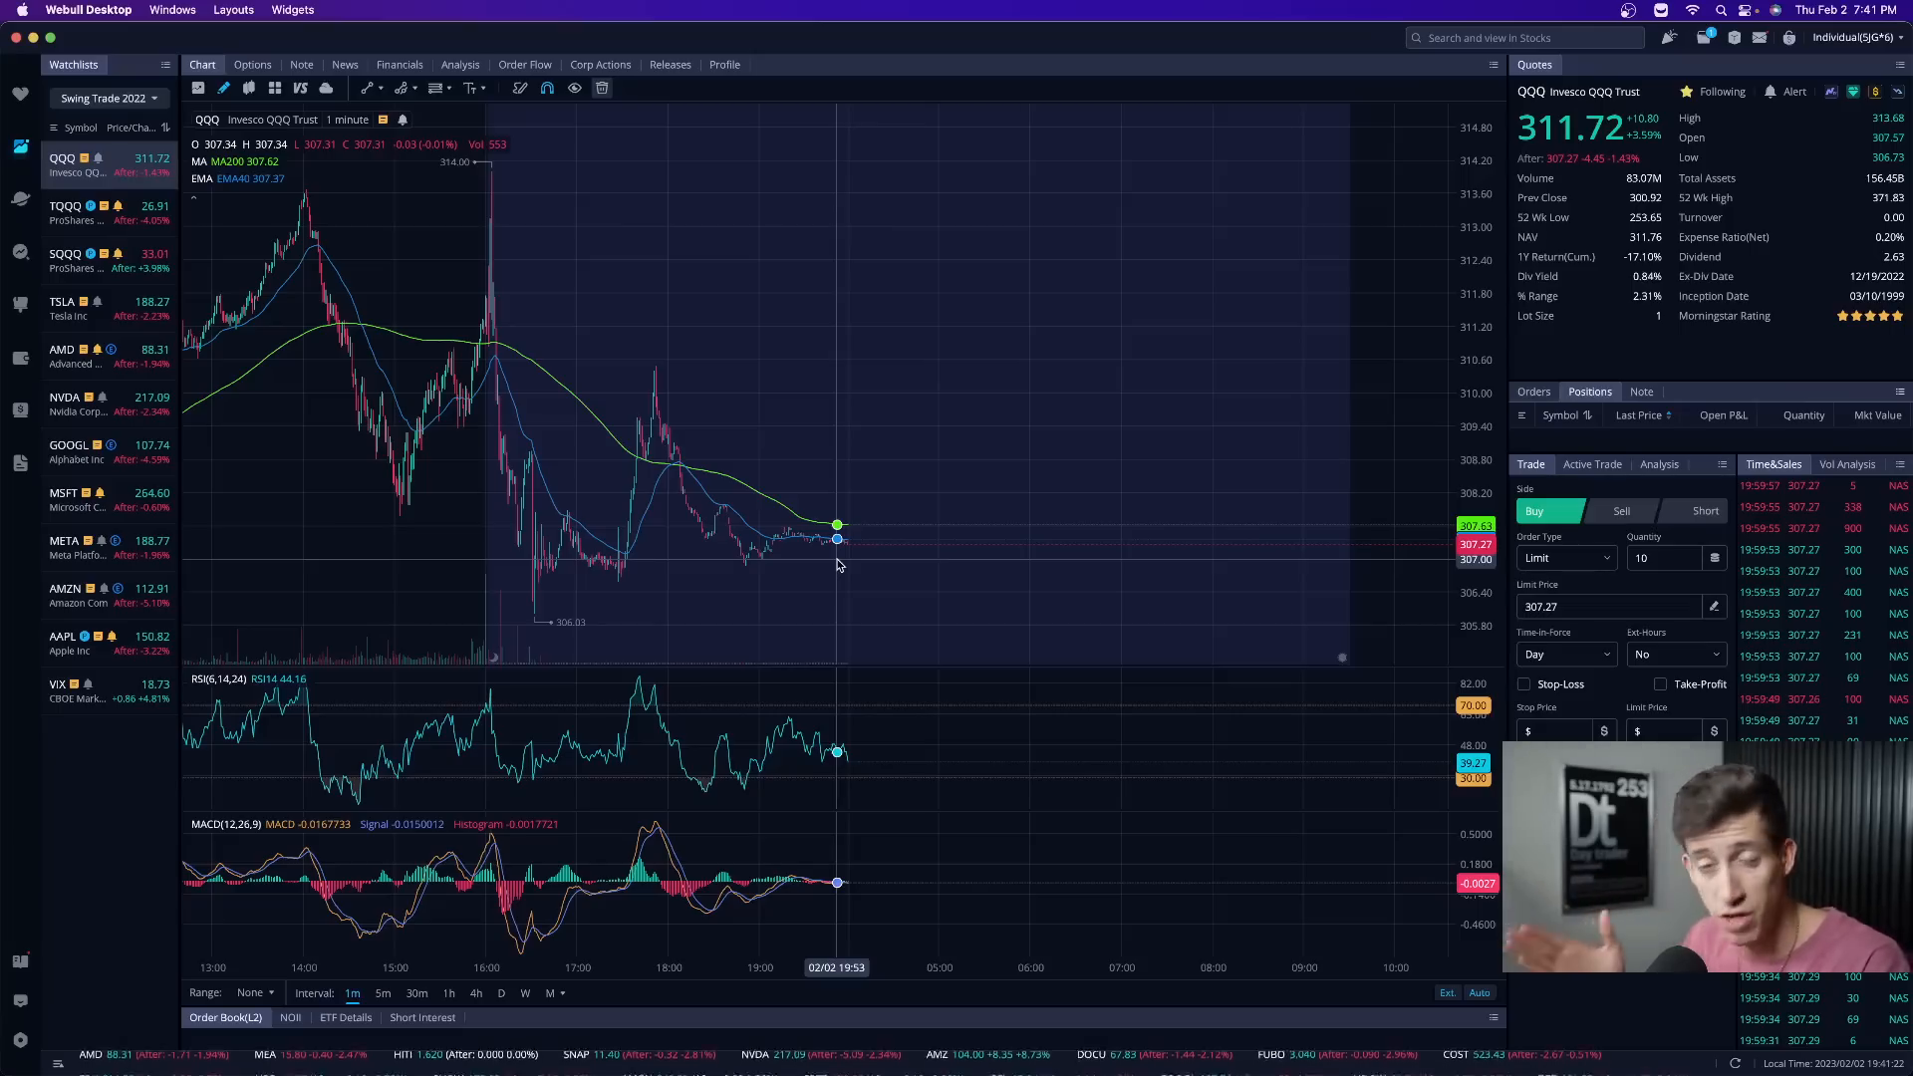
- View the 1-minute charts of Apple, then Amazon, and finally Alphabet
click(86, 642)
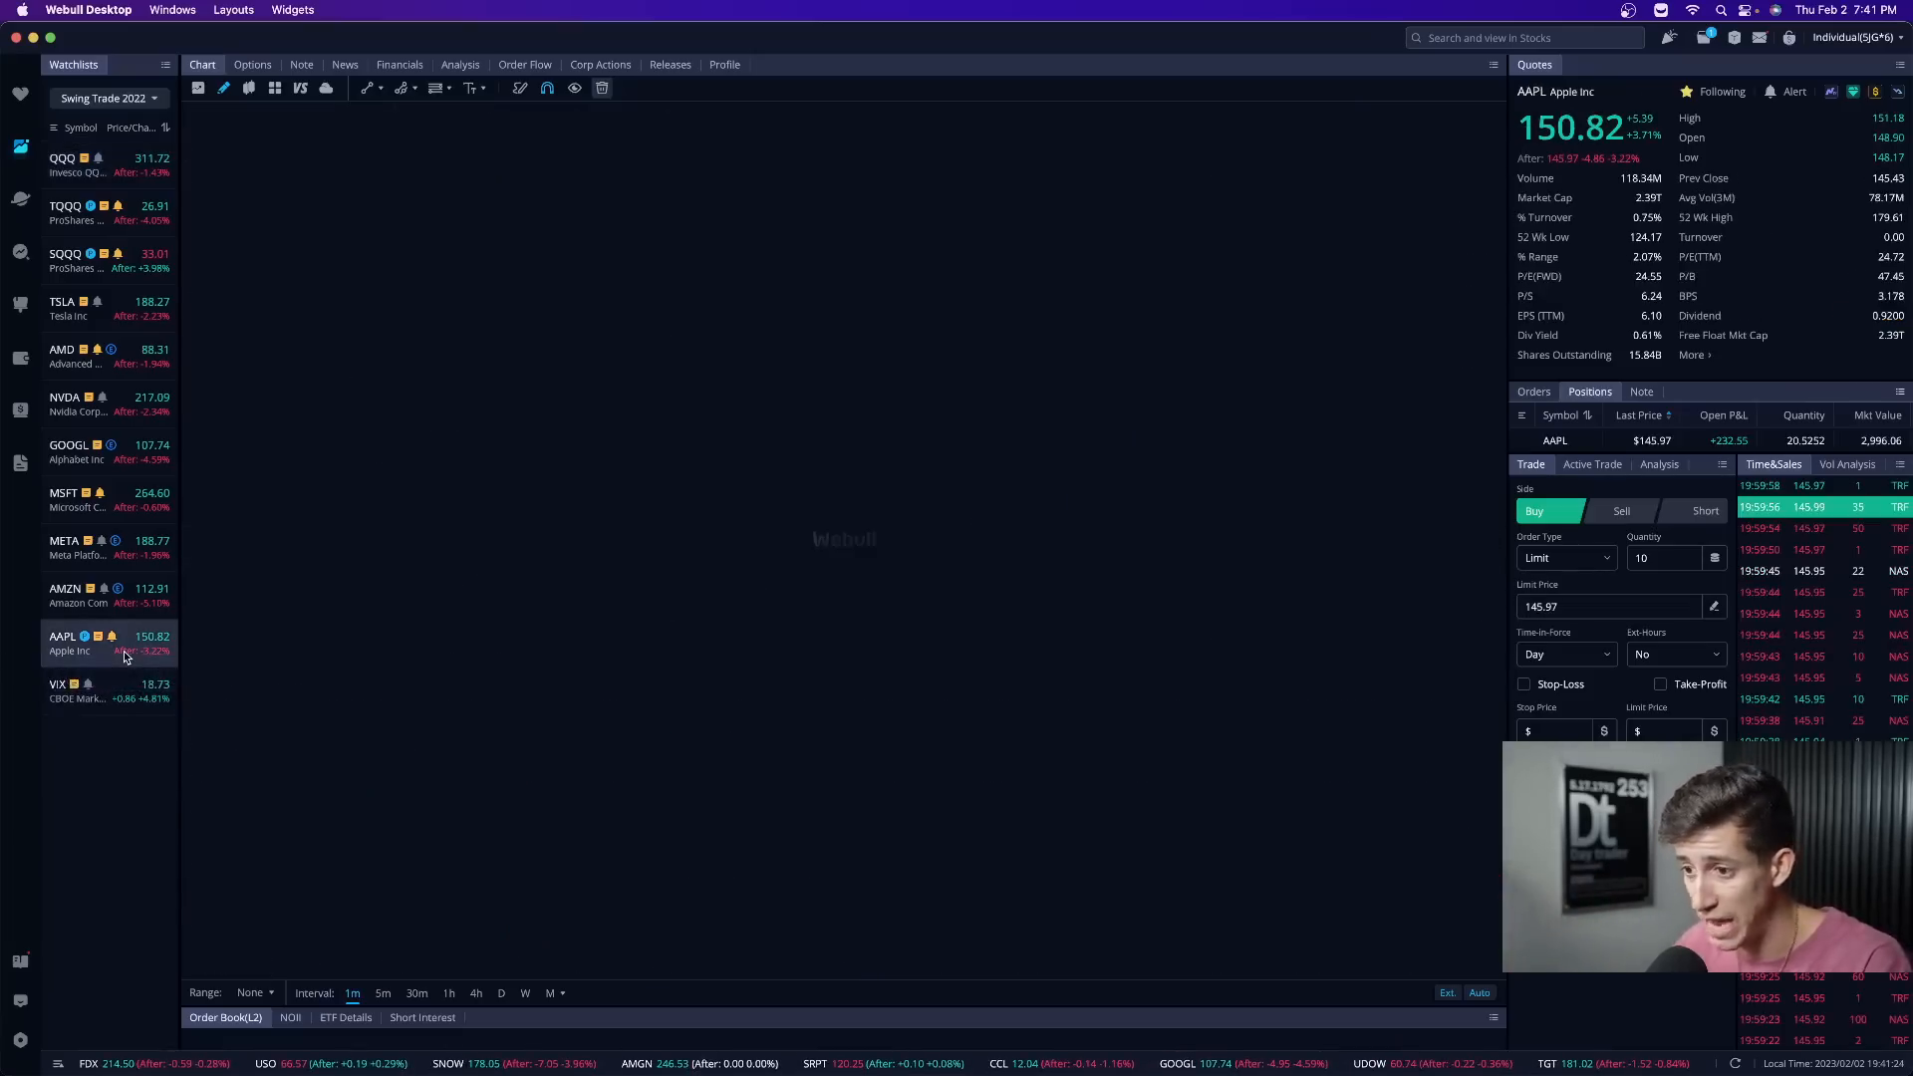
click(67, 642)
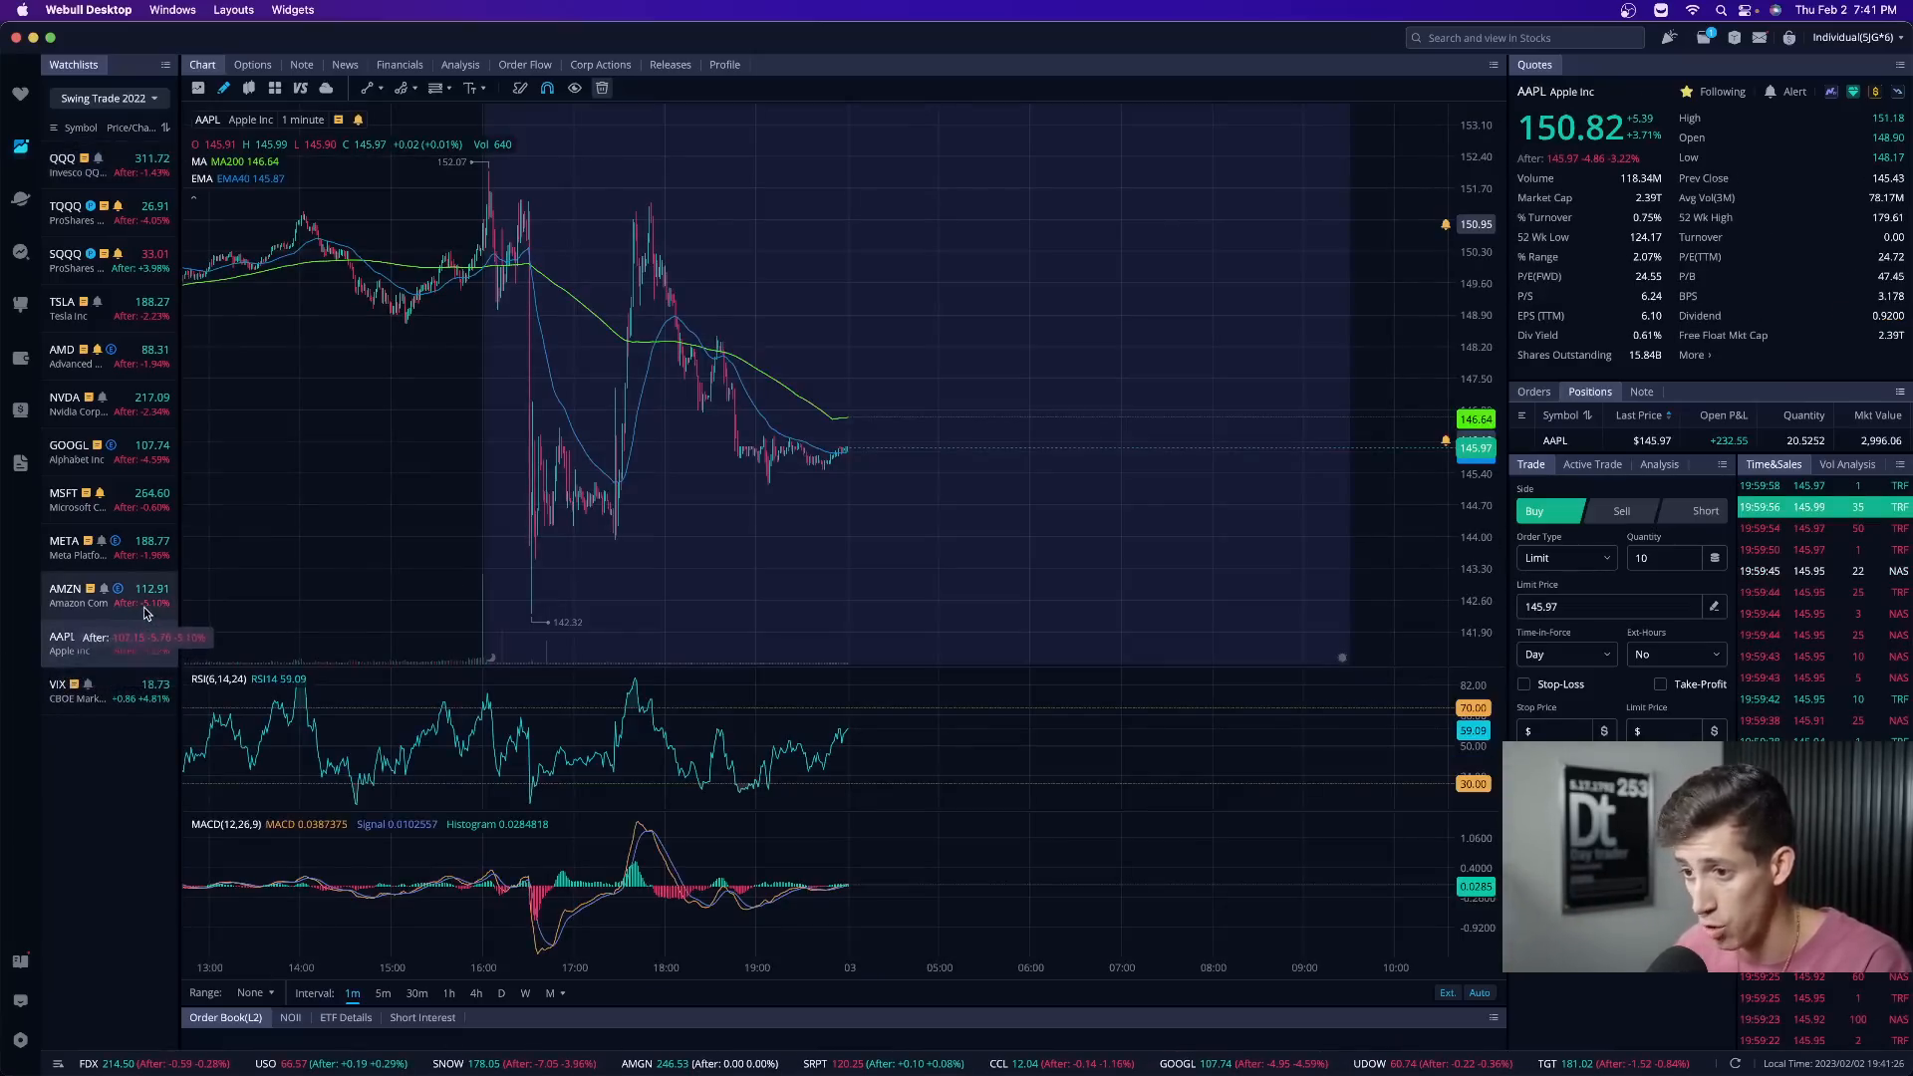
click(65, 596)
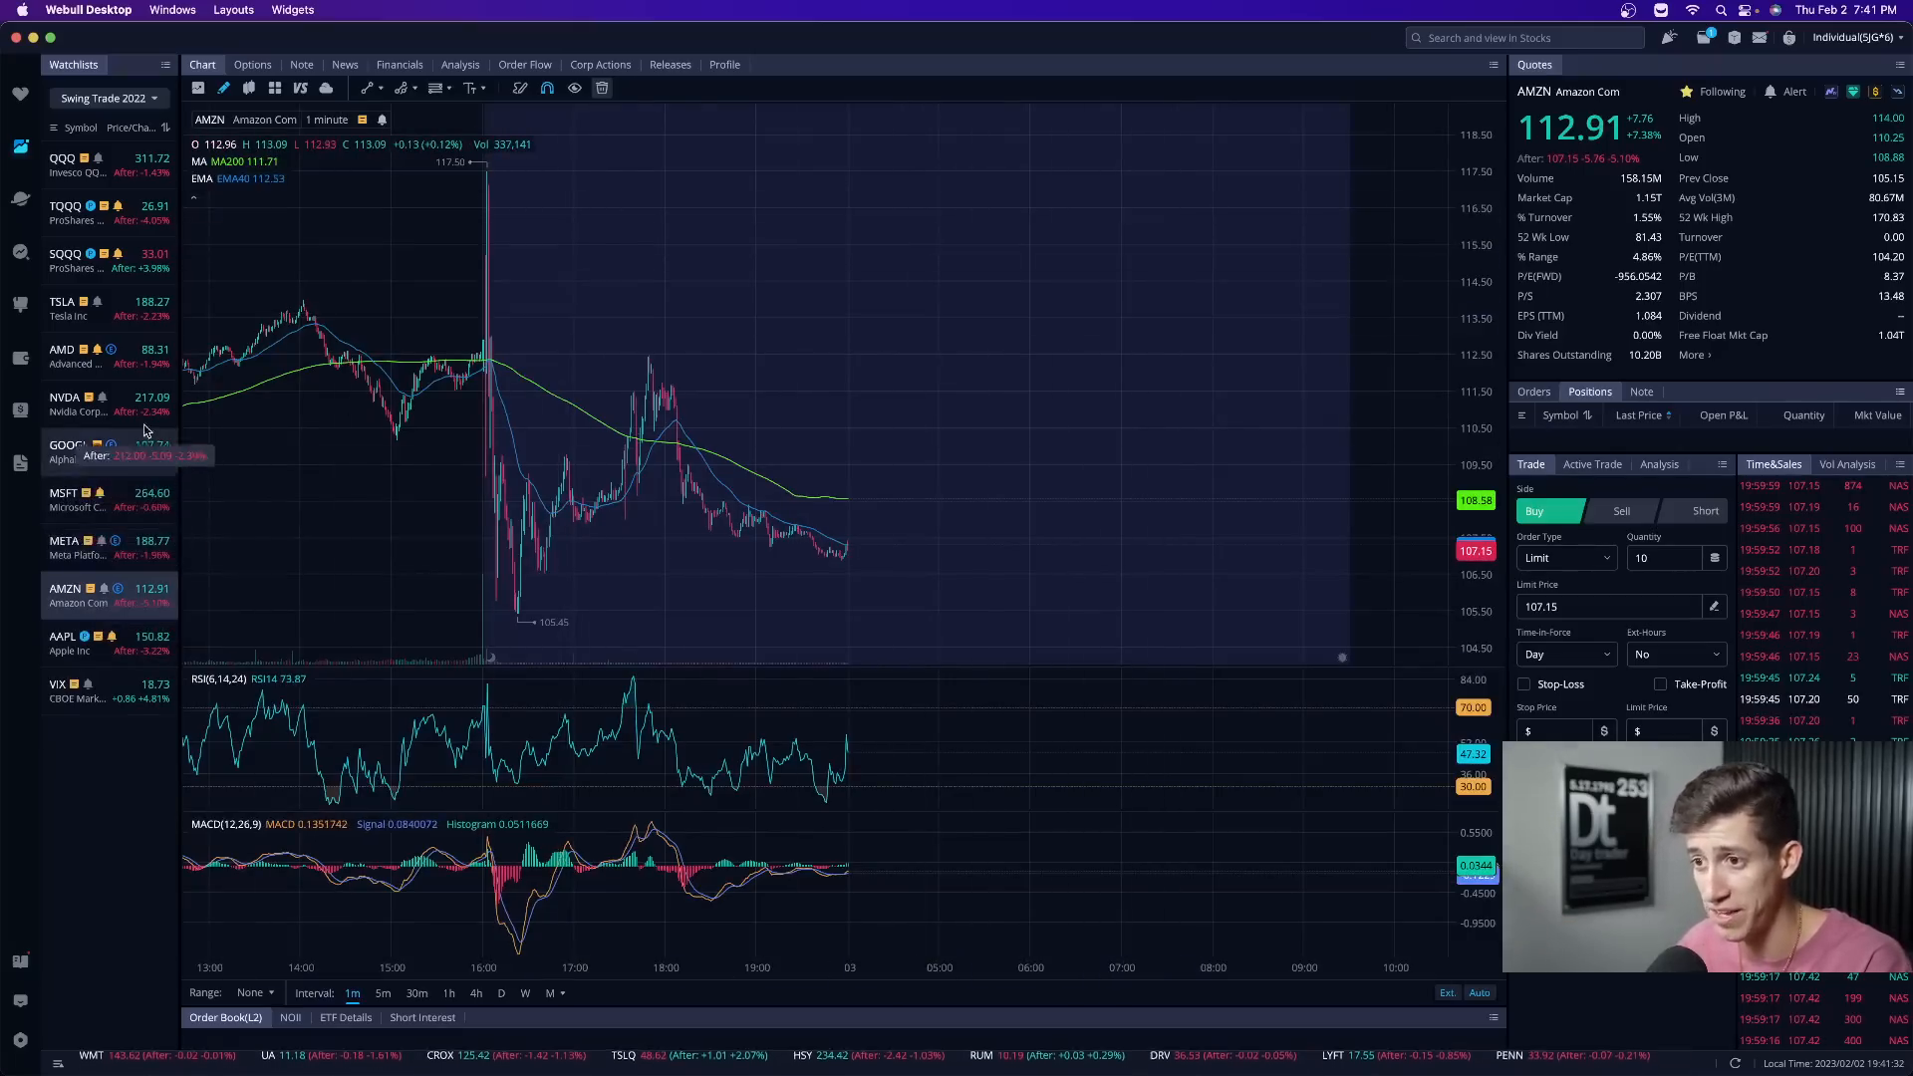
click(67, 452)
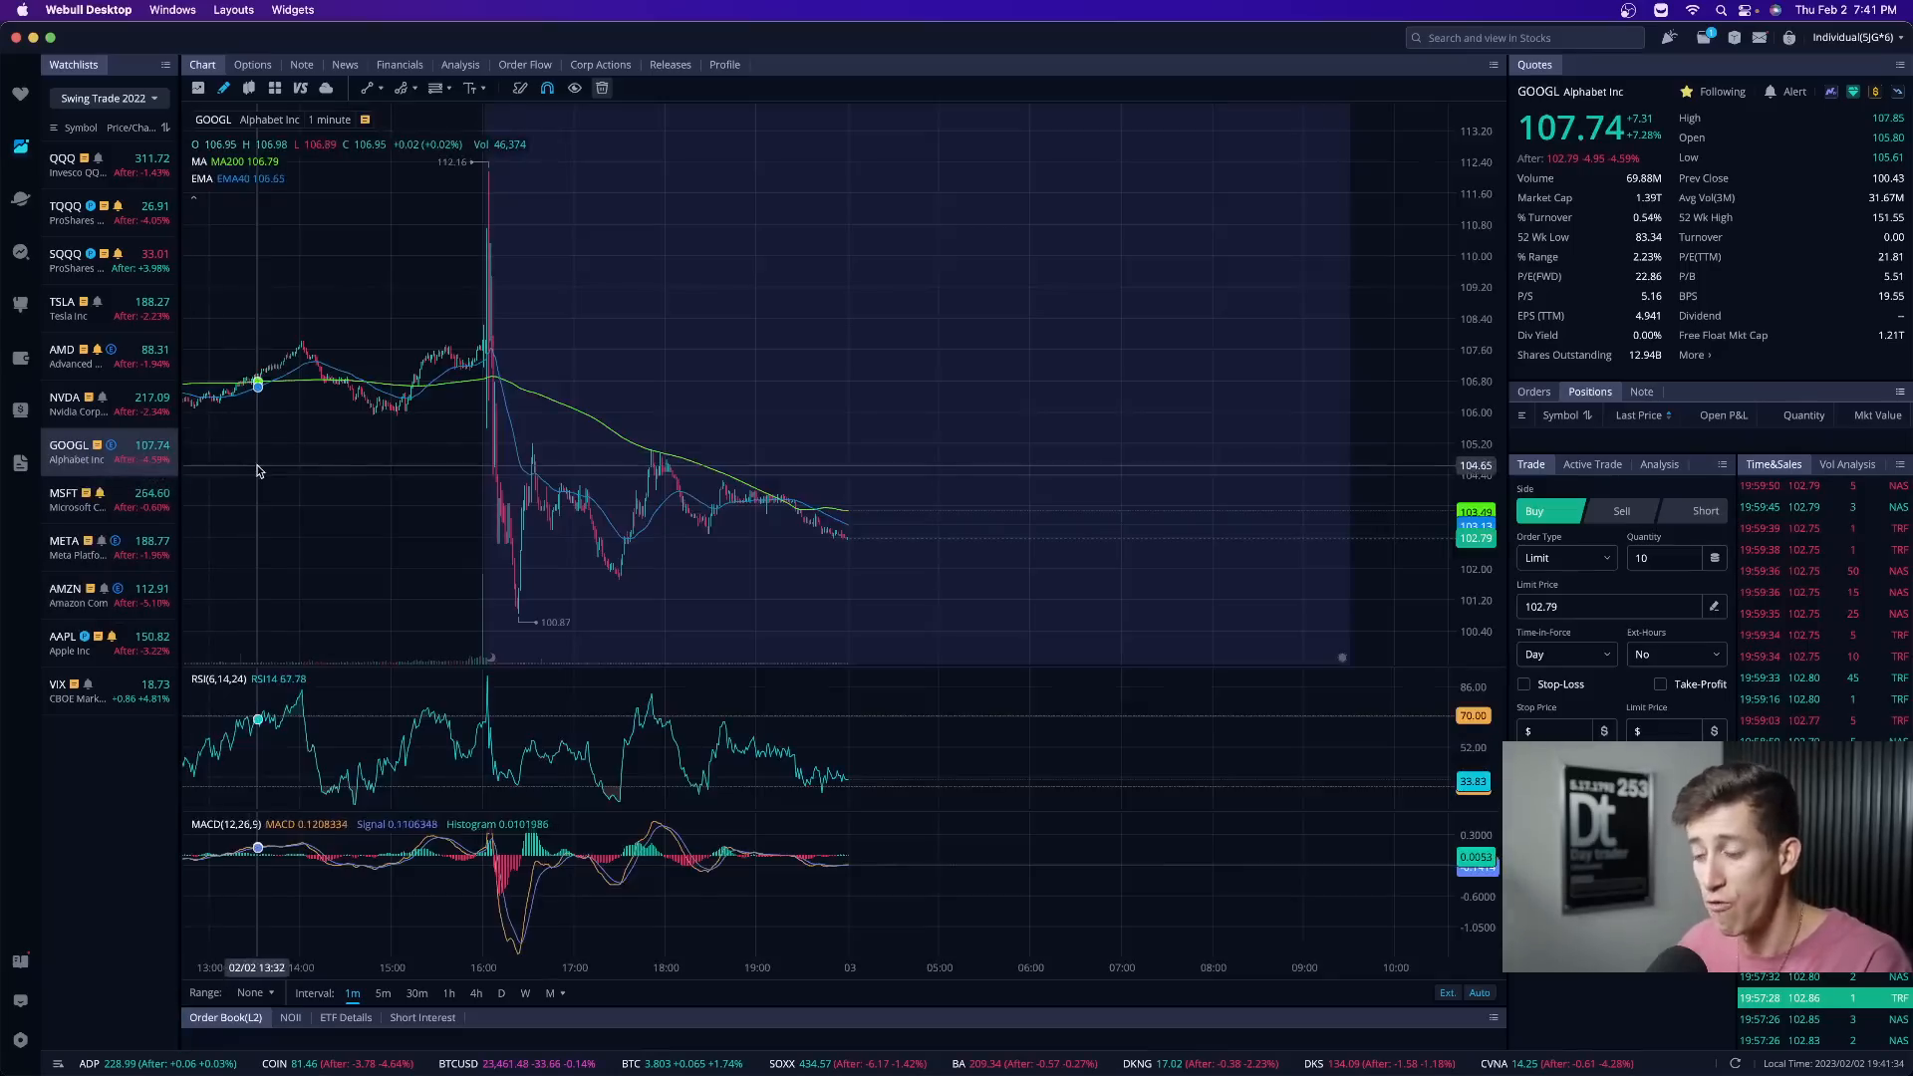
mouse_move(854, 543)
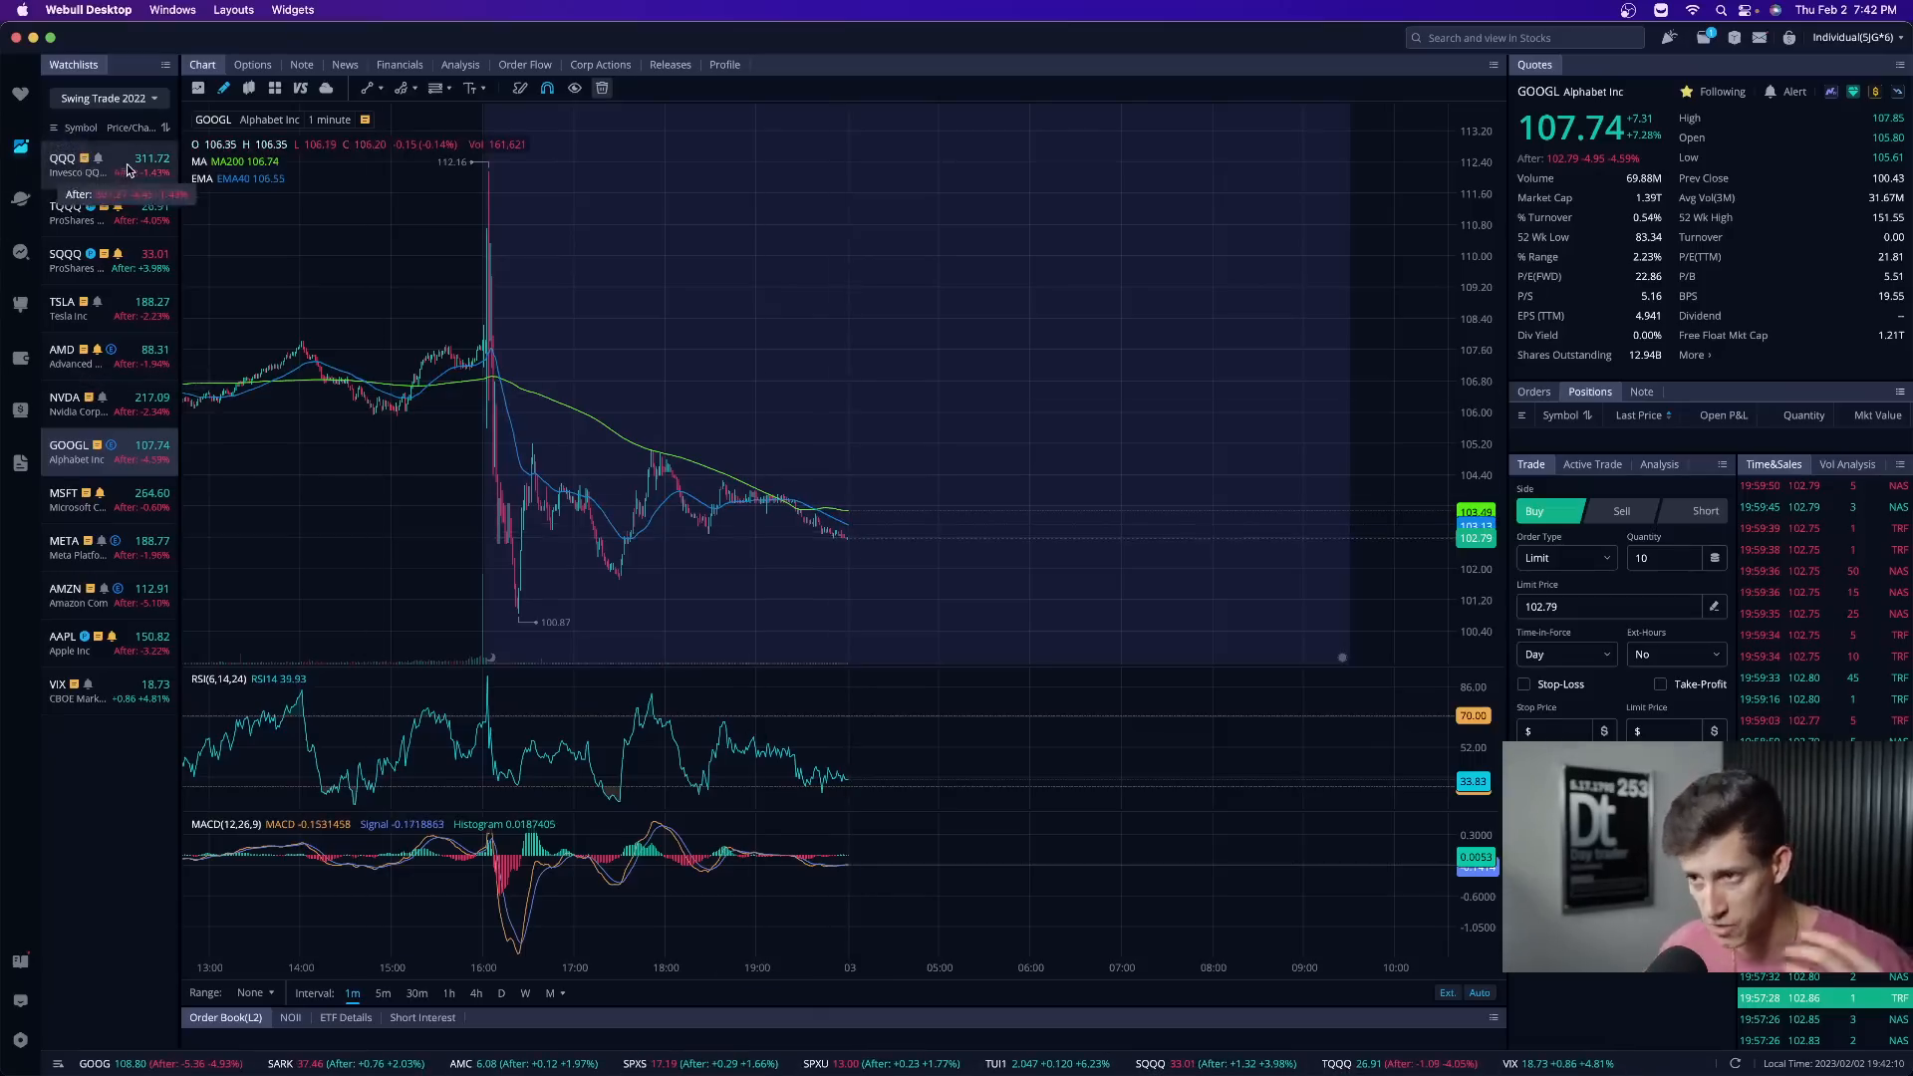
- Open QQQ from the watchlist and set its chart to 4-hour candles
click(66, 164)
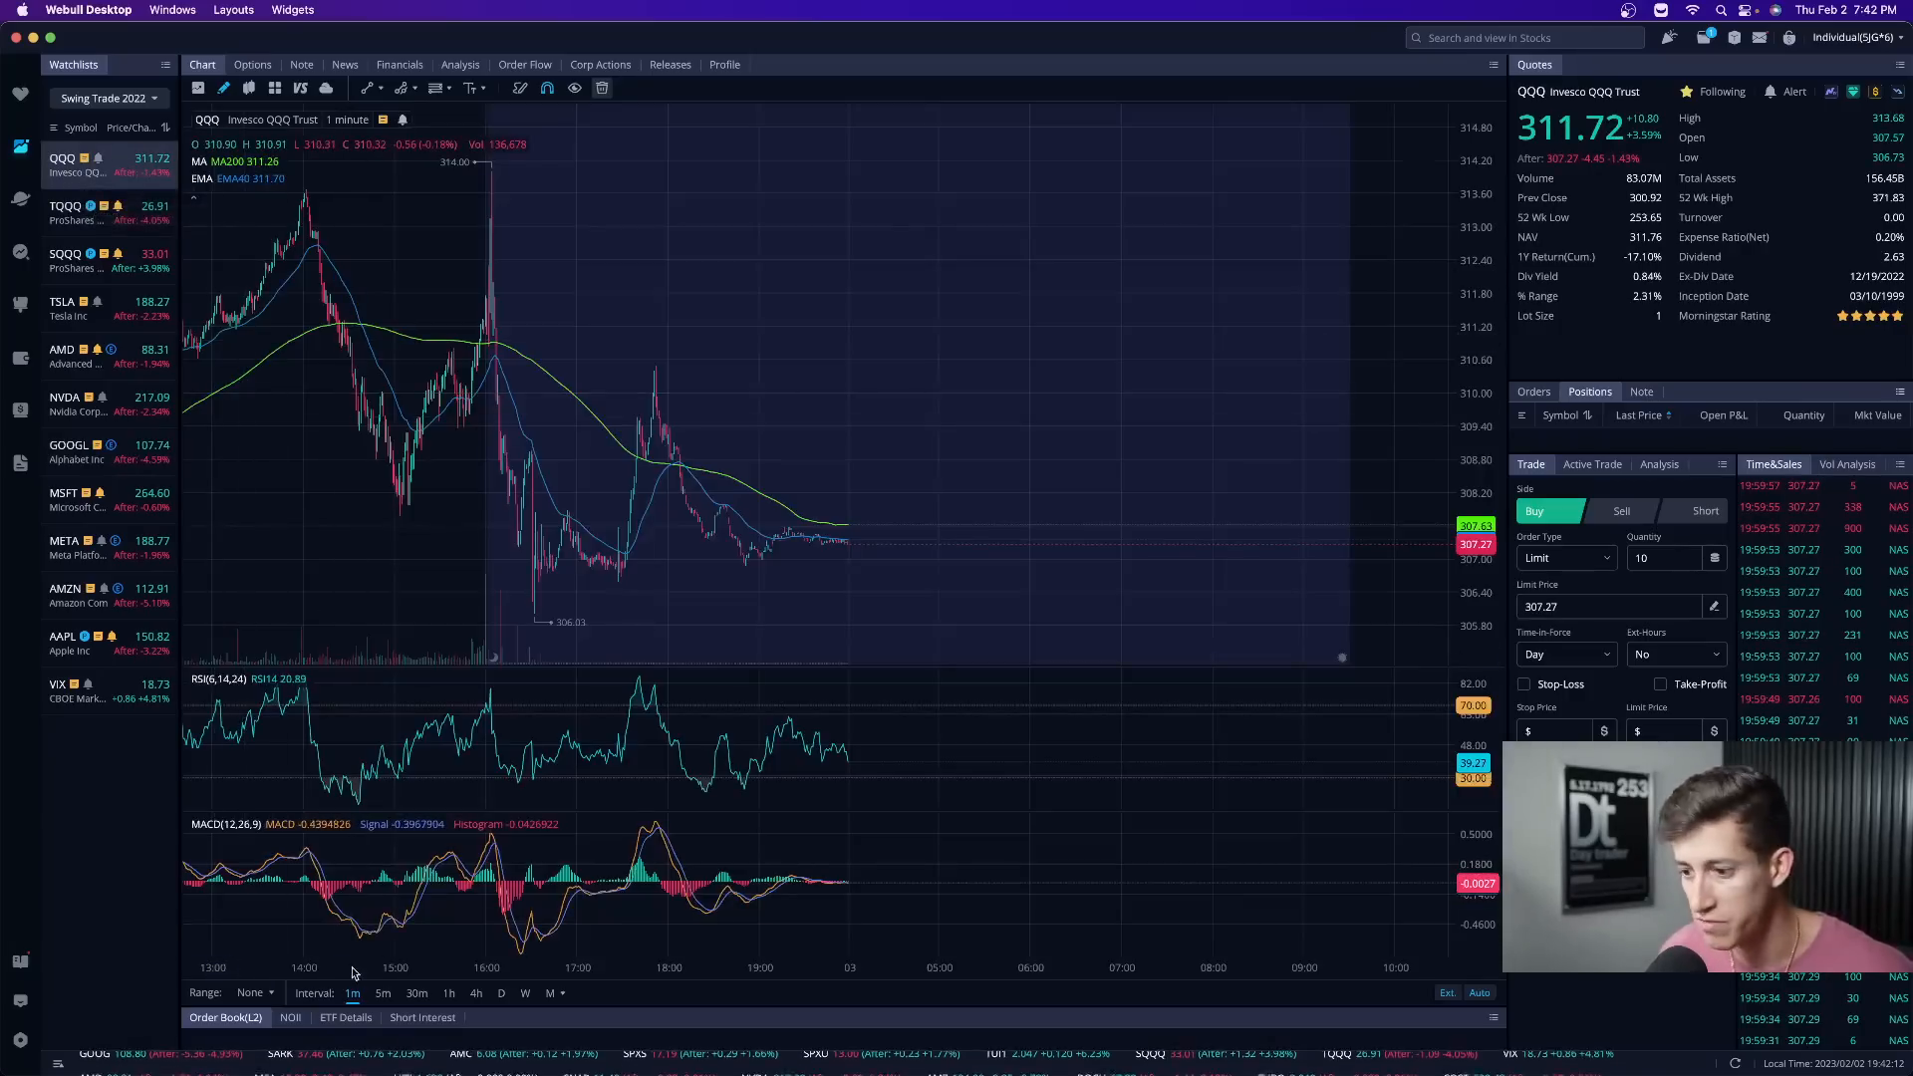
click(450, 992)
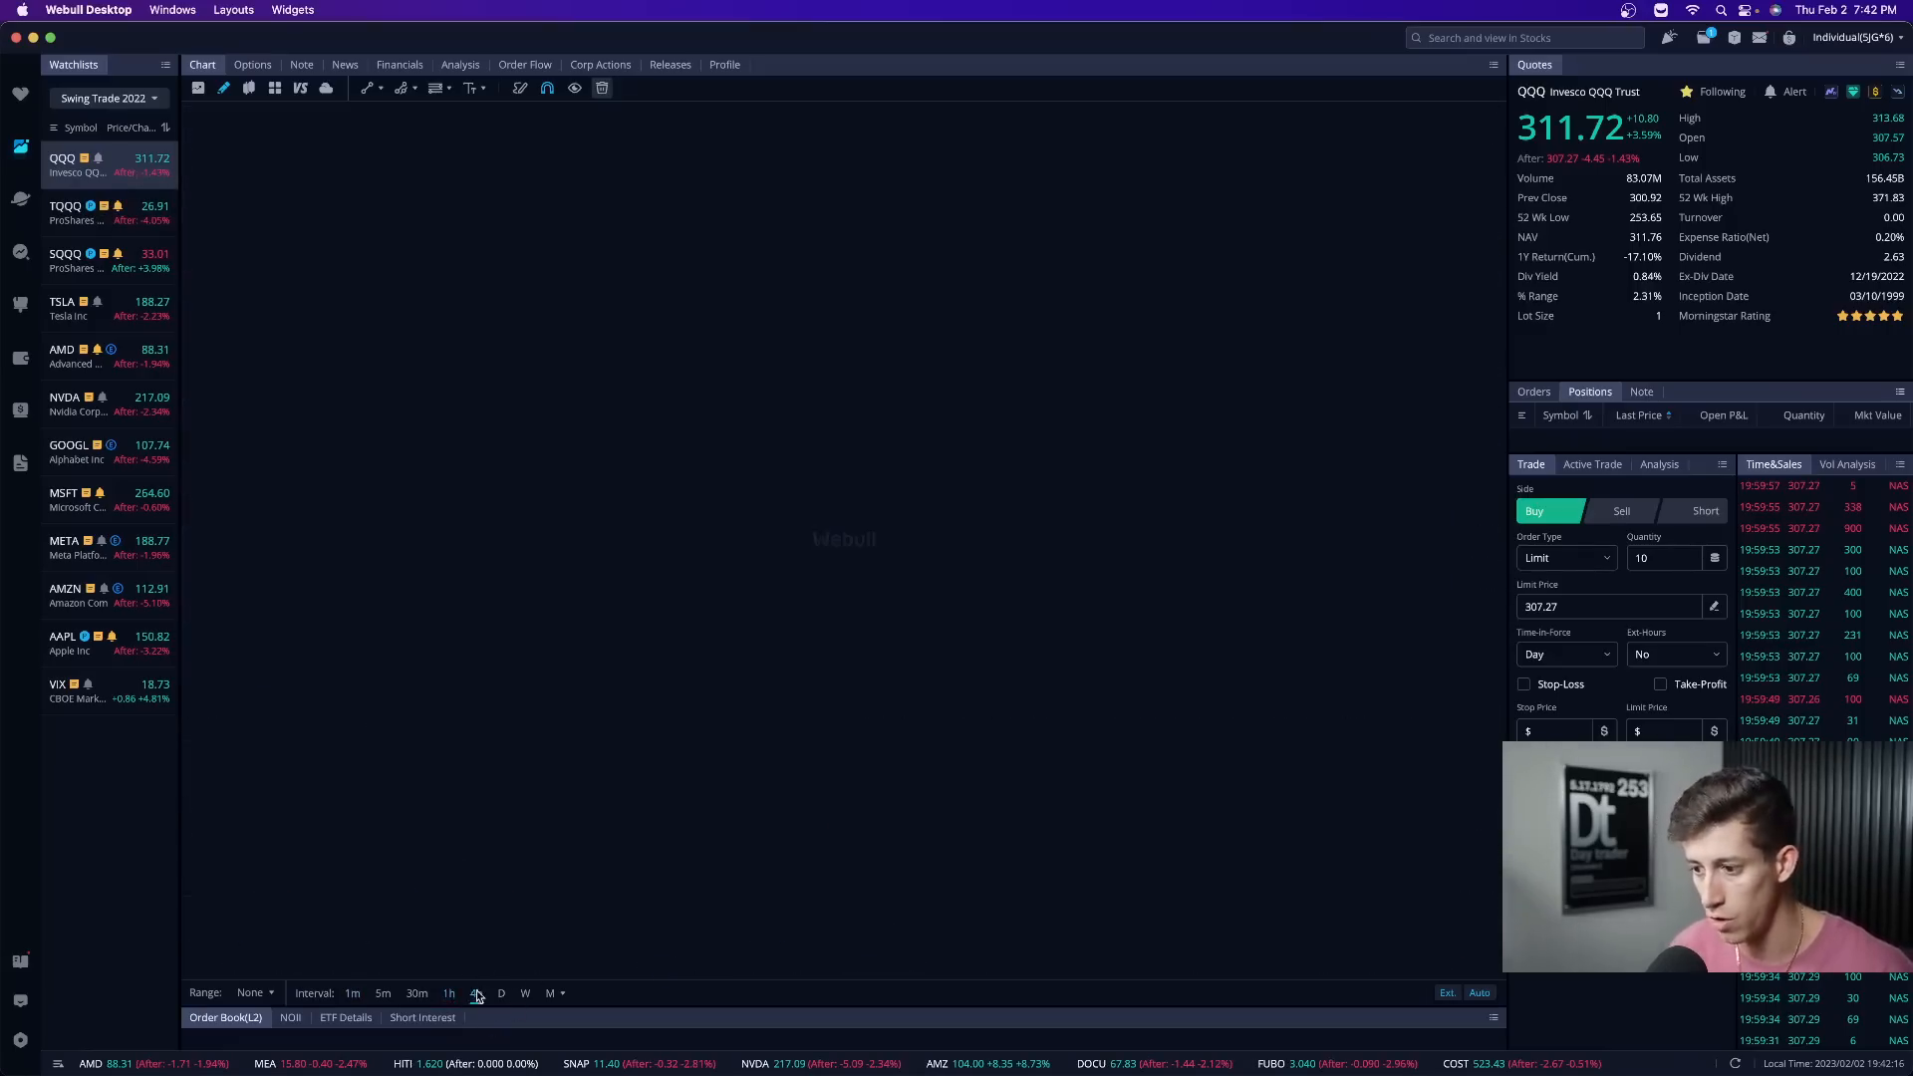
click(474, 992)
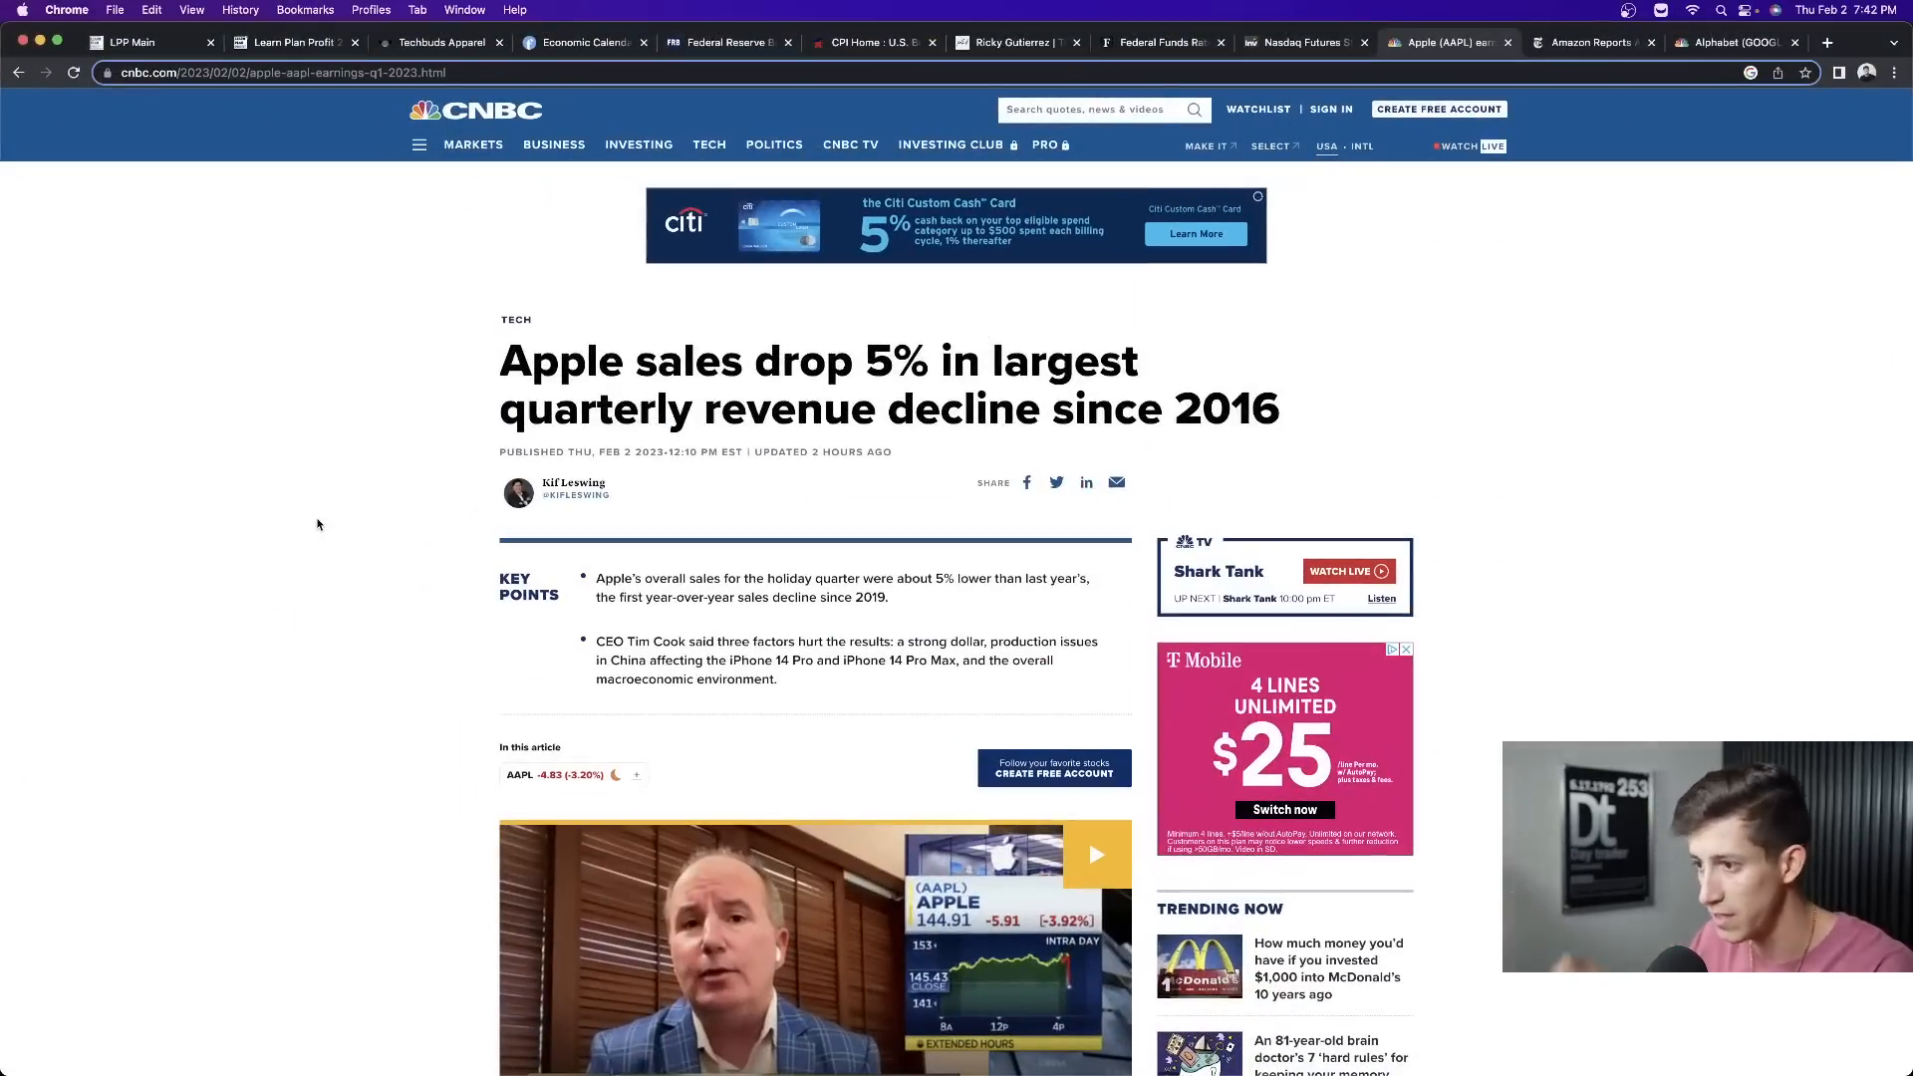
mouse_move(437, 528)
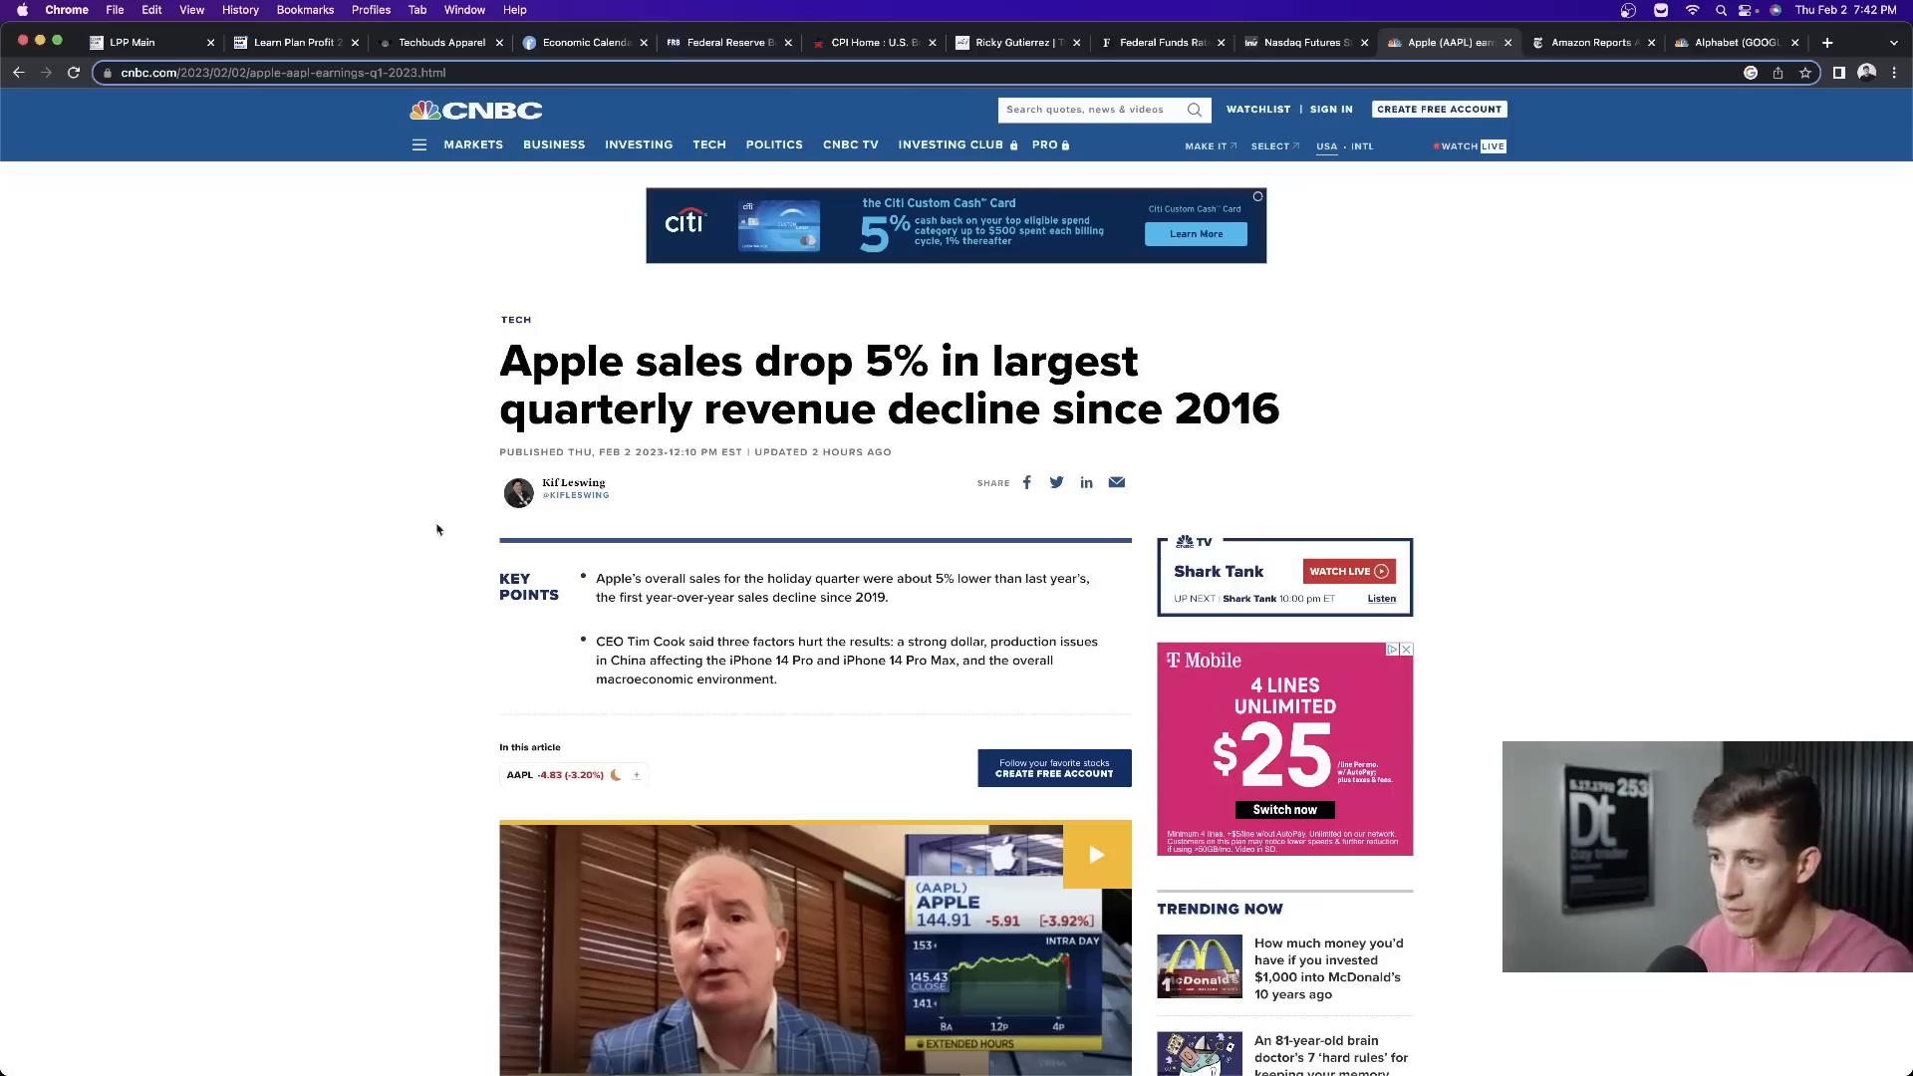
mouse_move(700, 516)
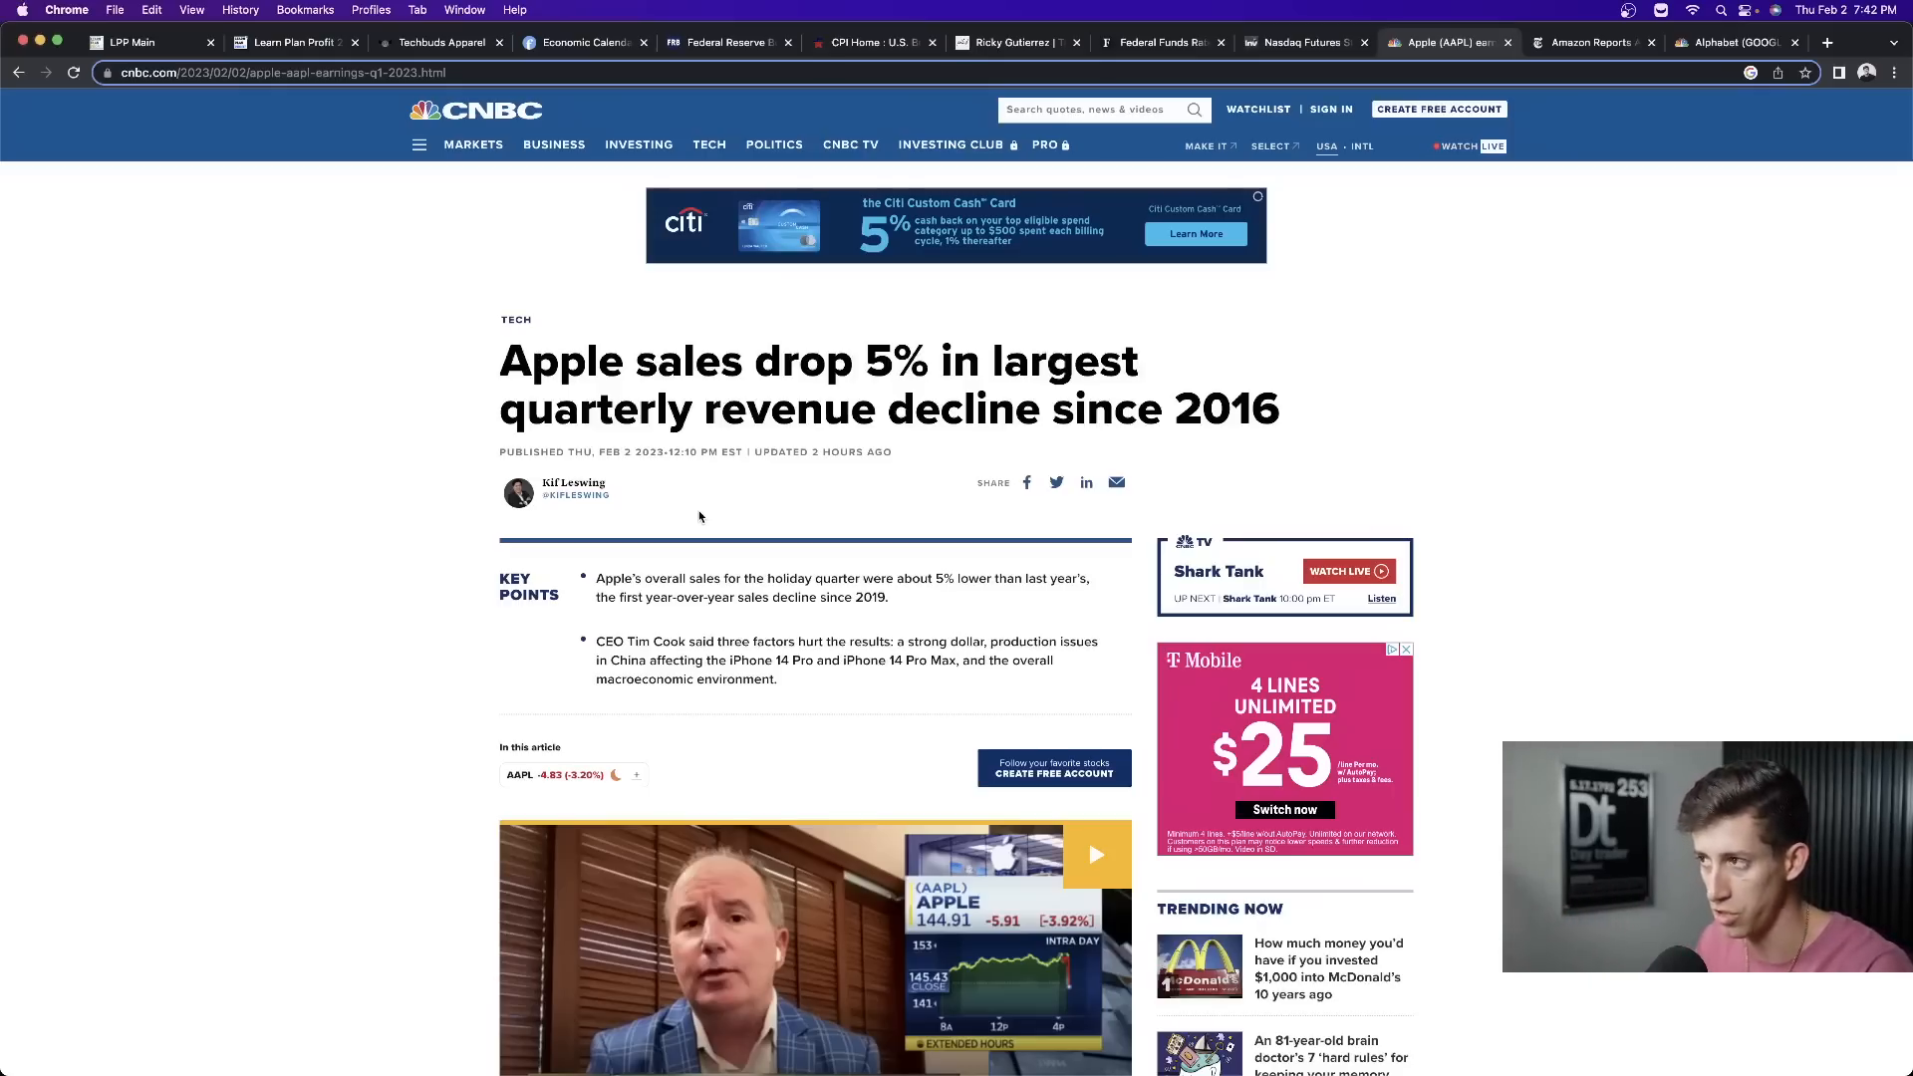
- Read the Amazon earnings article, then the Alphabet earnings article in Chrome
click(1588, 42)
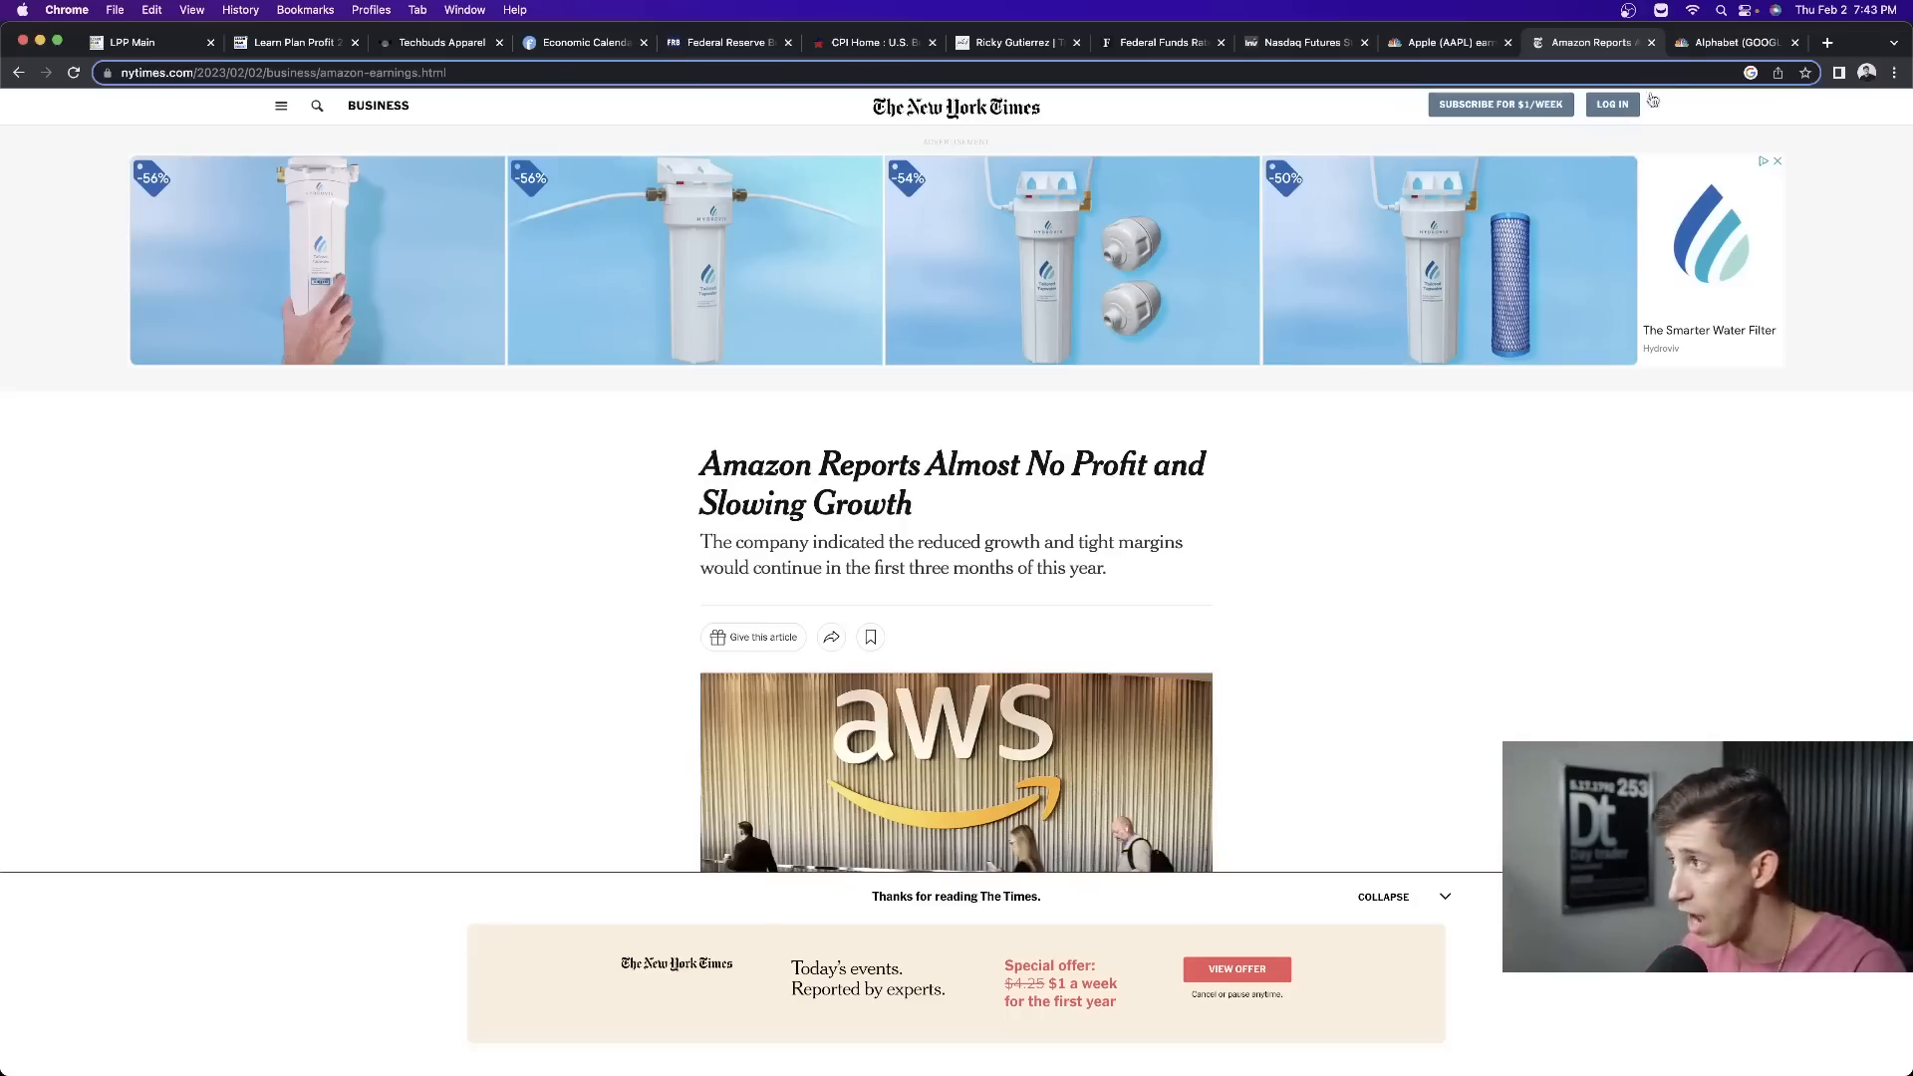
click(1733, 43)
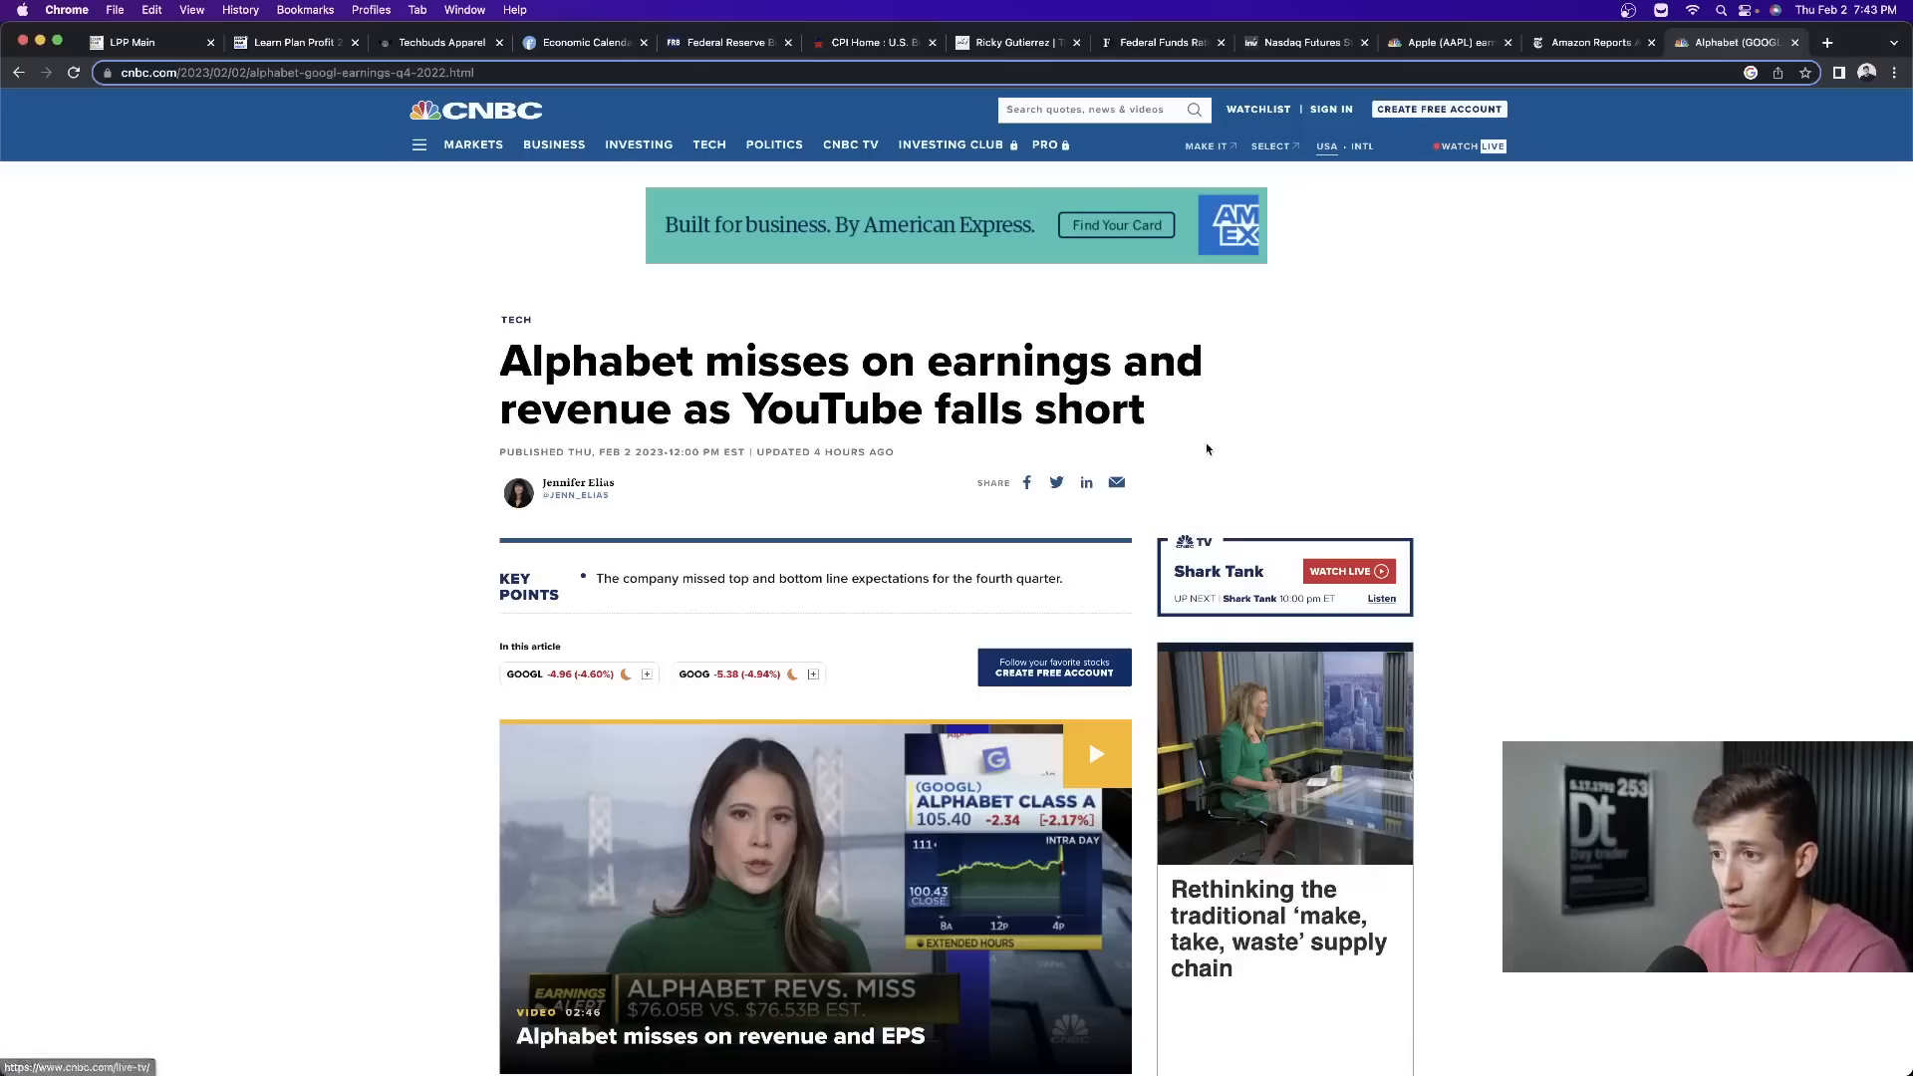
mouse_move(859, 401)
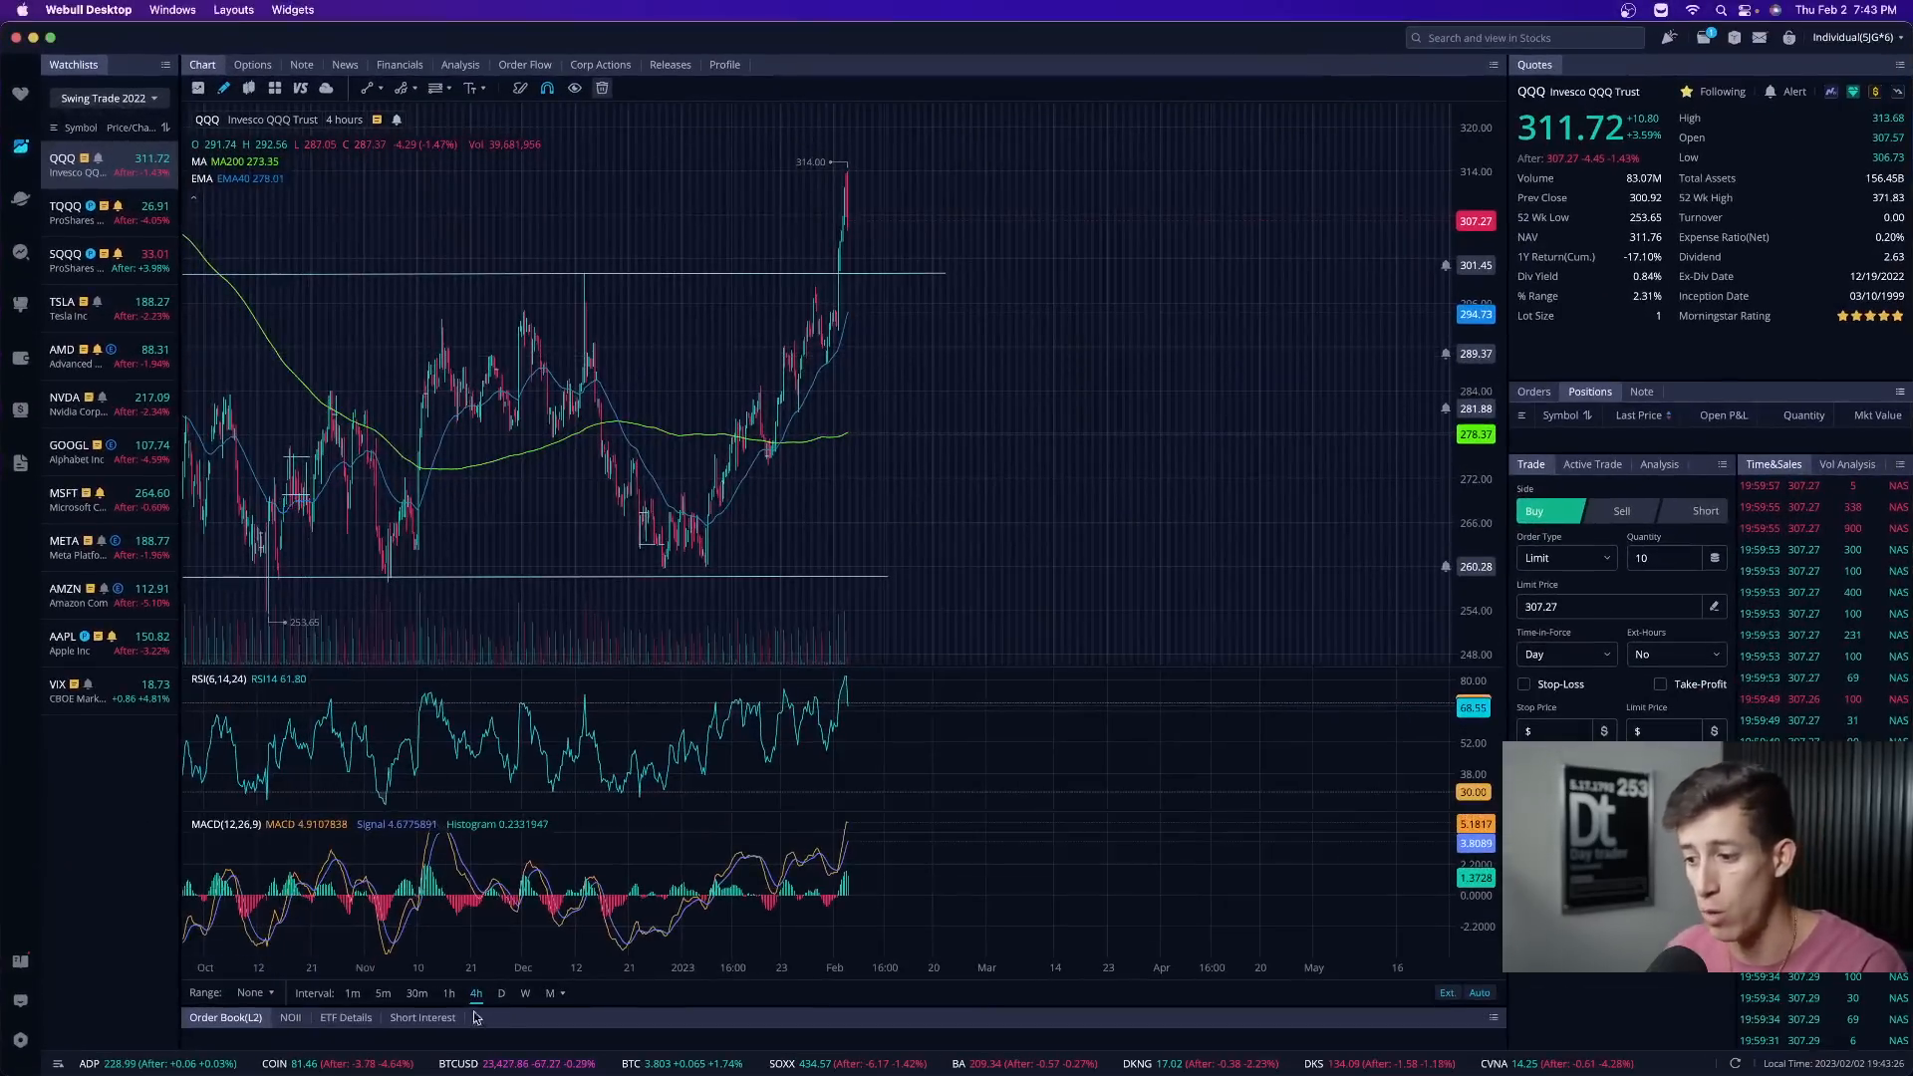
- Leave QQQ's 4-hour chart and return to the Alphabet earnings article
click(500, 992)
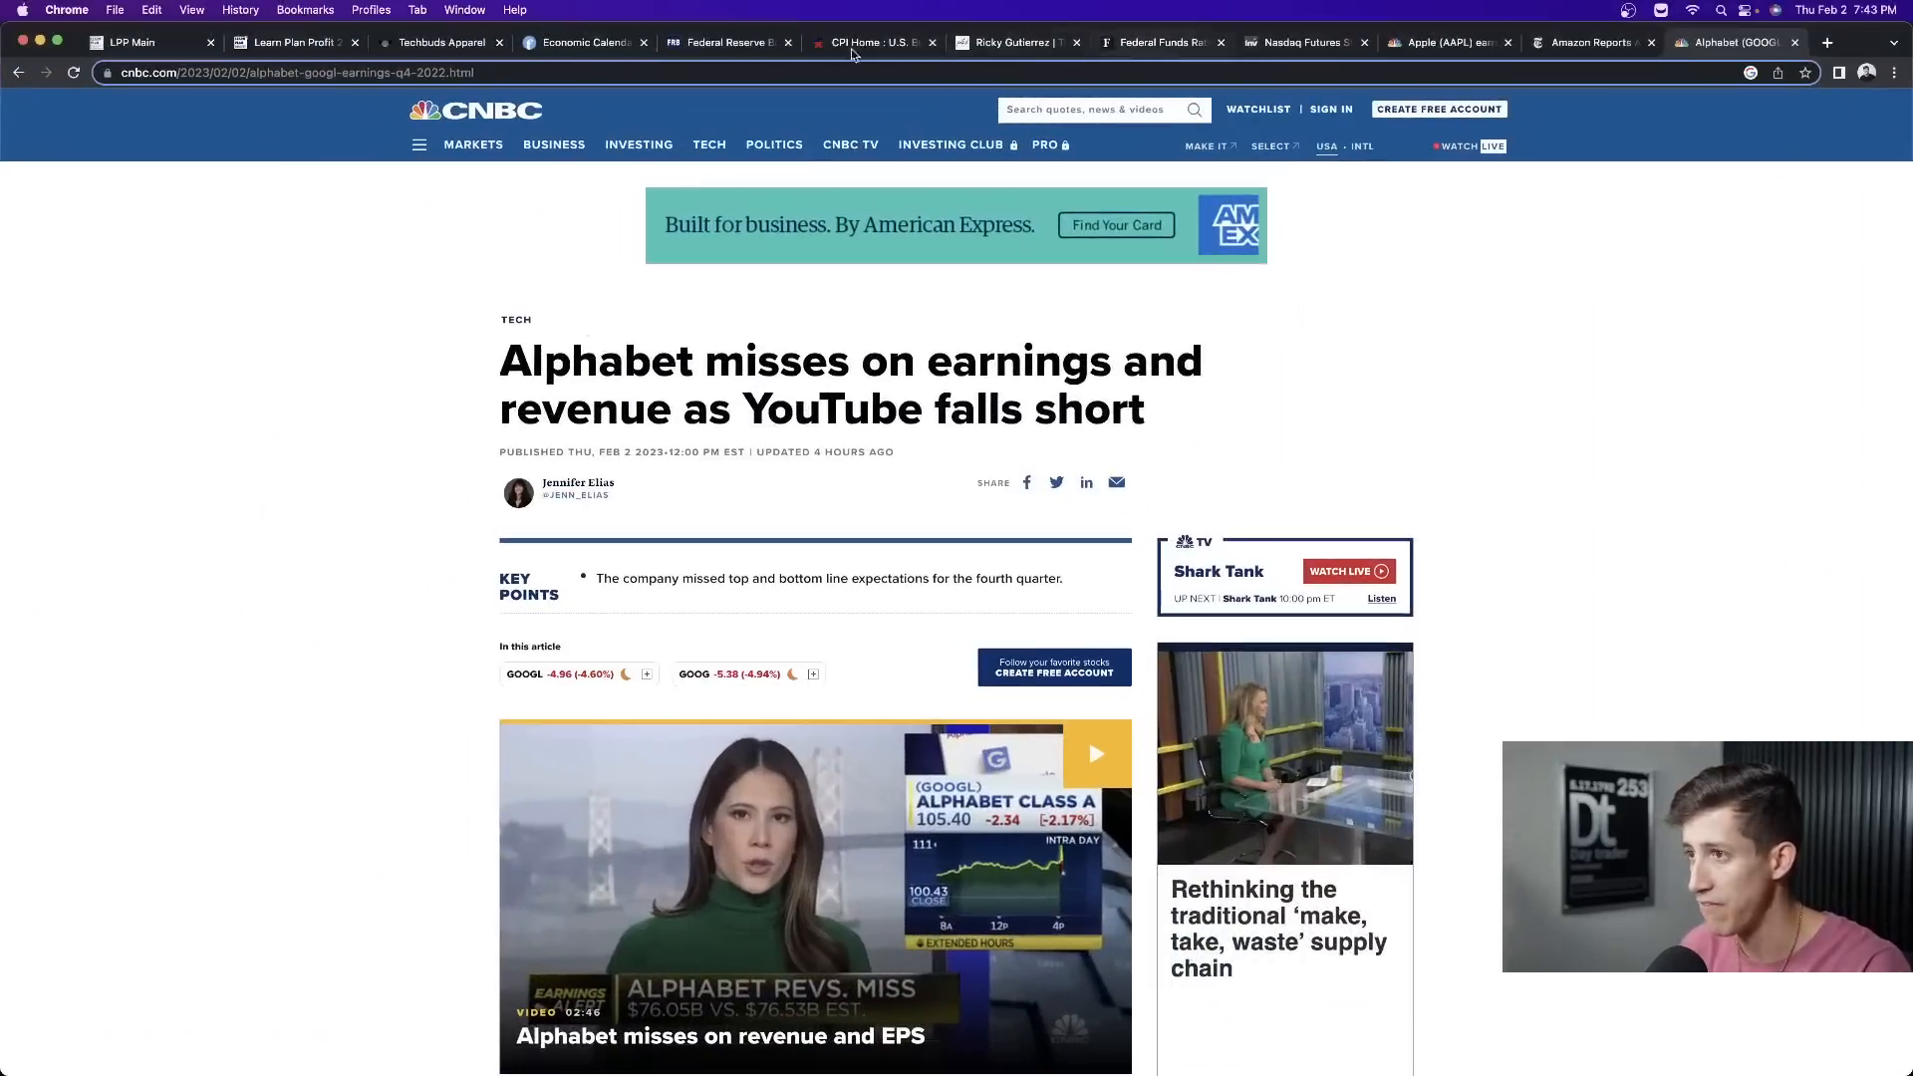
- Return to Webull and show QQQ on daily candles spanning 2020 to 2023
click(1303, 41)
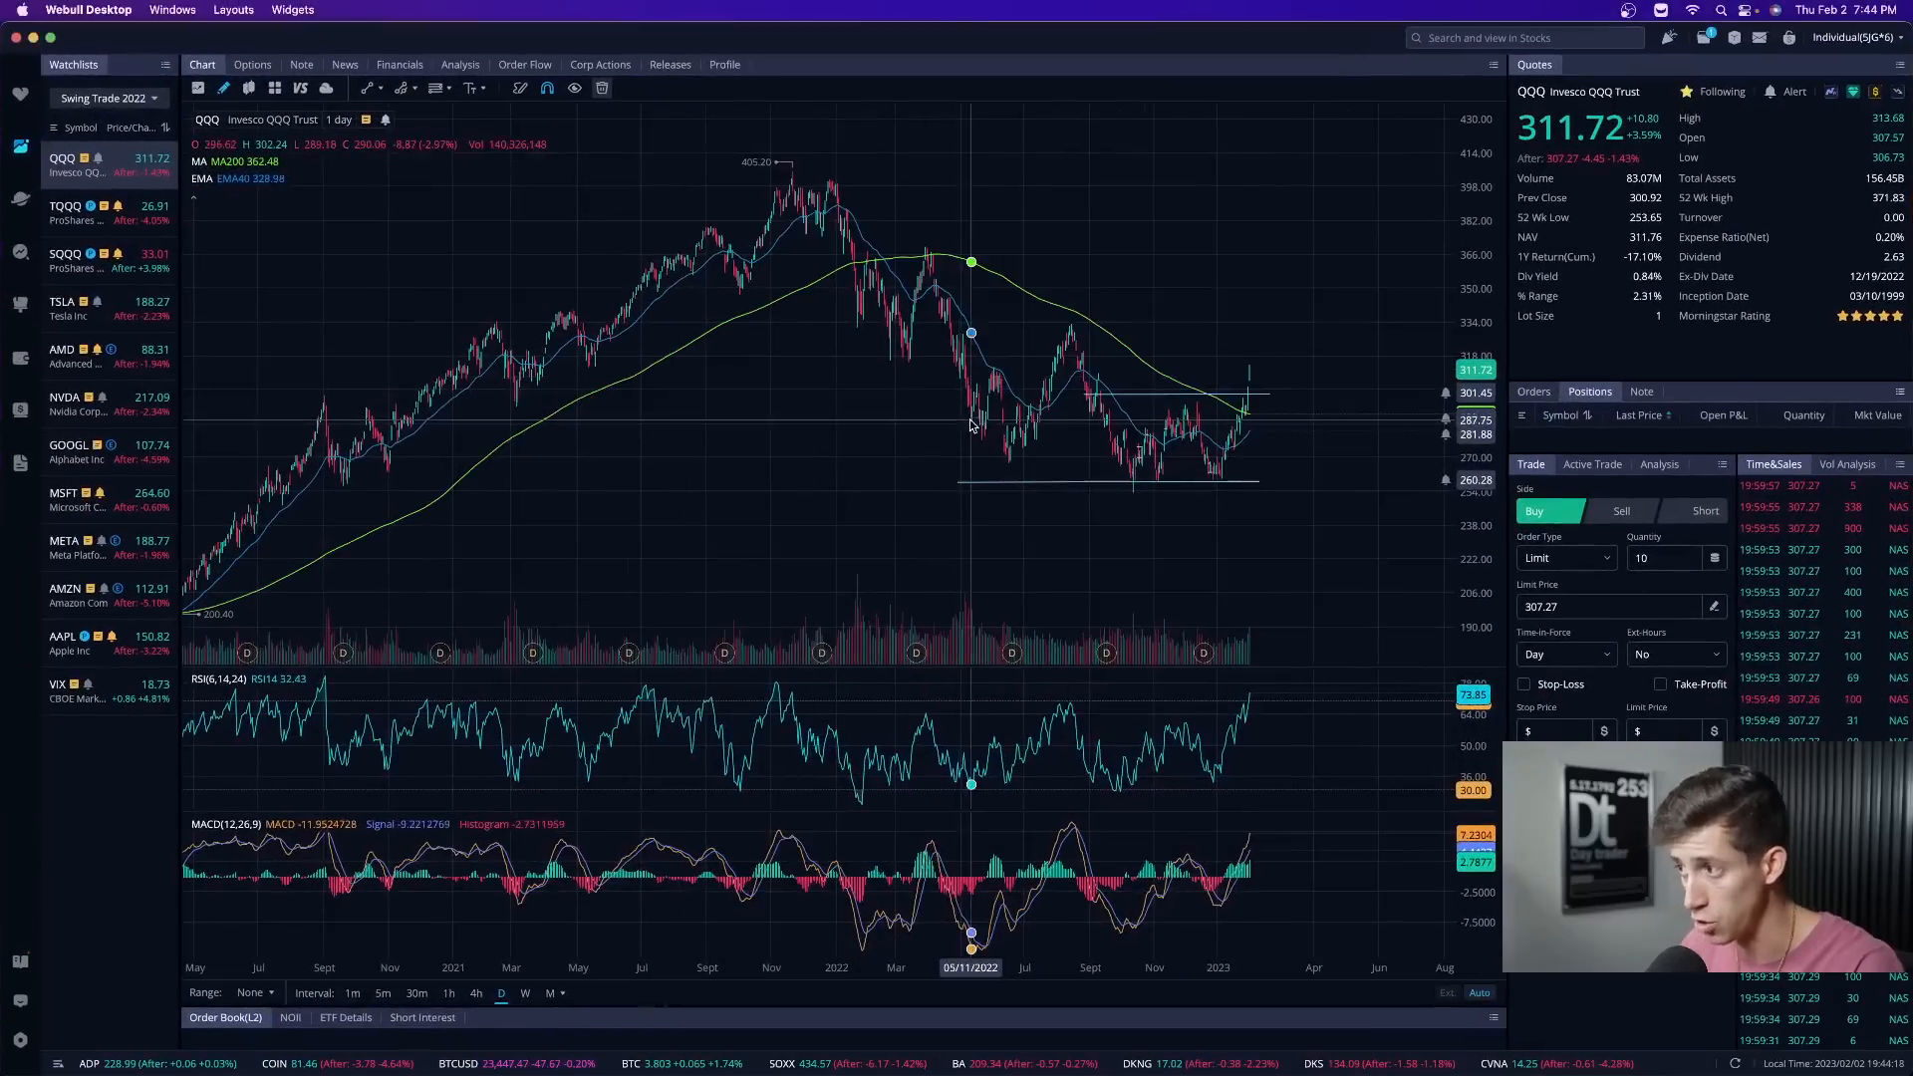
- Set QQQ to 4-hour candles, briefly view TQQQ, then reload QQQ's chart
click(476, 993)
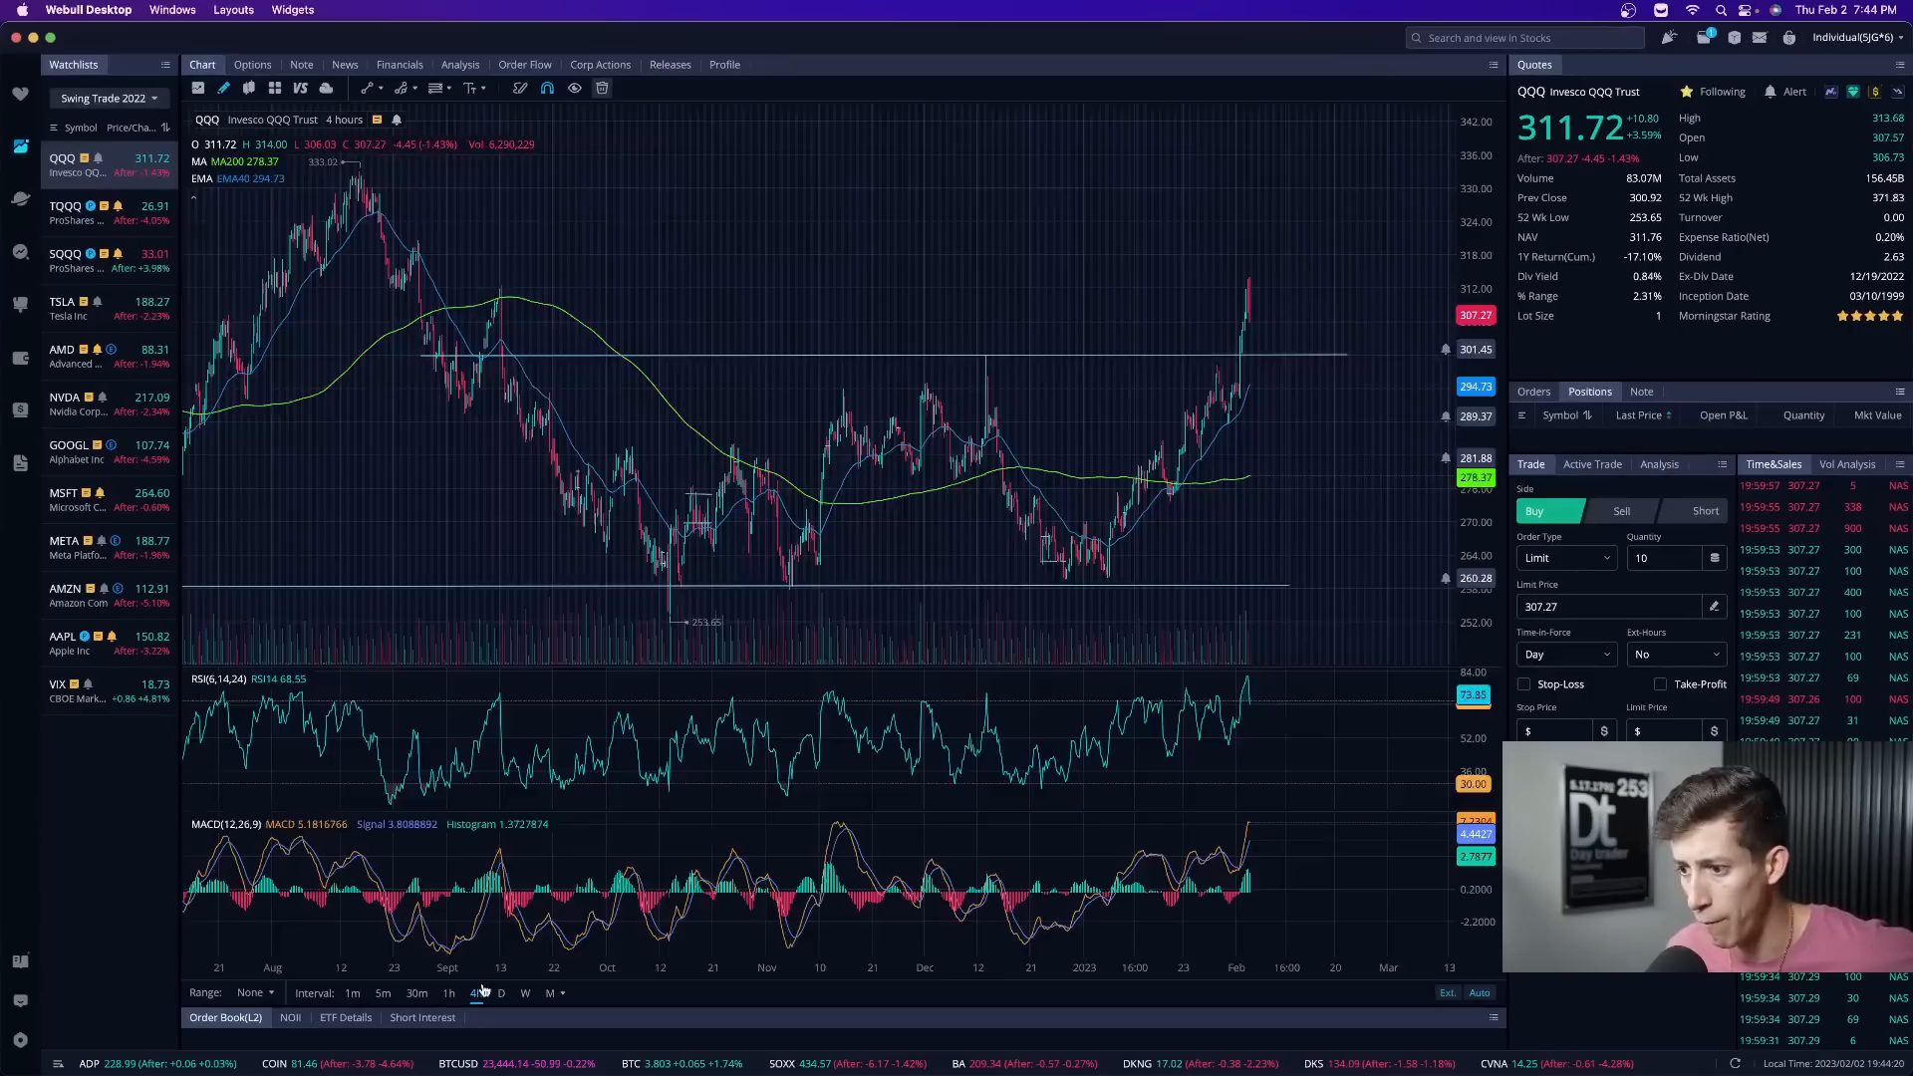
mouse_move(980, 441)
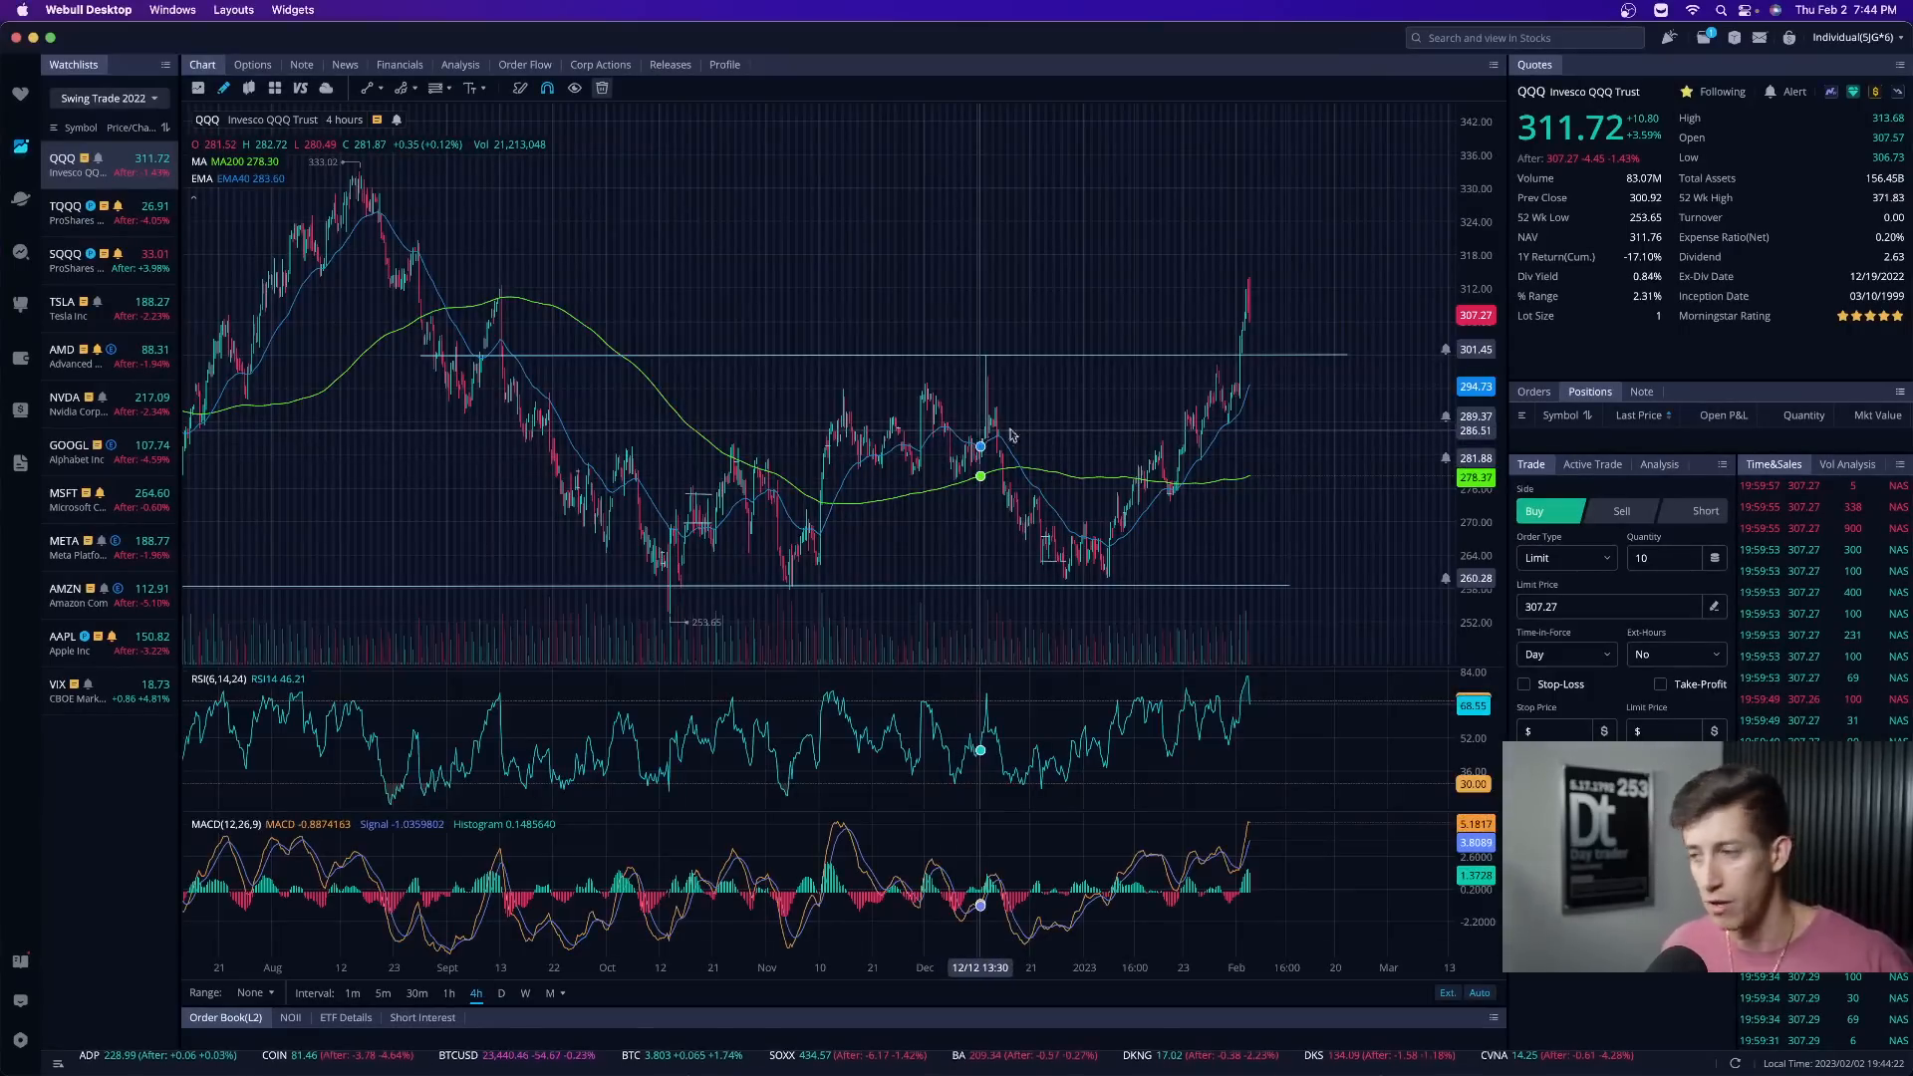
mouse_move(1202, 455)
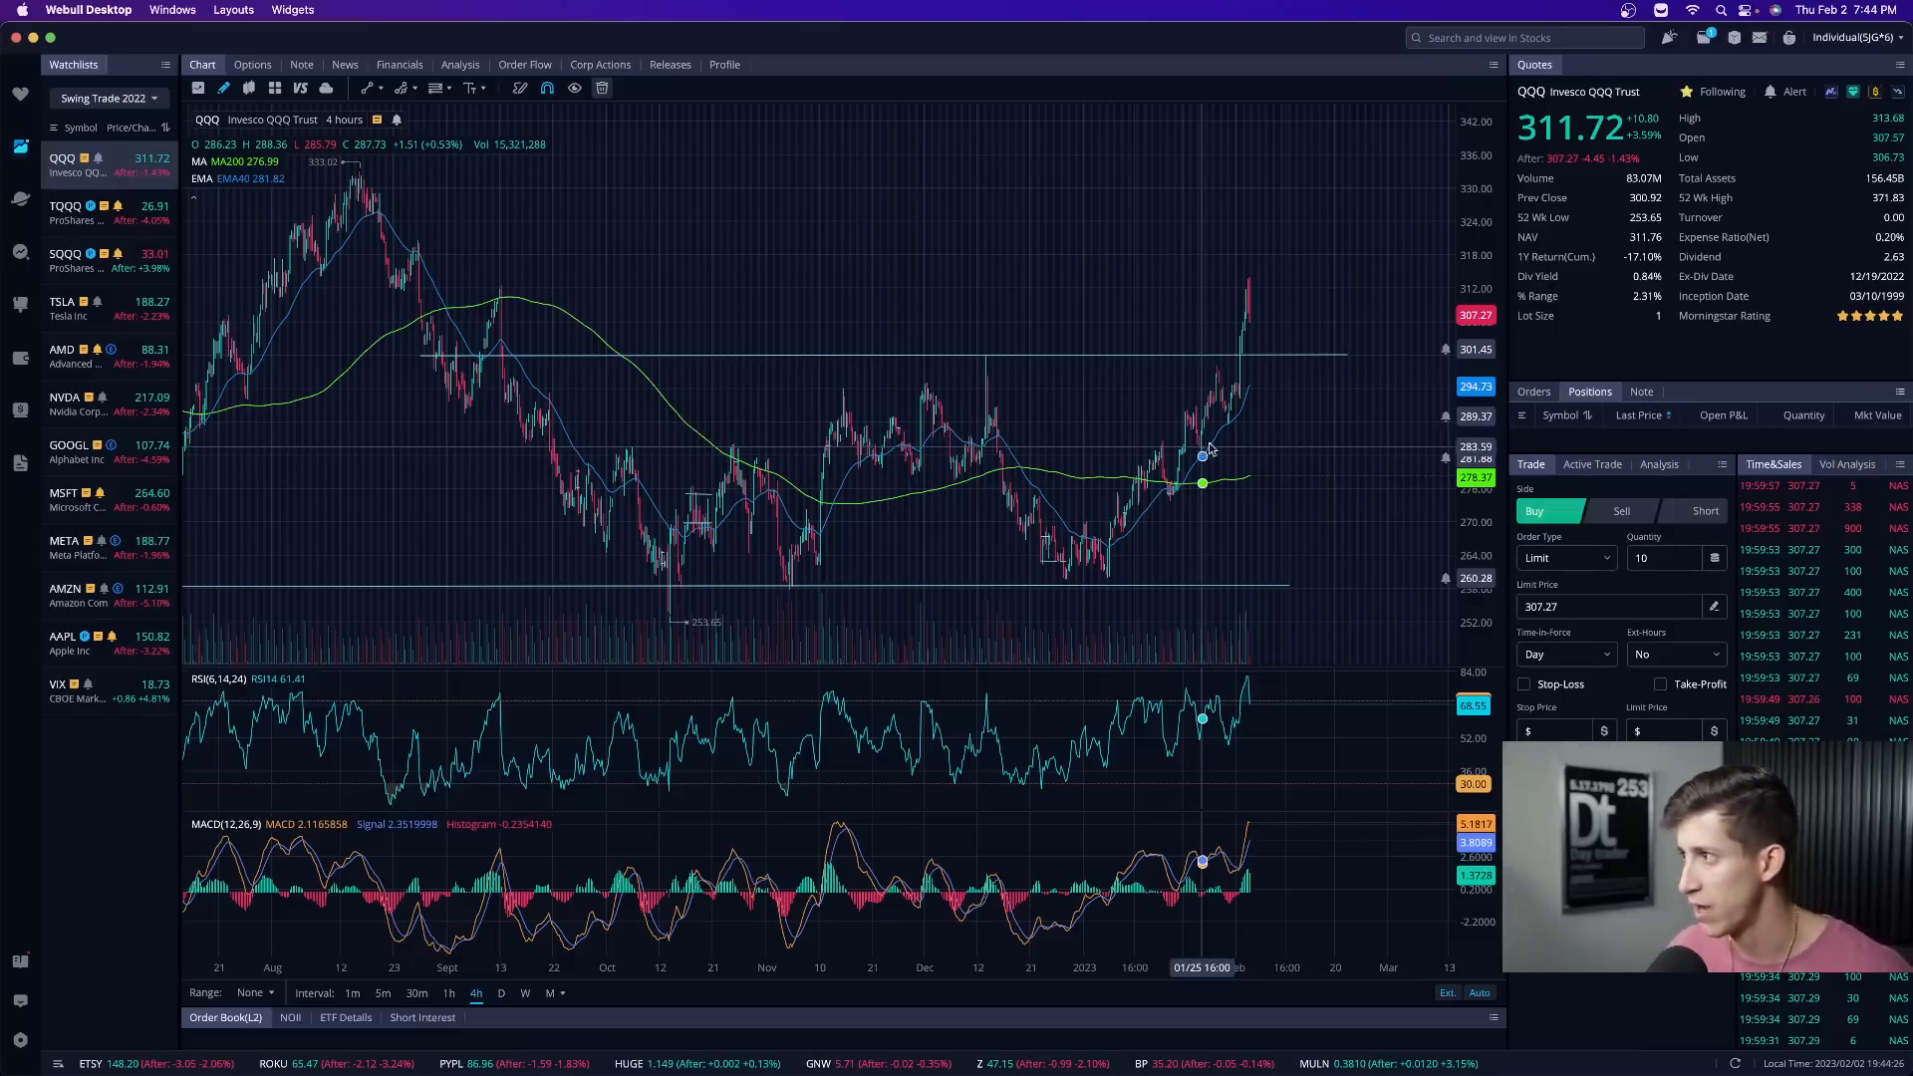
click(67, 205)
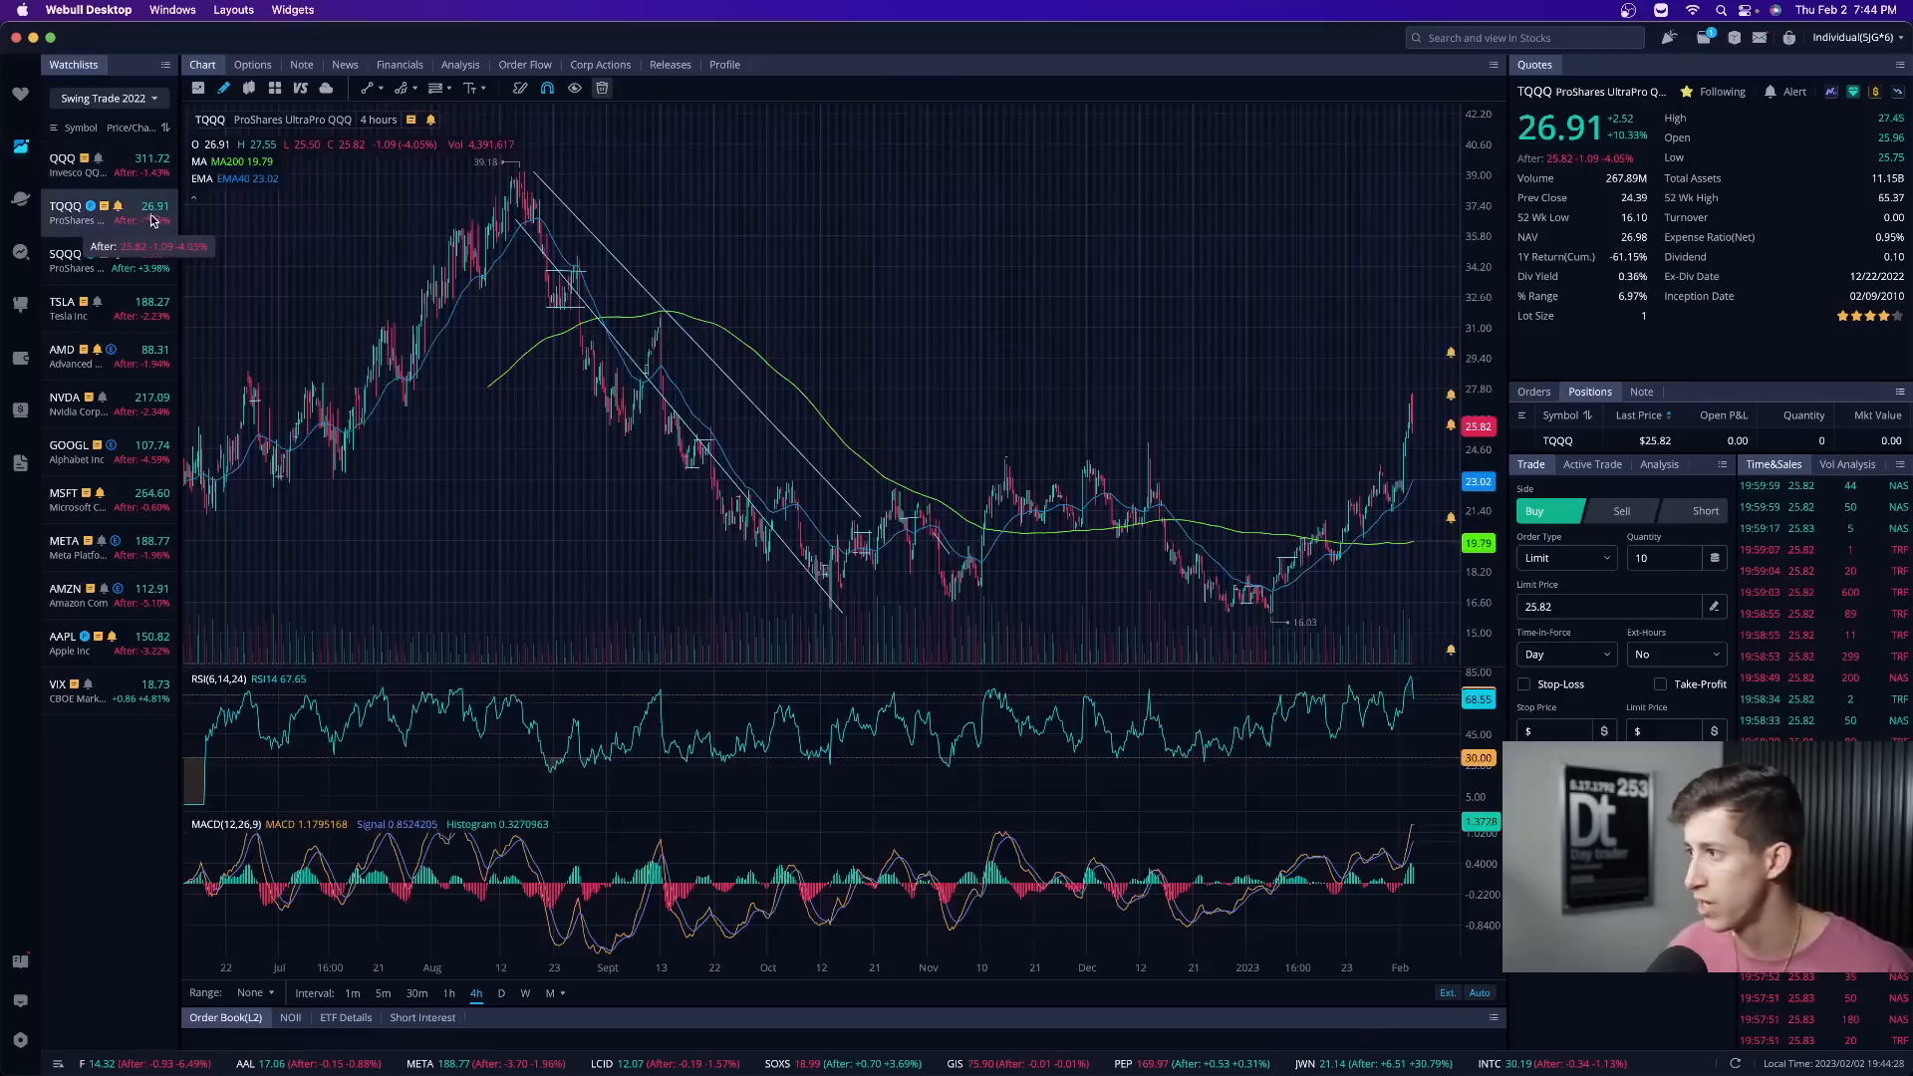
mouse_move(1129, 287)
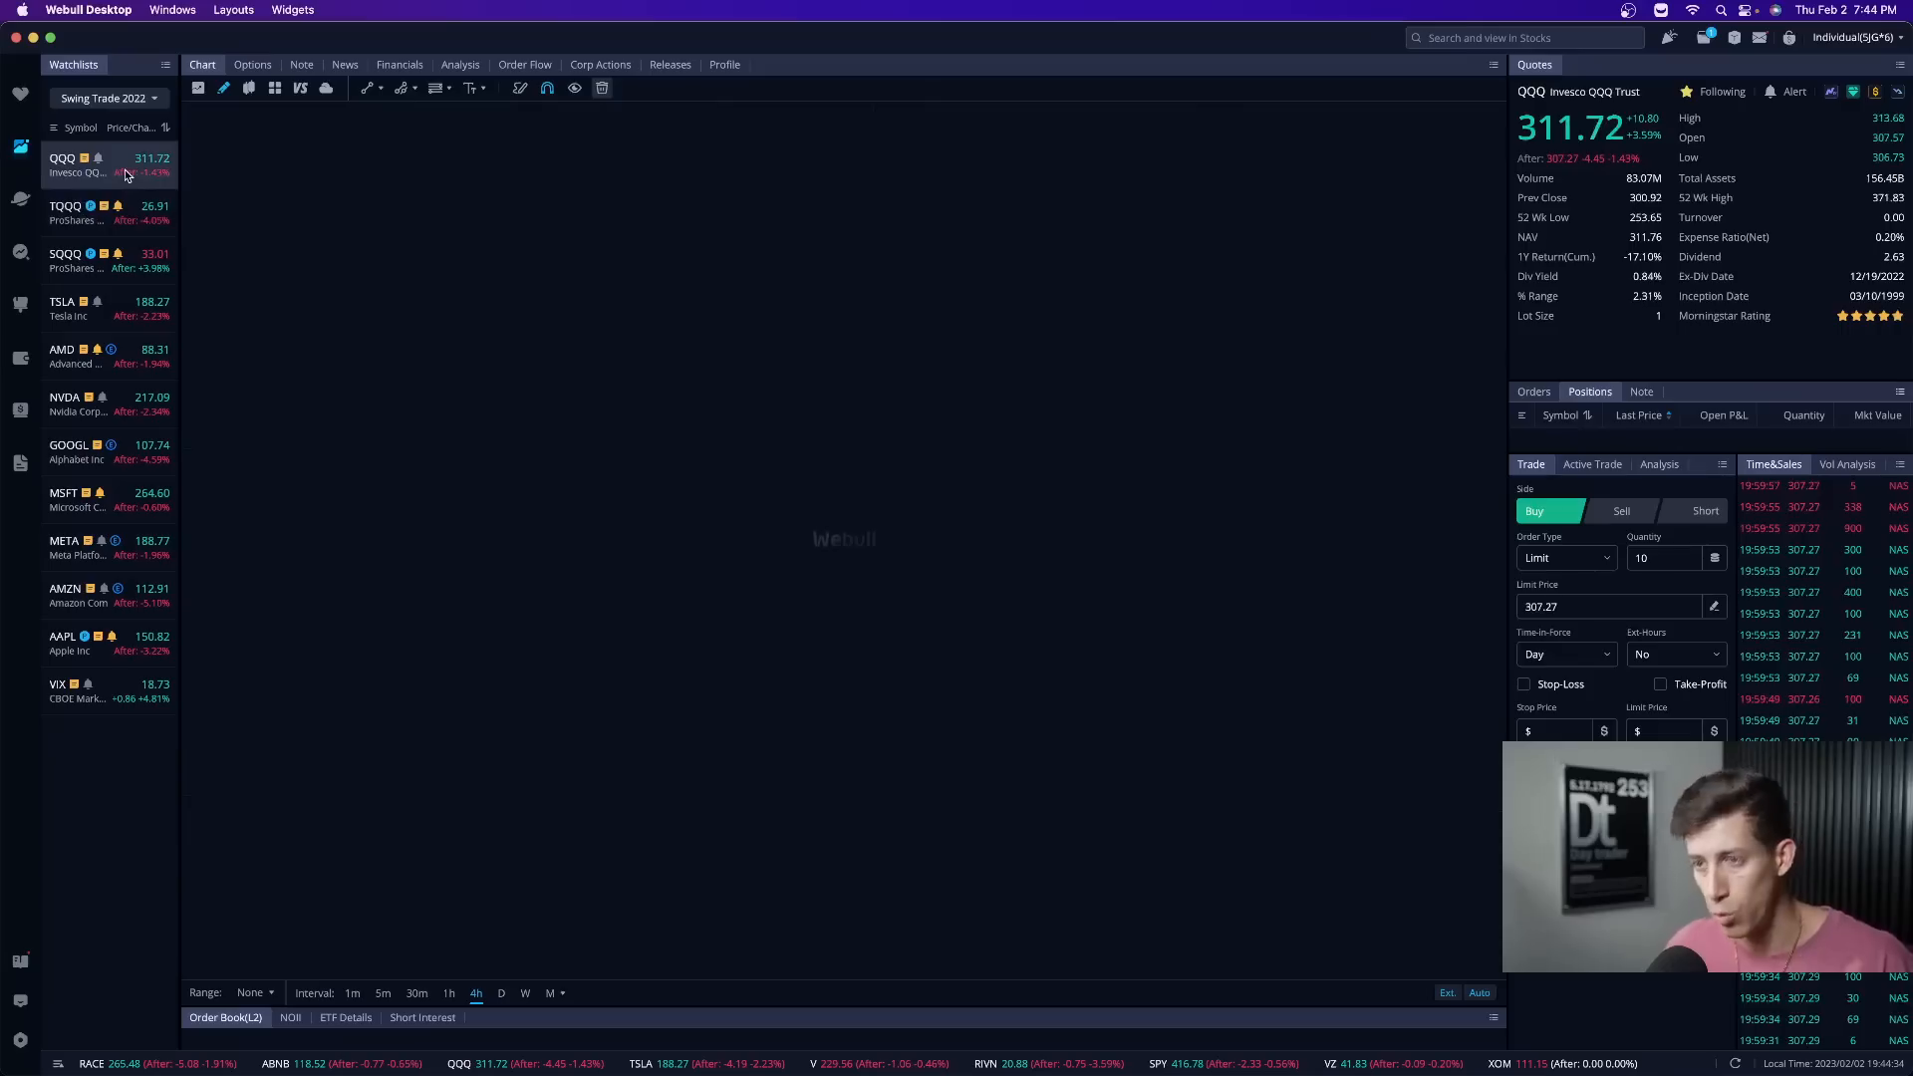
click(91, 164)
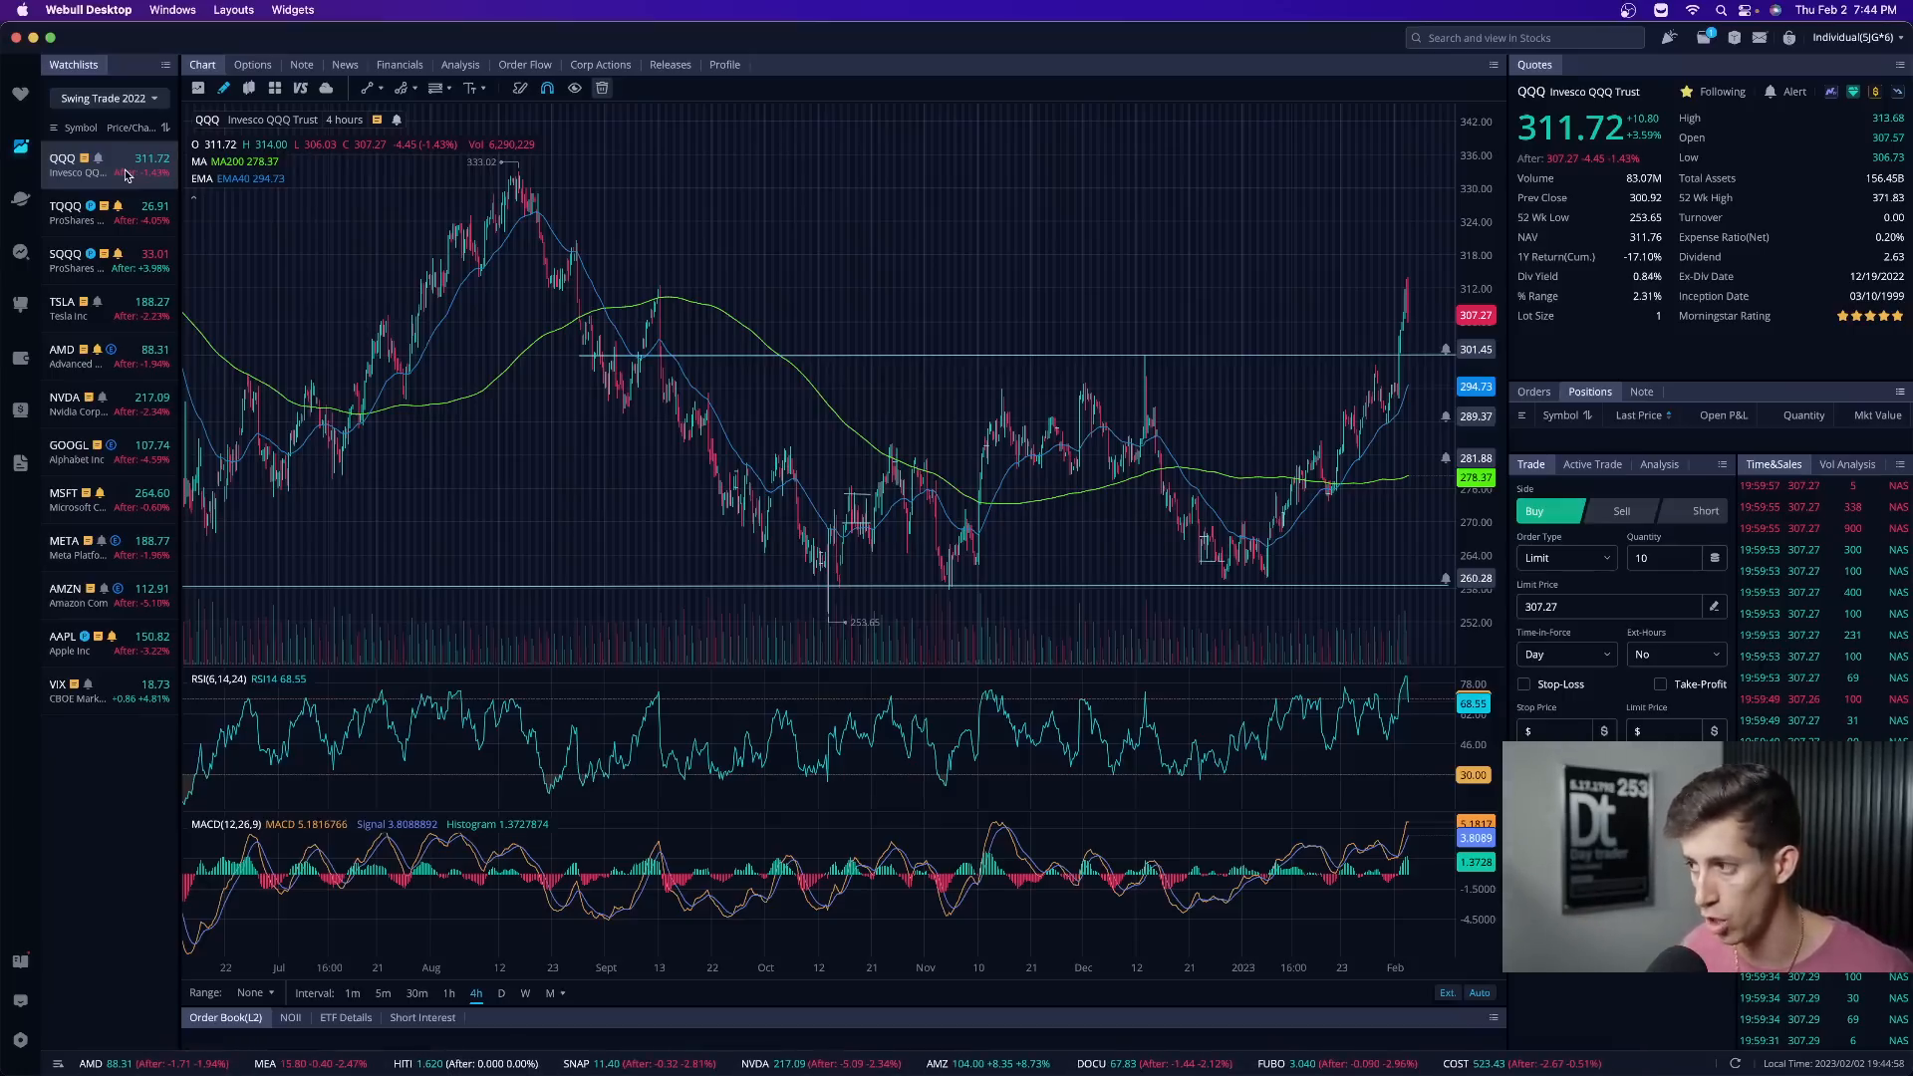
mouse_move(1404, 333)
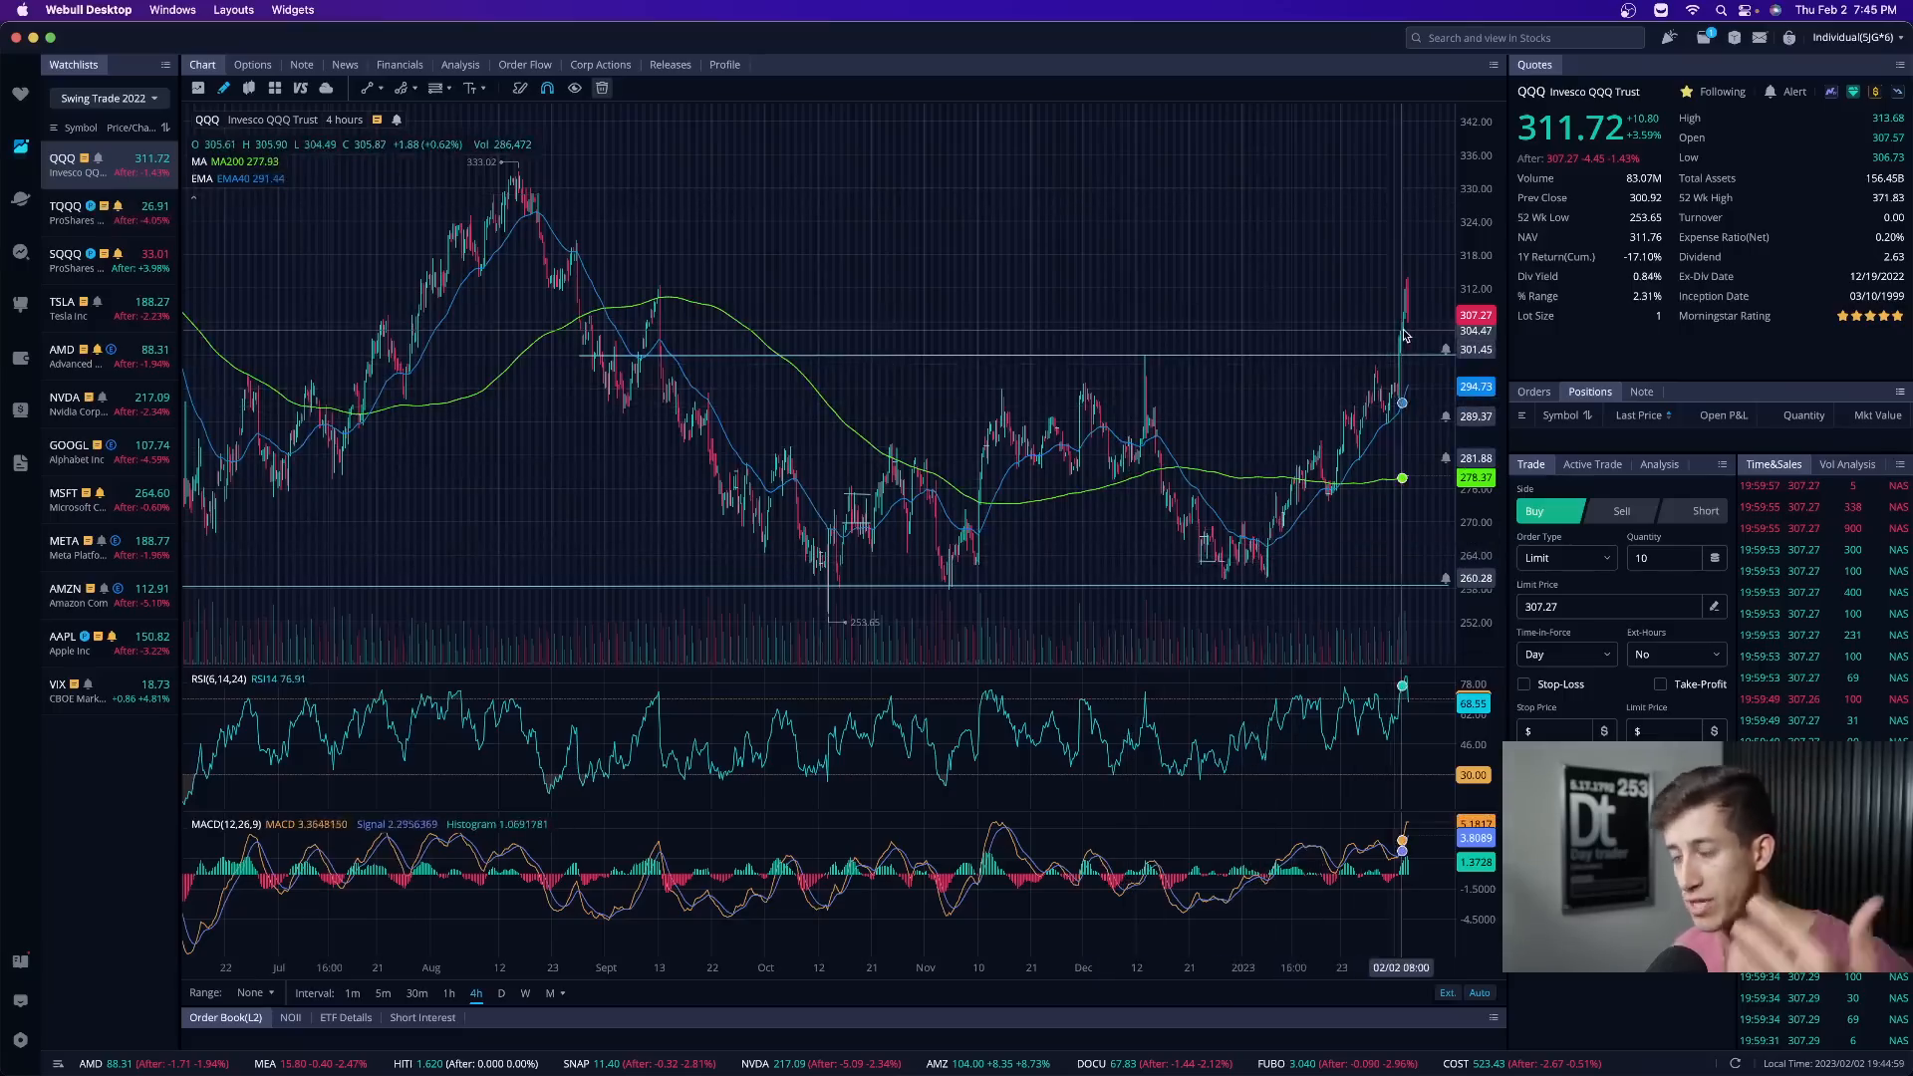
mouse_move(1391, 357)
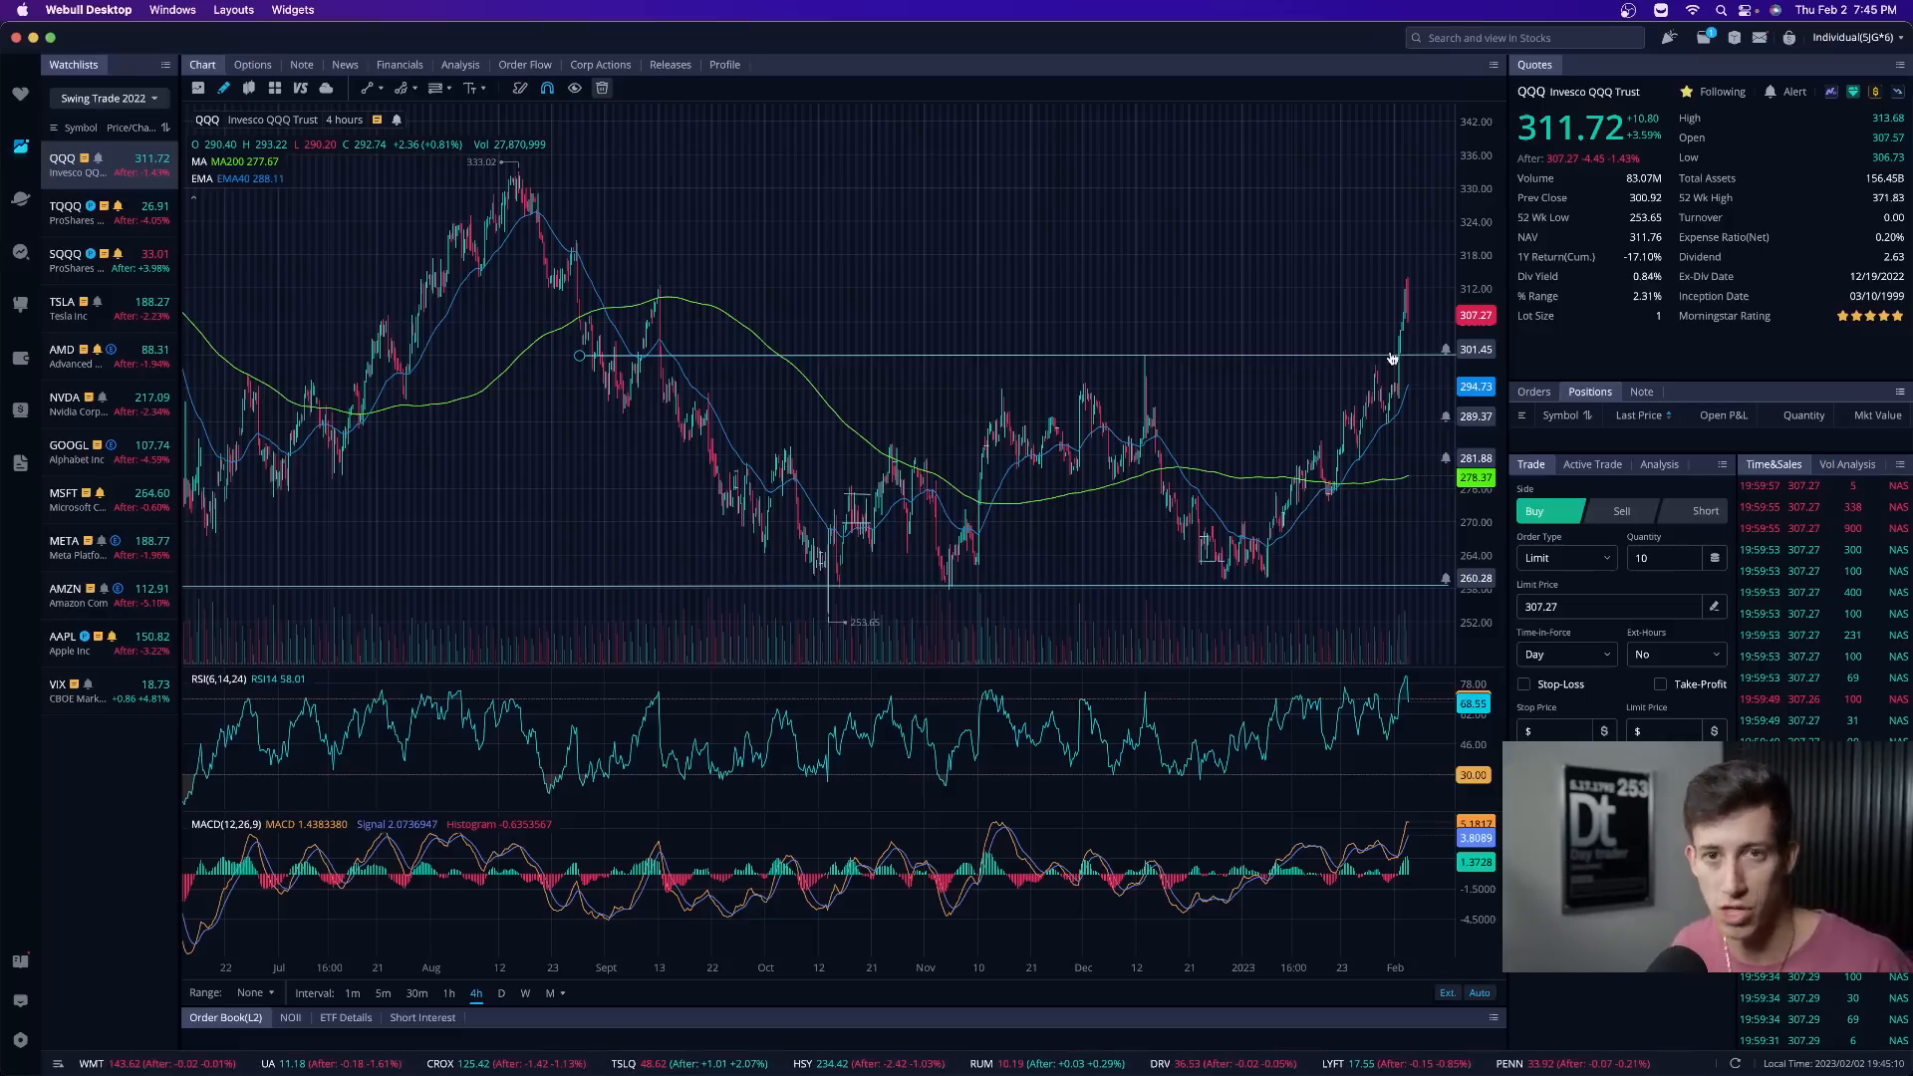
mouse_move(1302, 506)
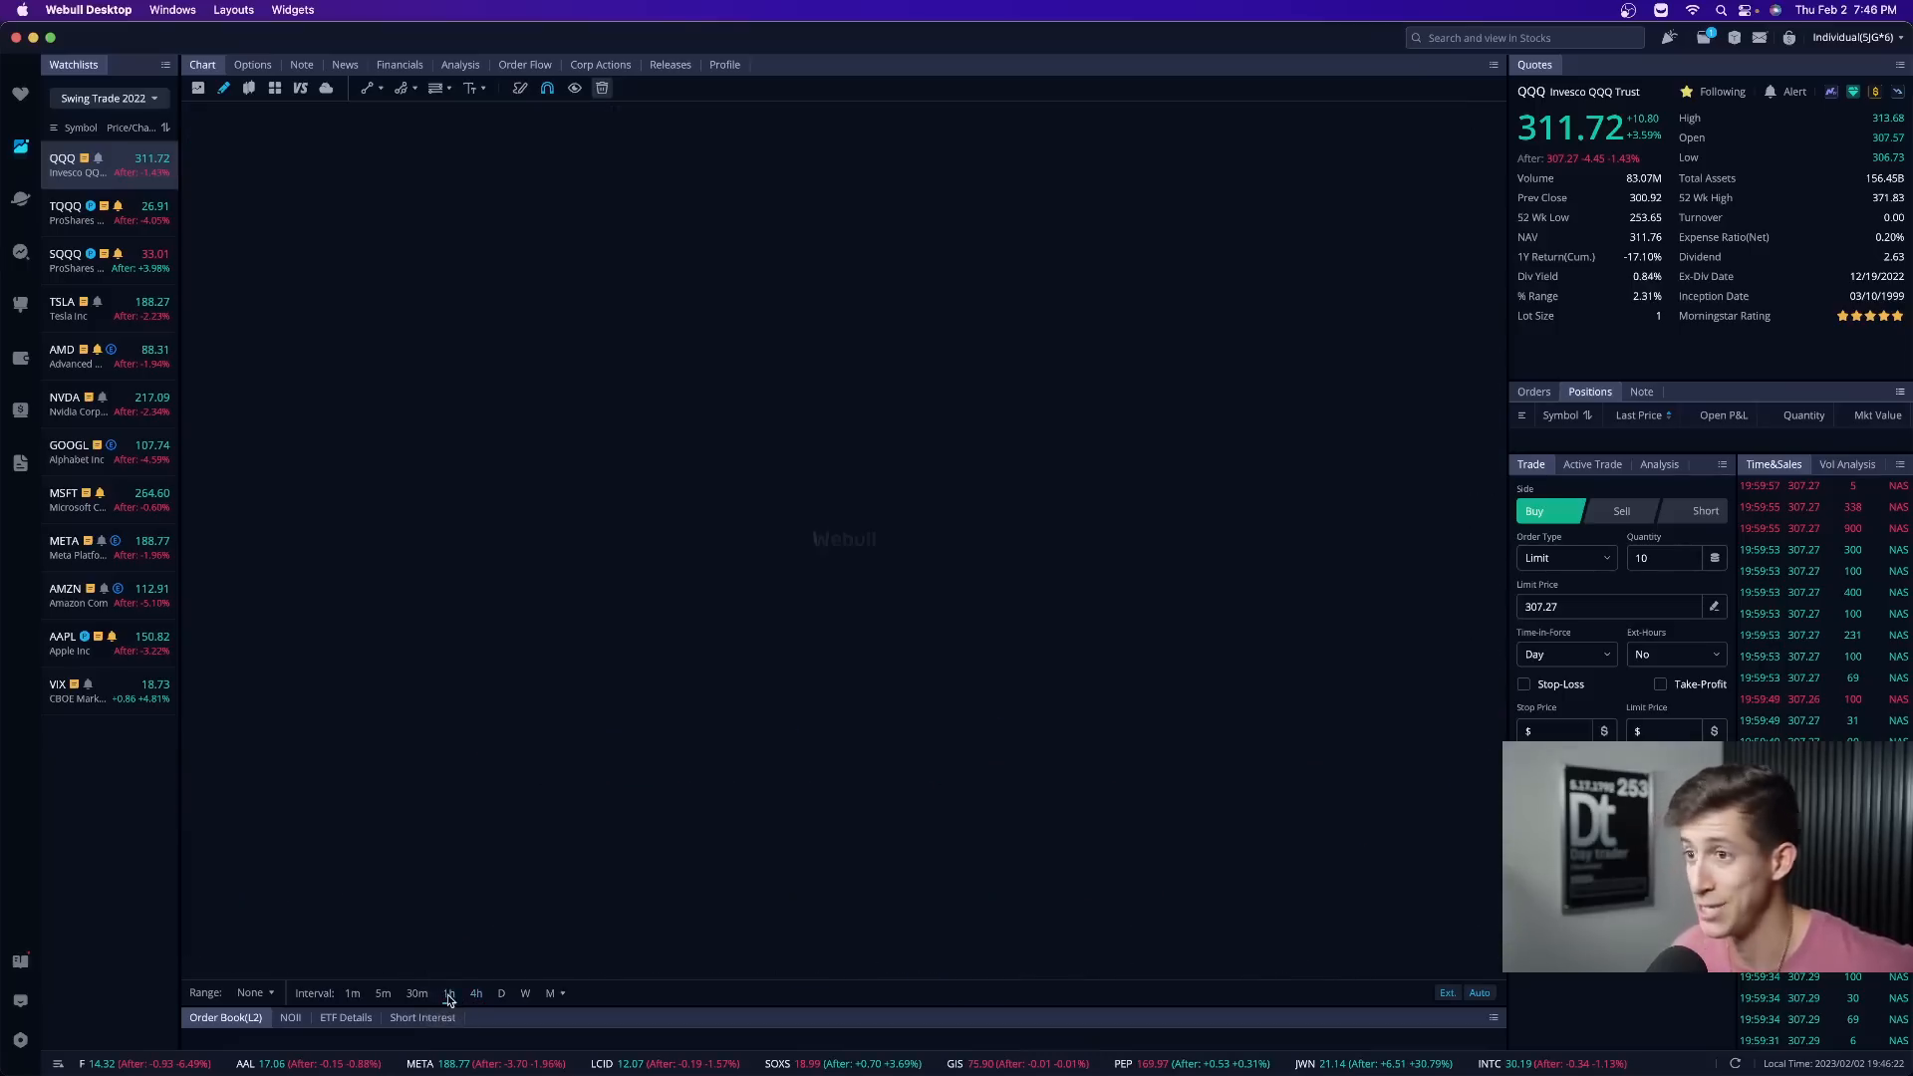
- View QQQ on 1-hour then 30-minute candles, then Apple and Amazon charts
click(448, 993)
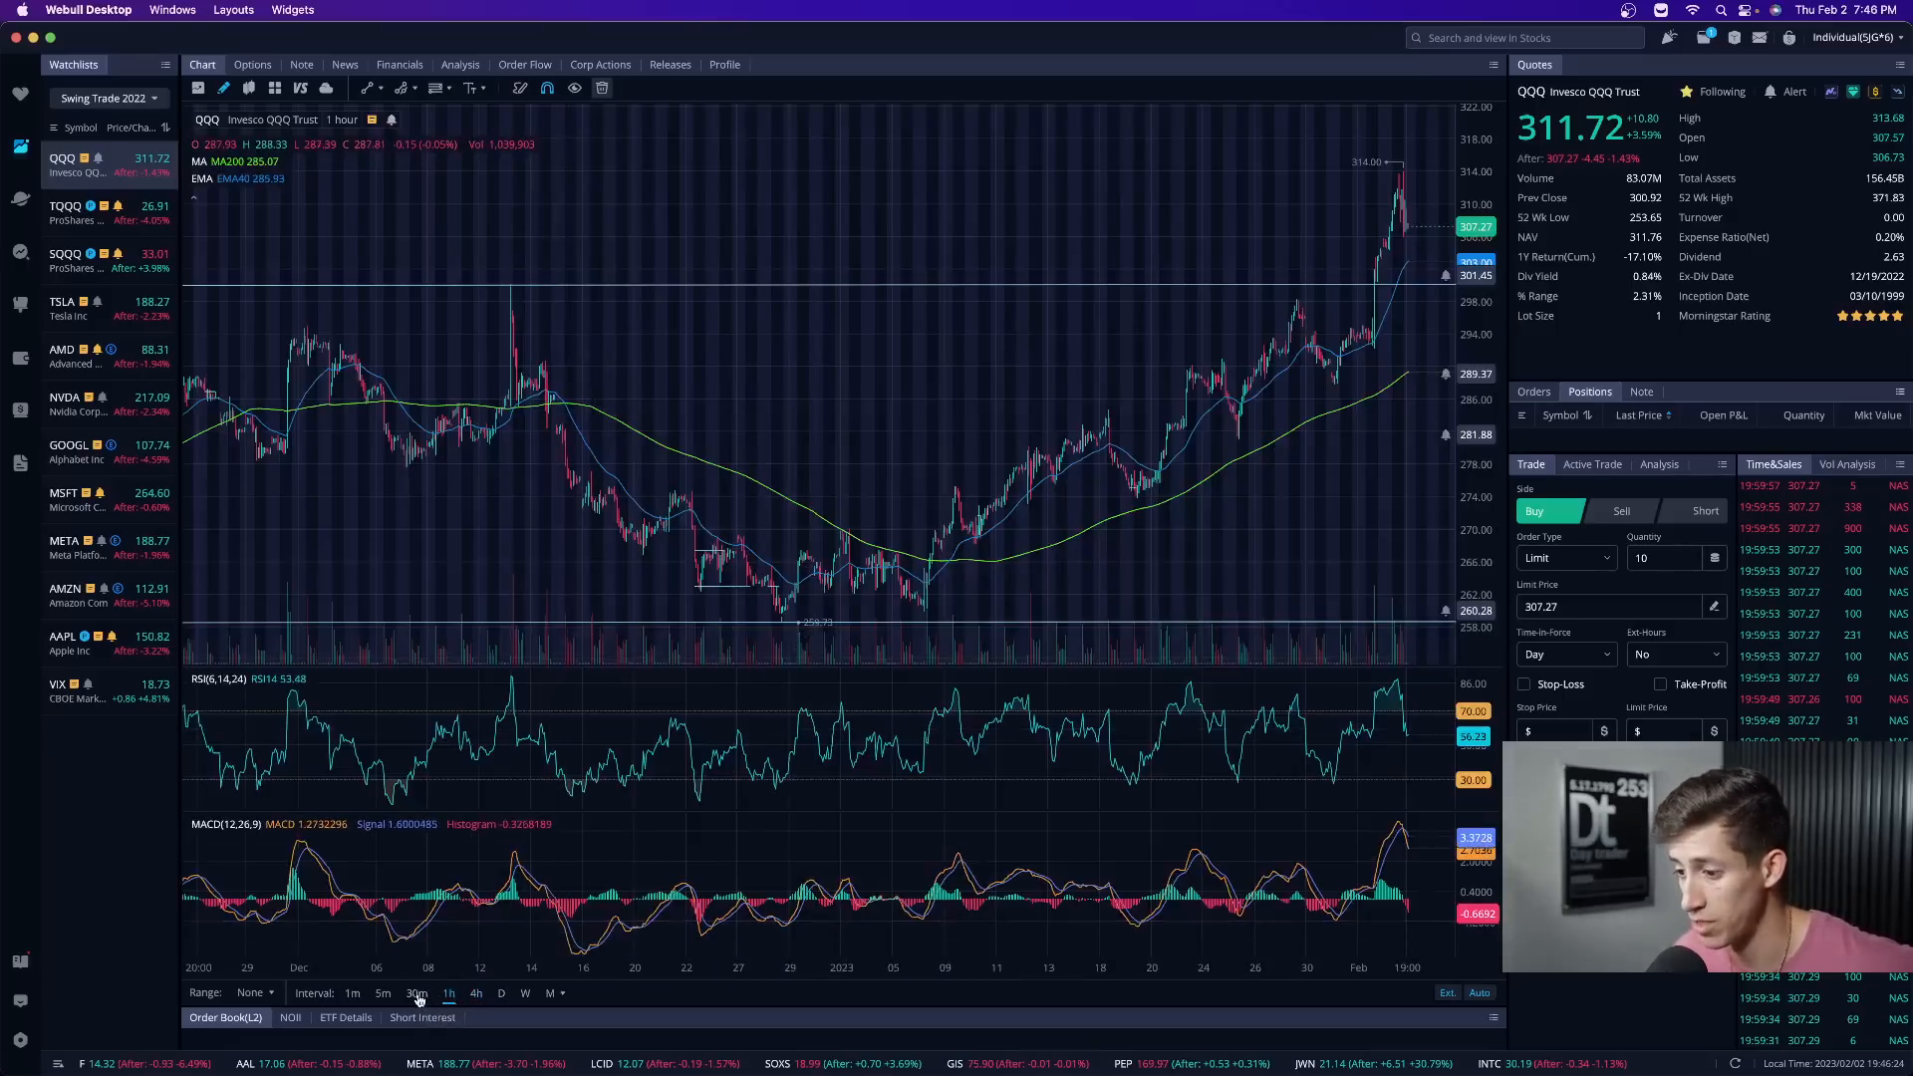
click(418, 993)
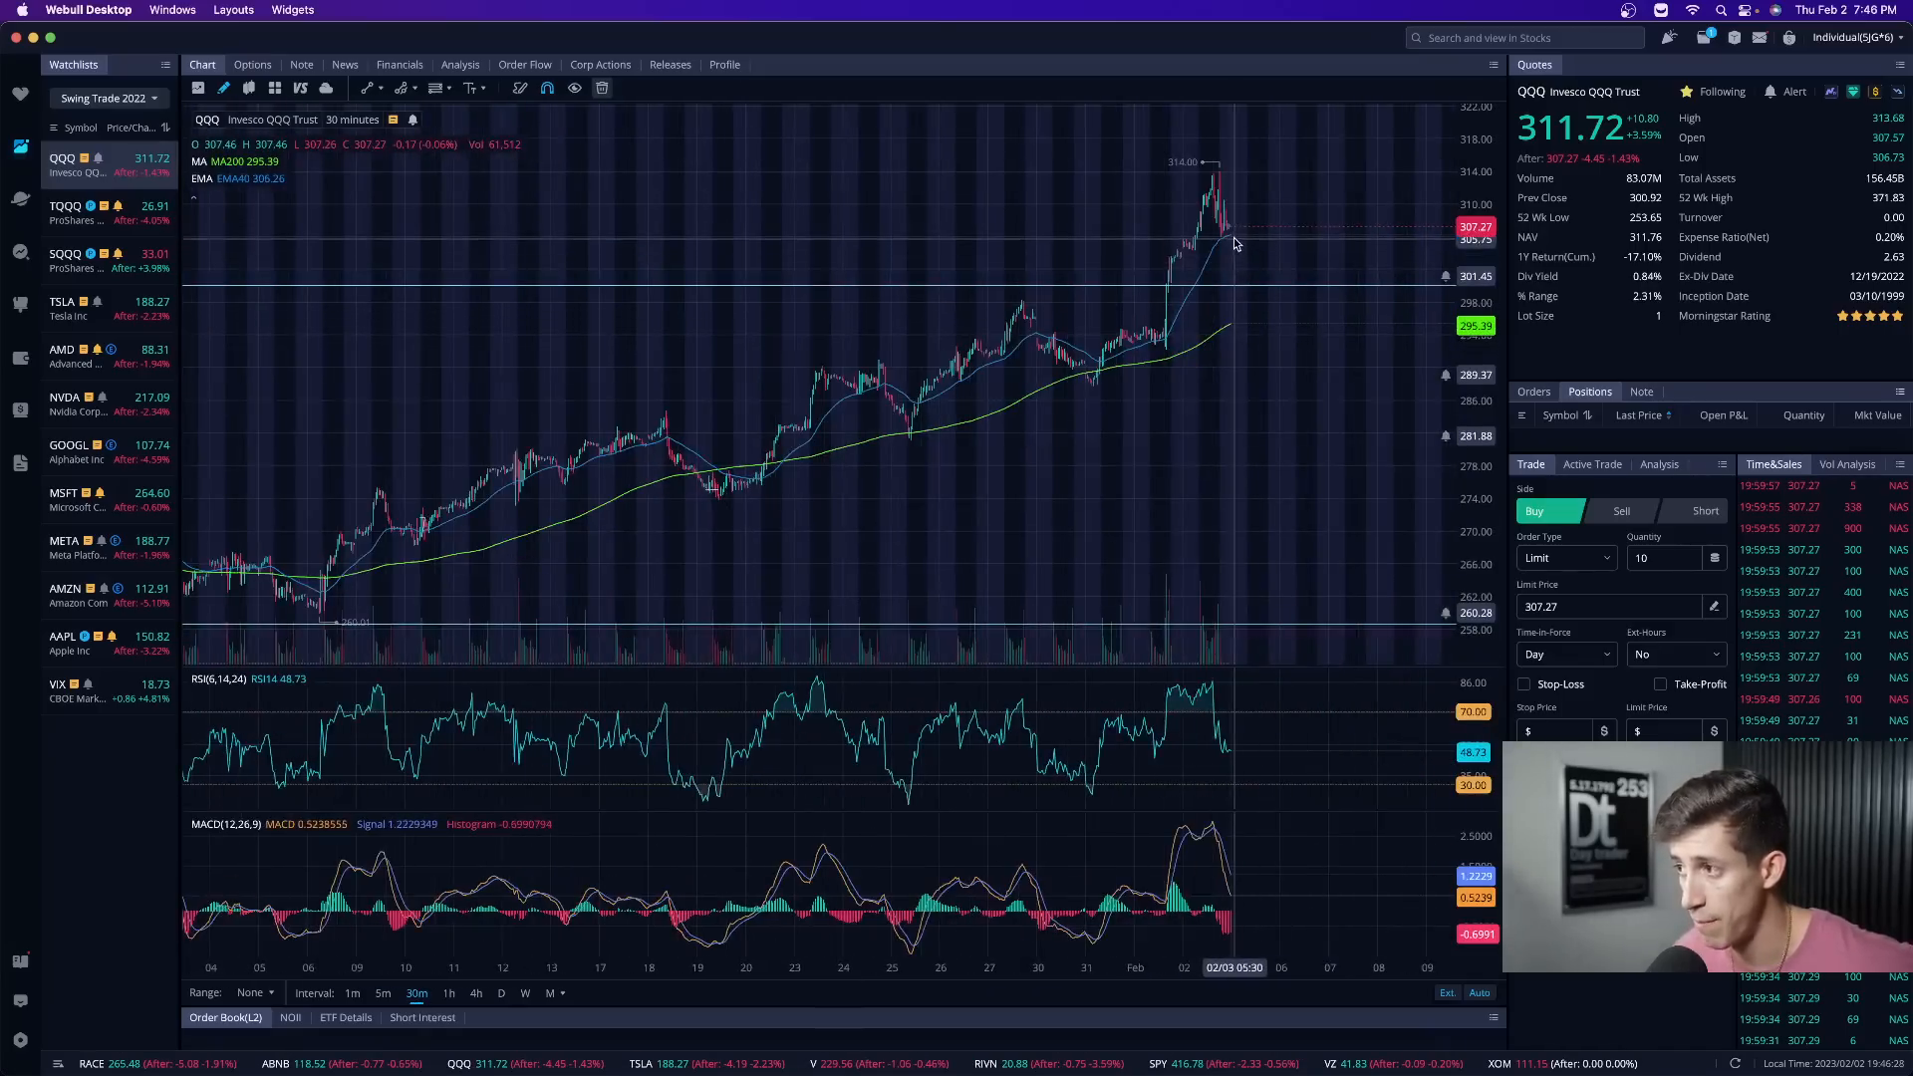
click(62, 636)
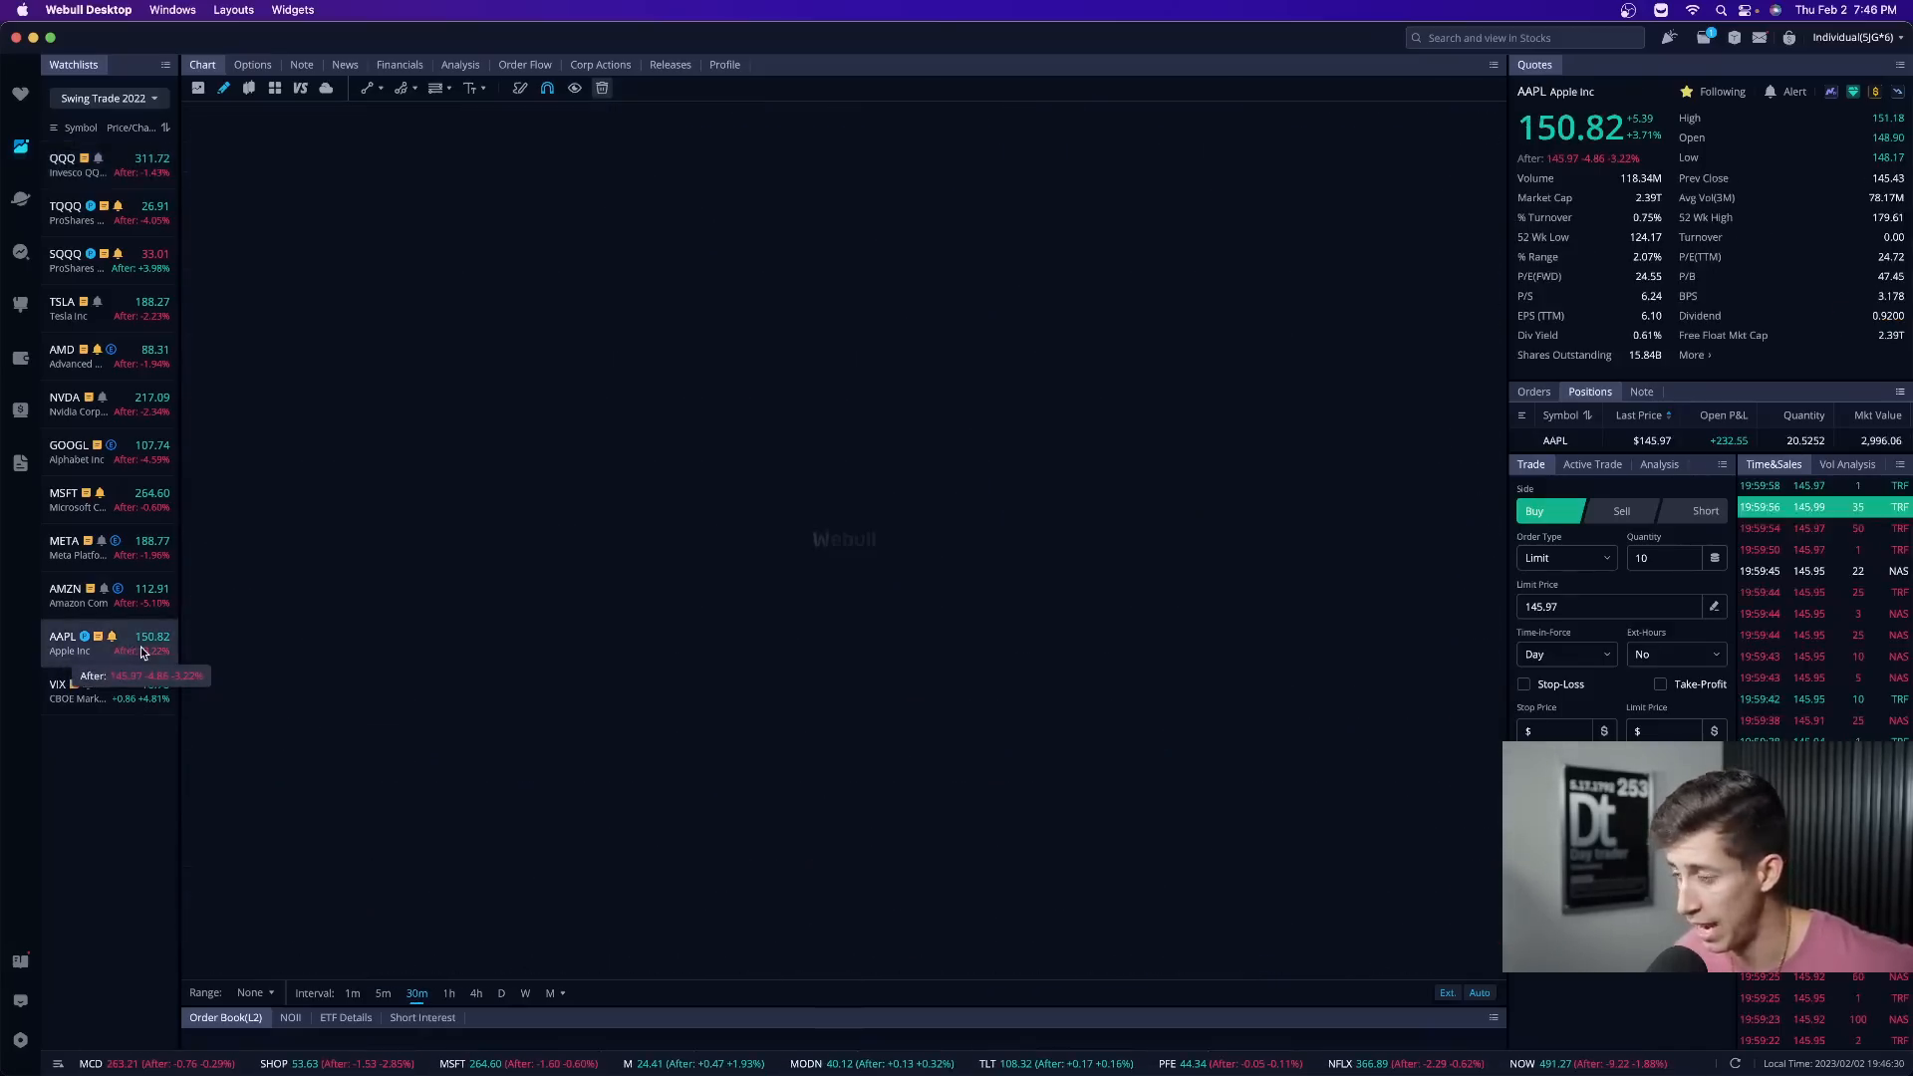
click(62, 636)
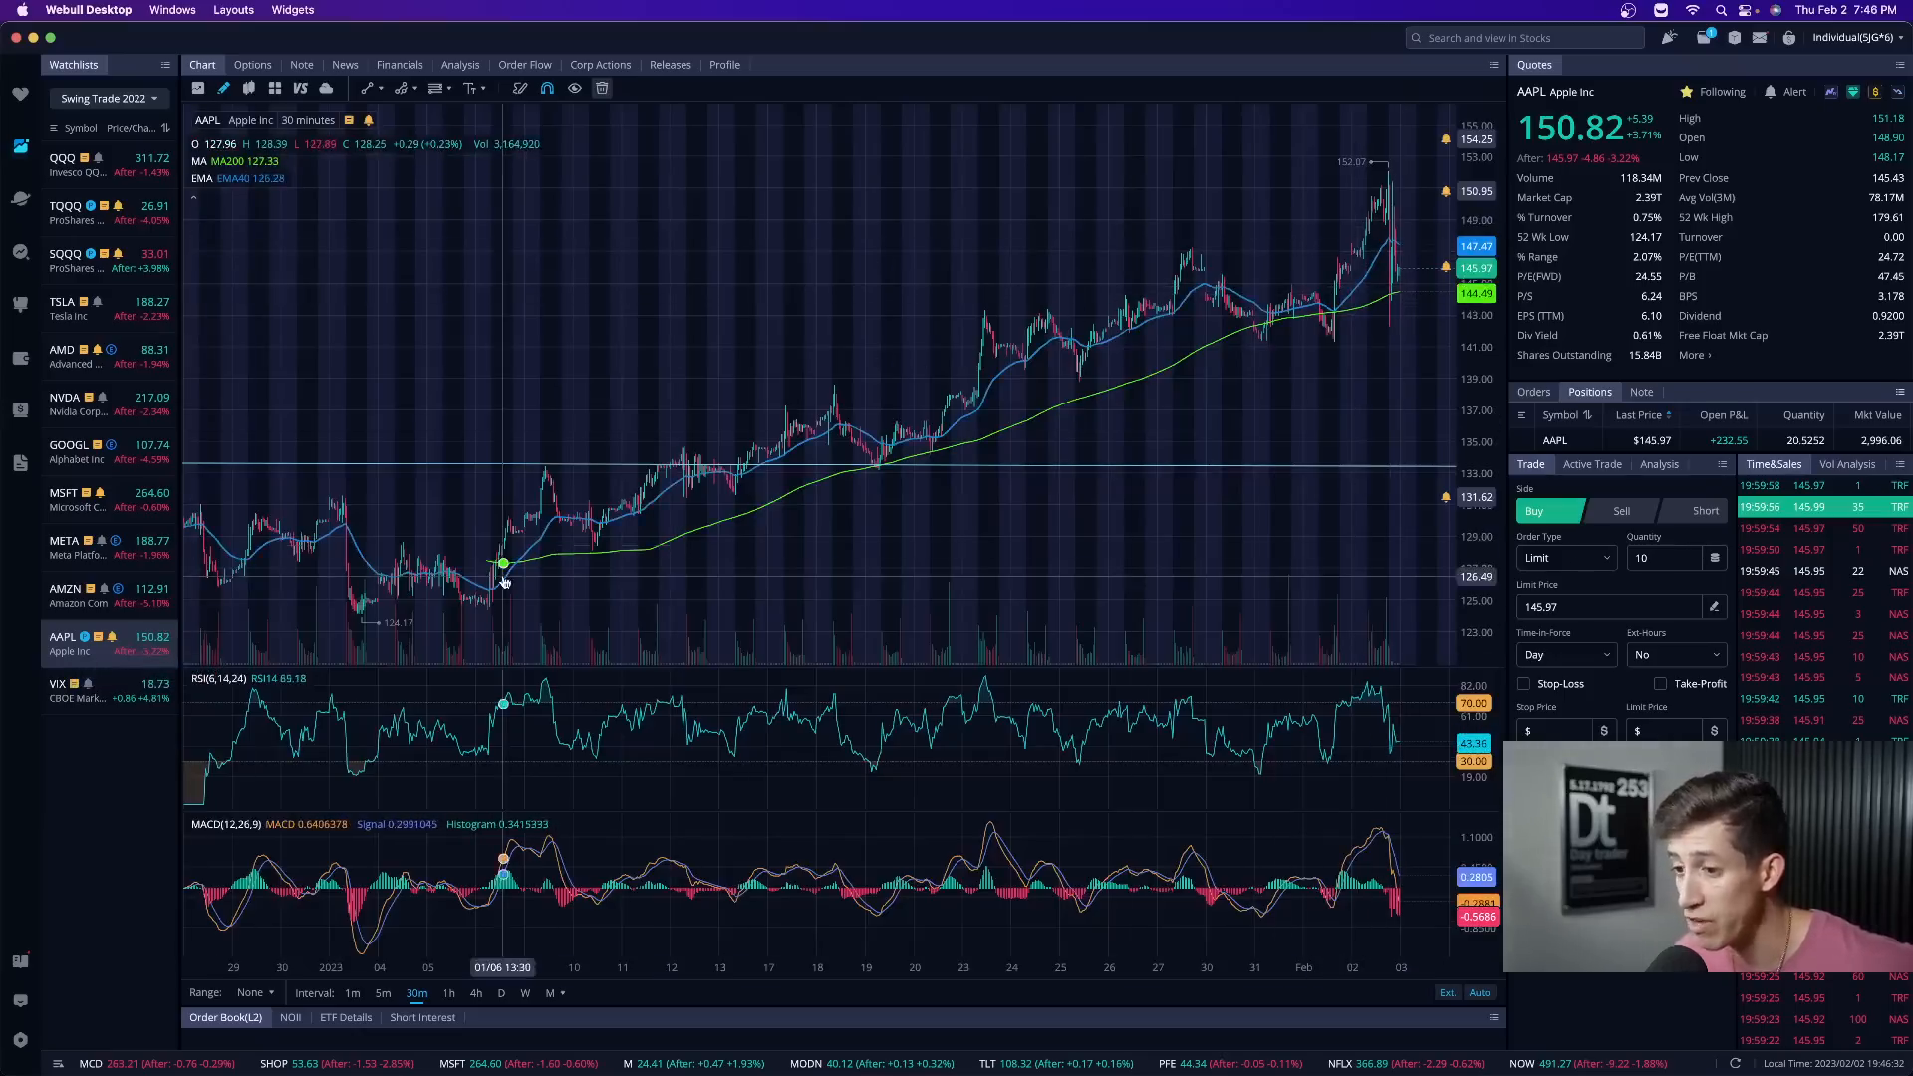
click(64, 594)
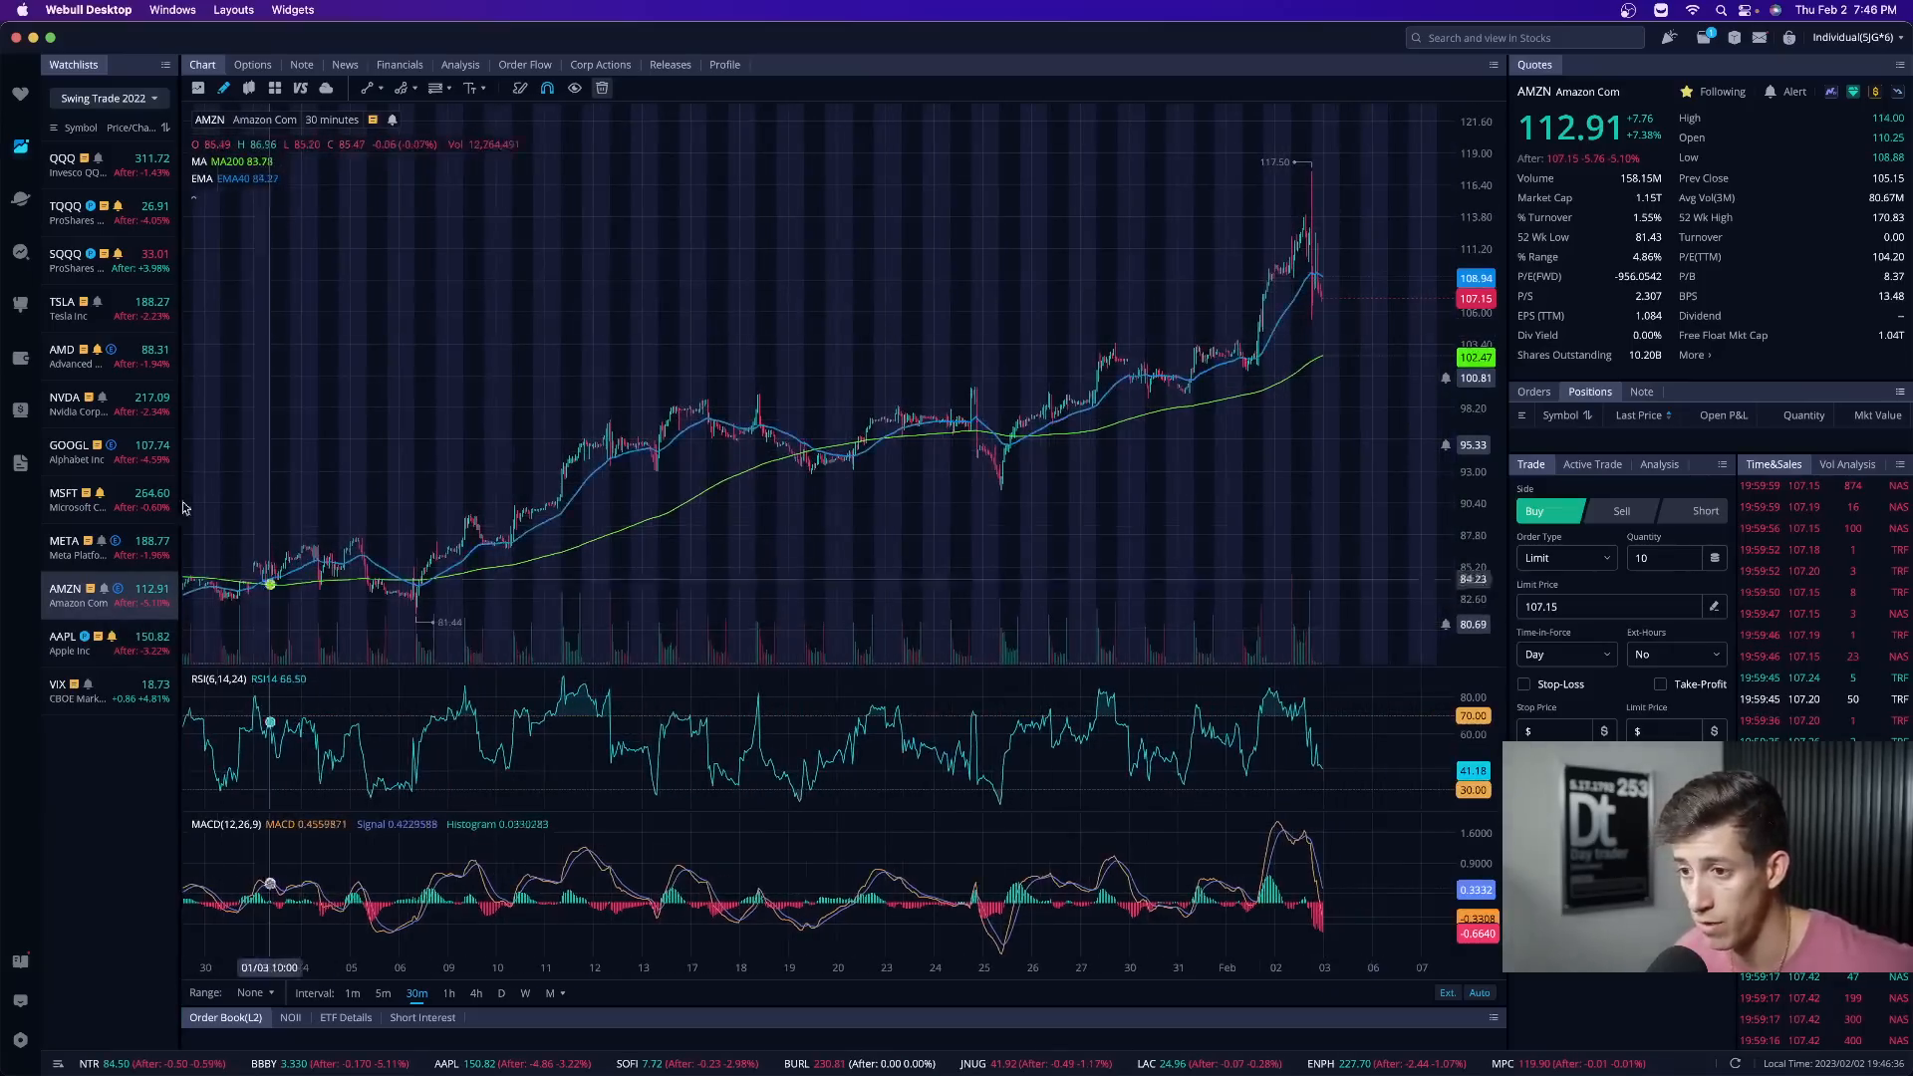
click(67, 451)
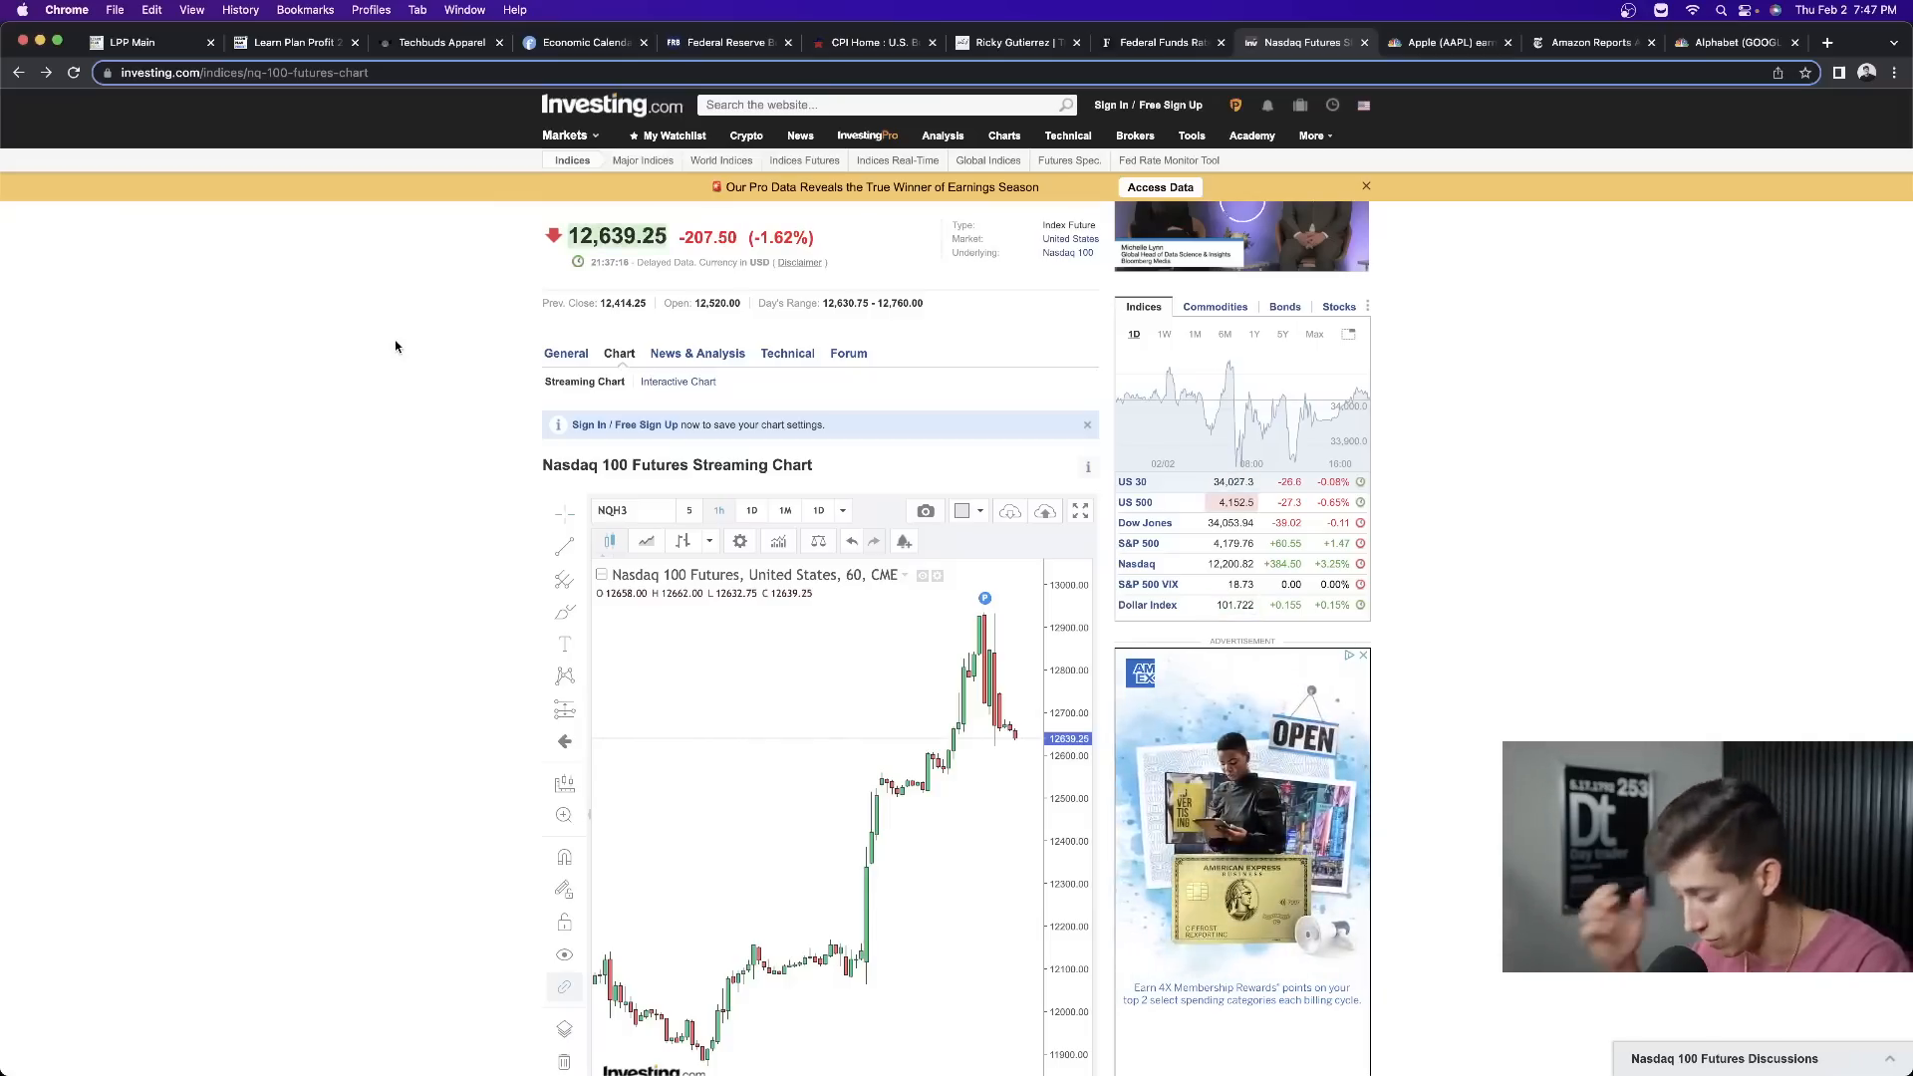
- View the Learn Plan Profit 2.0 homepage, then the Techbuds Apparel shop page
click(134, 42)
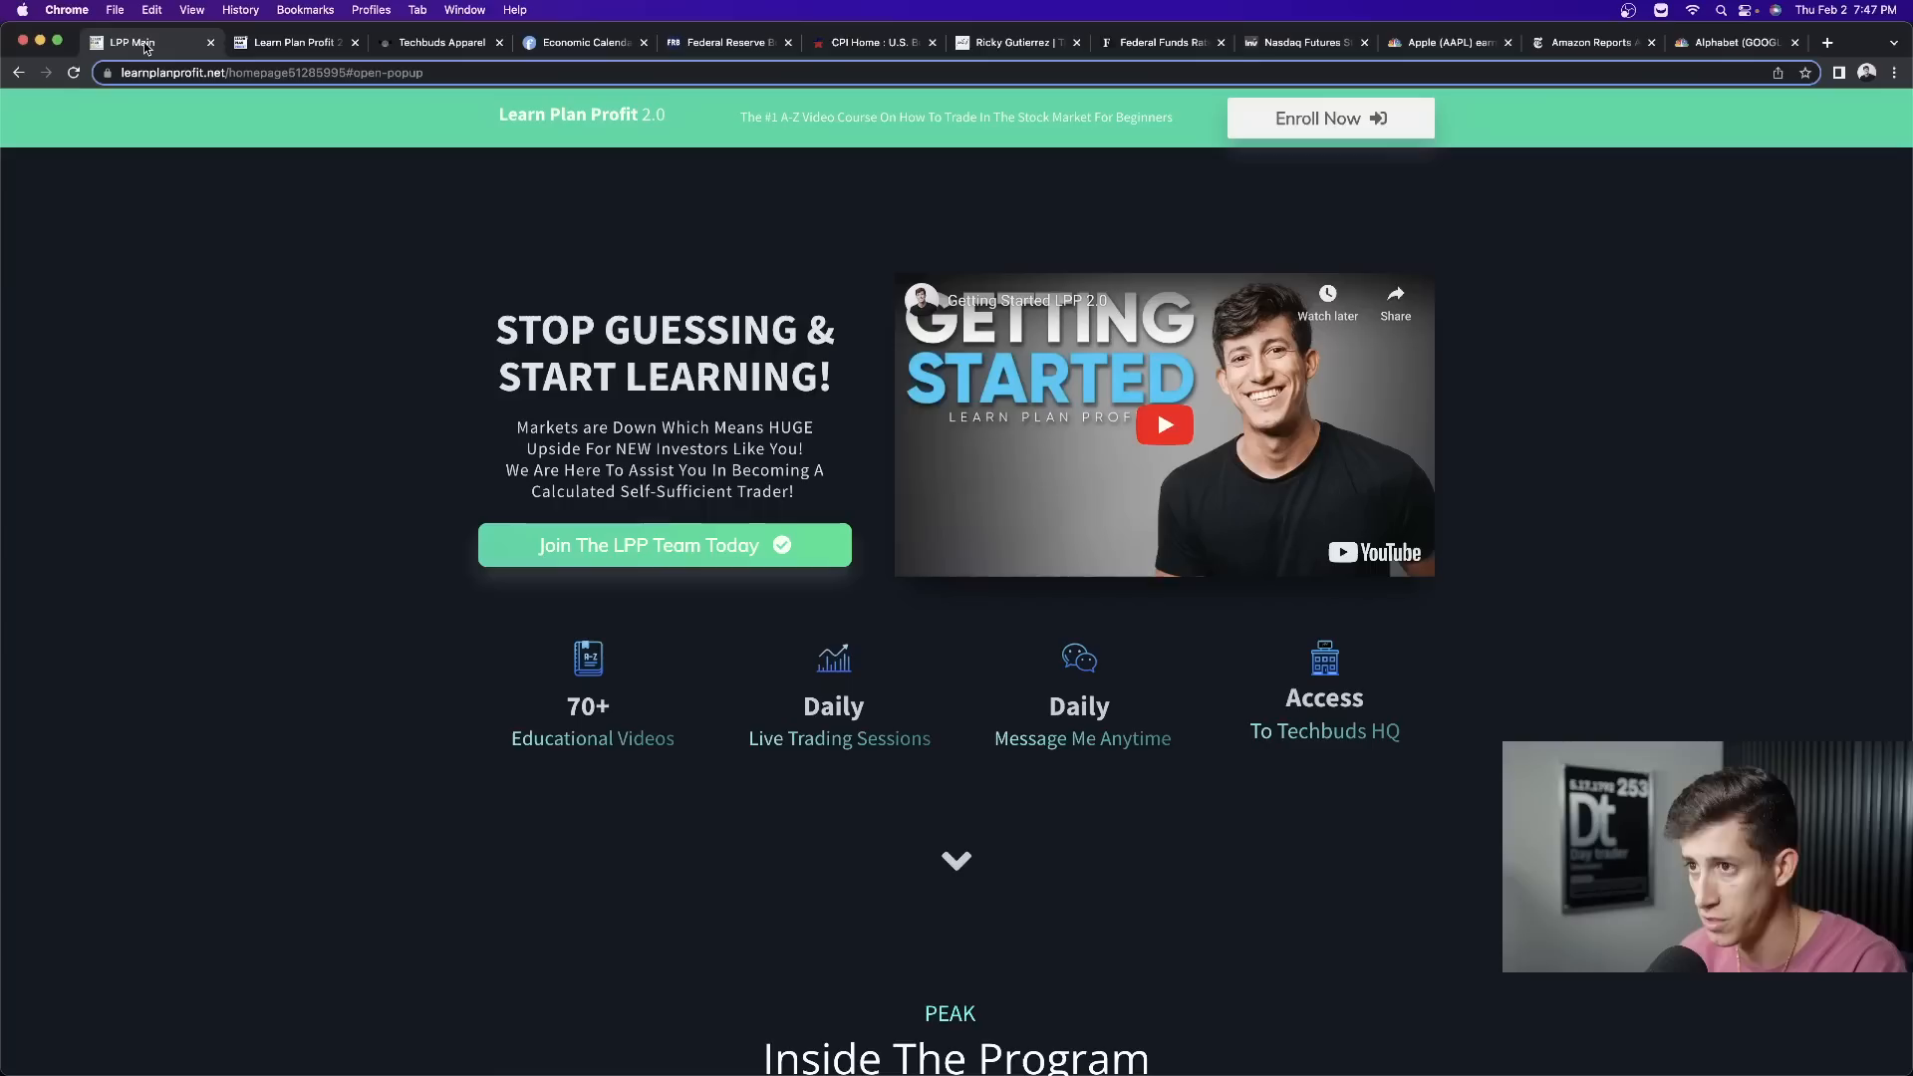
mouse_move(696, 615)
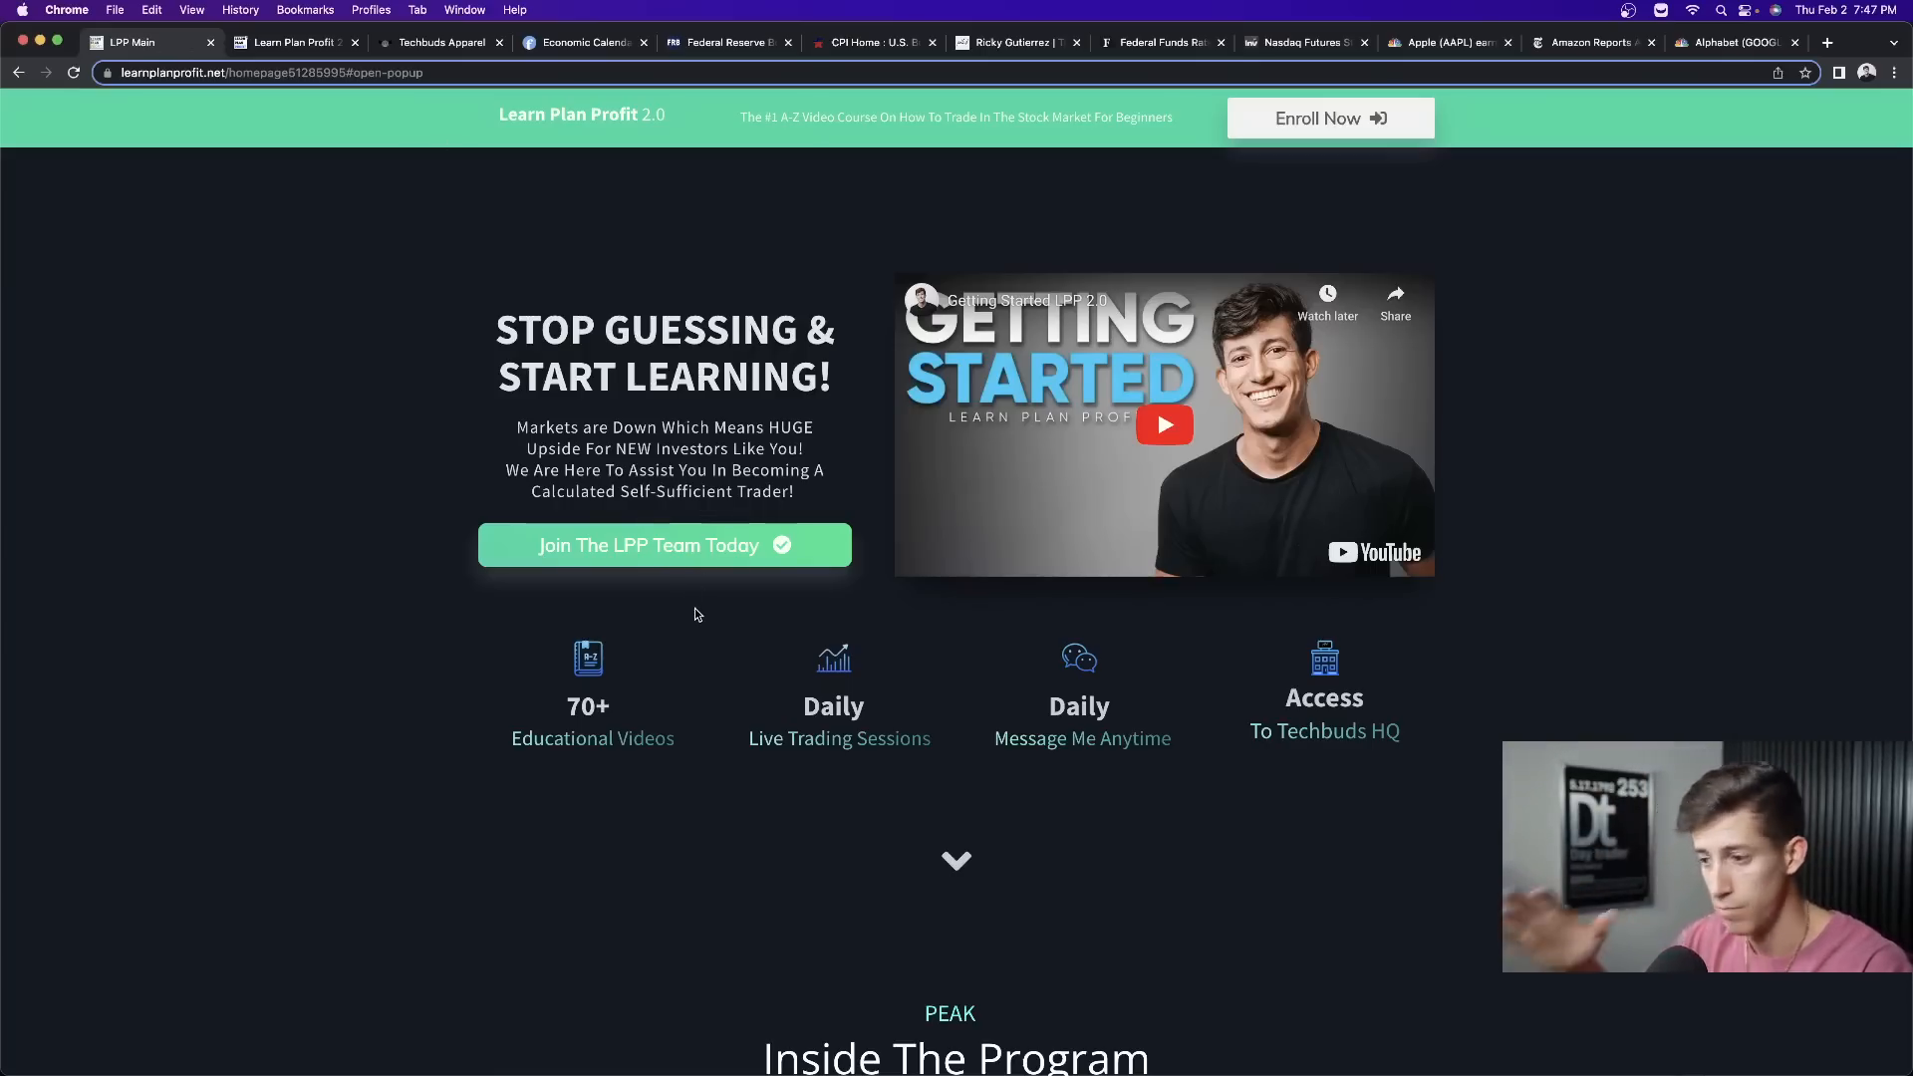
mouse_move(645, 740)
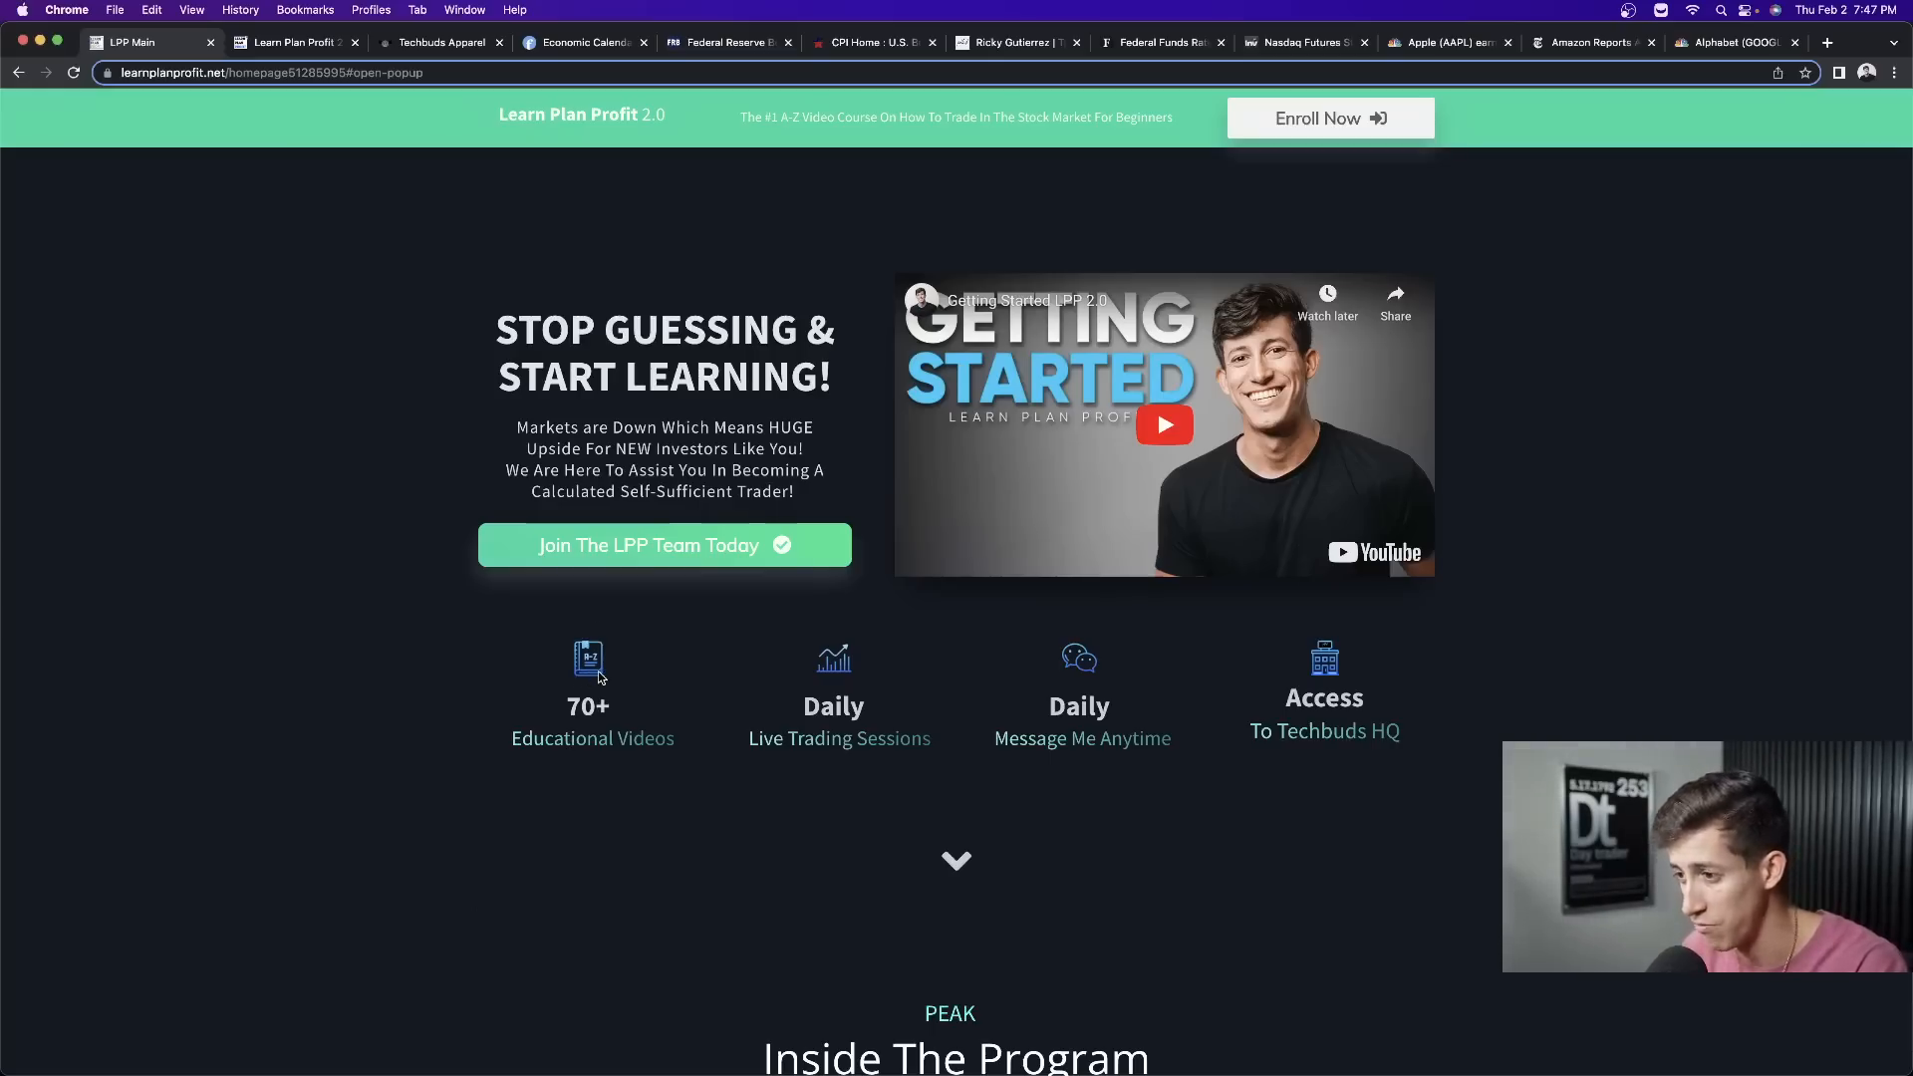
mouse_move(1112, 703)
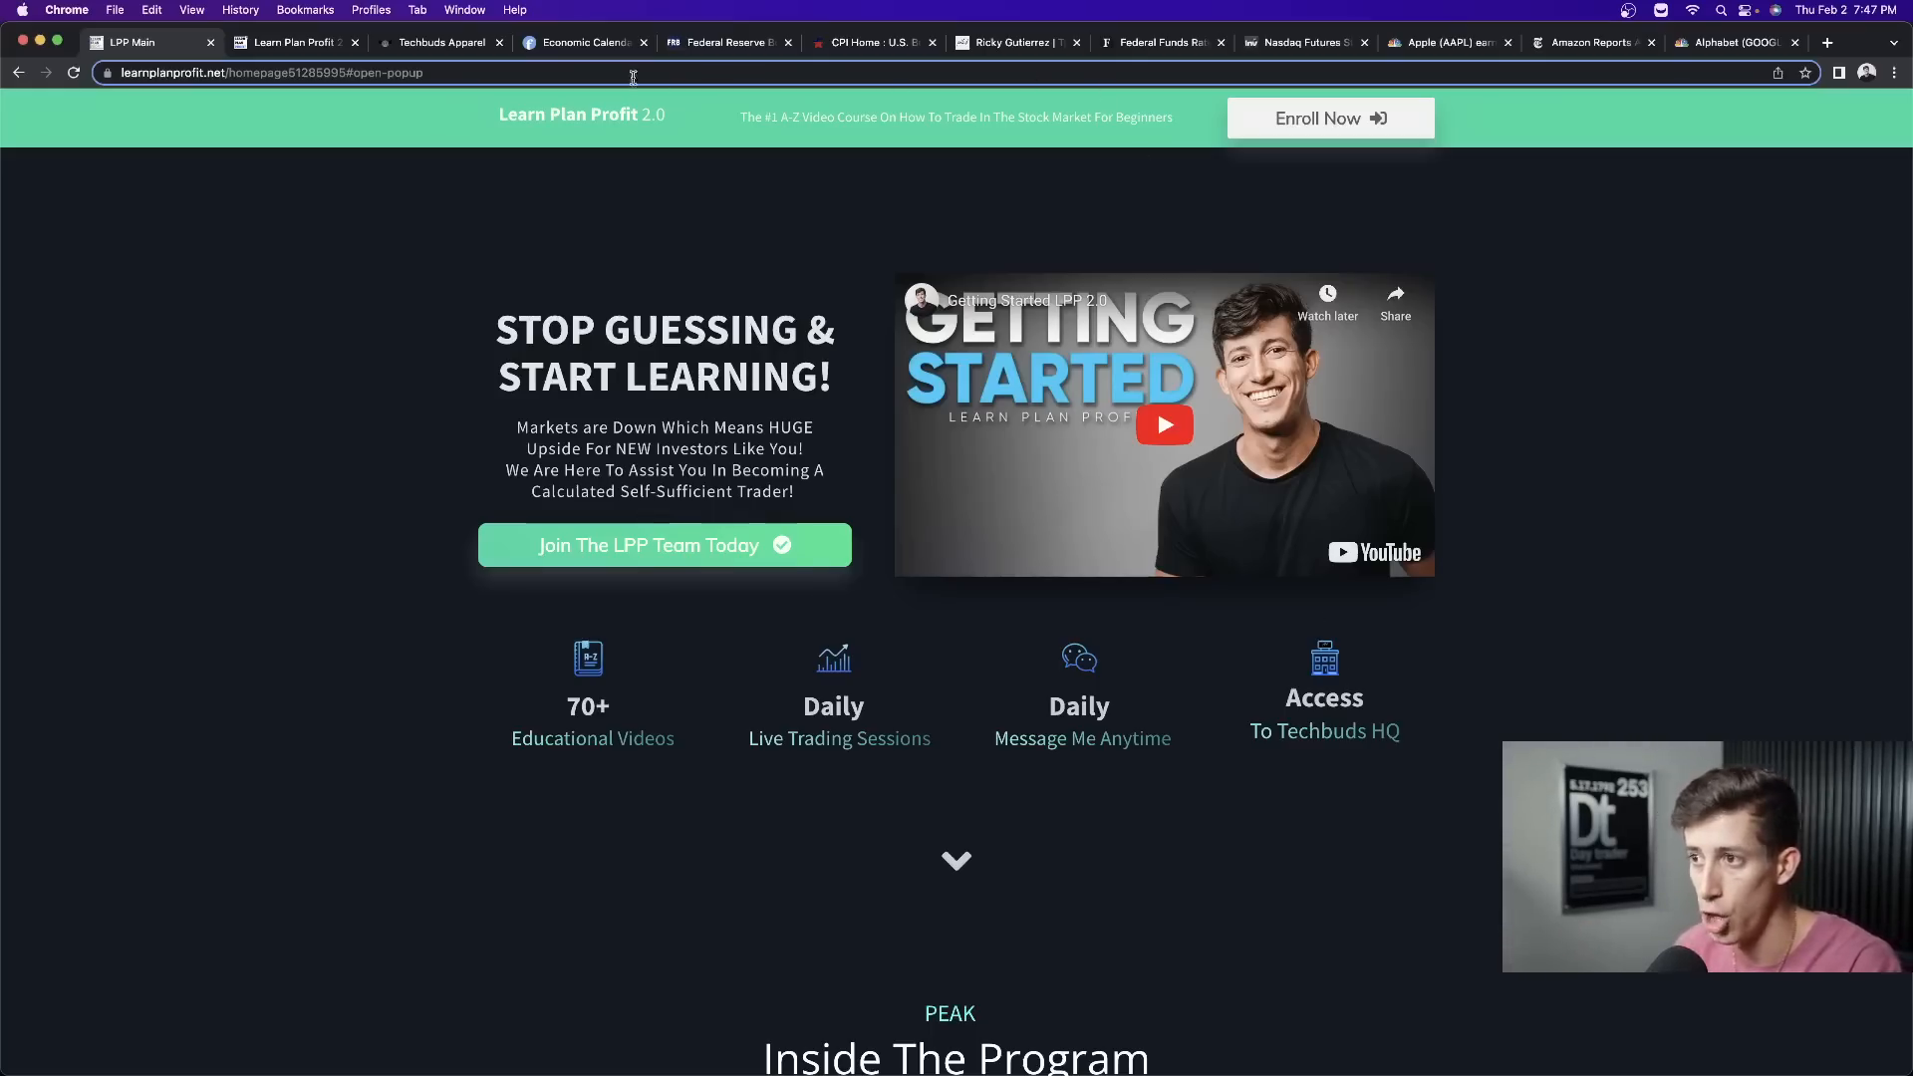
click(440, 42)
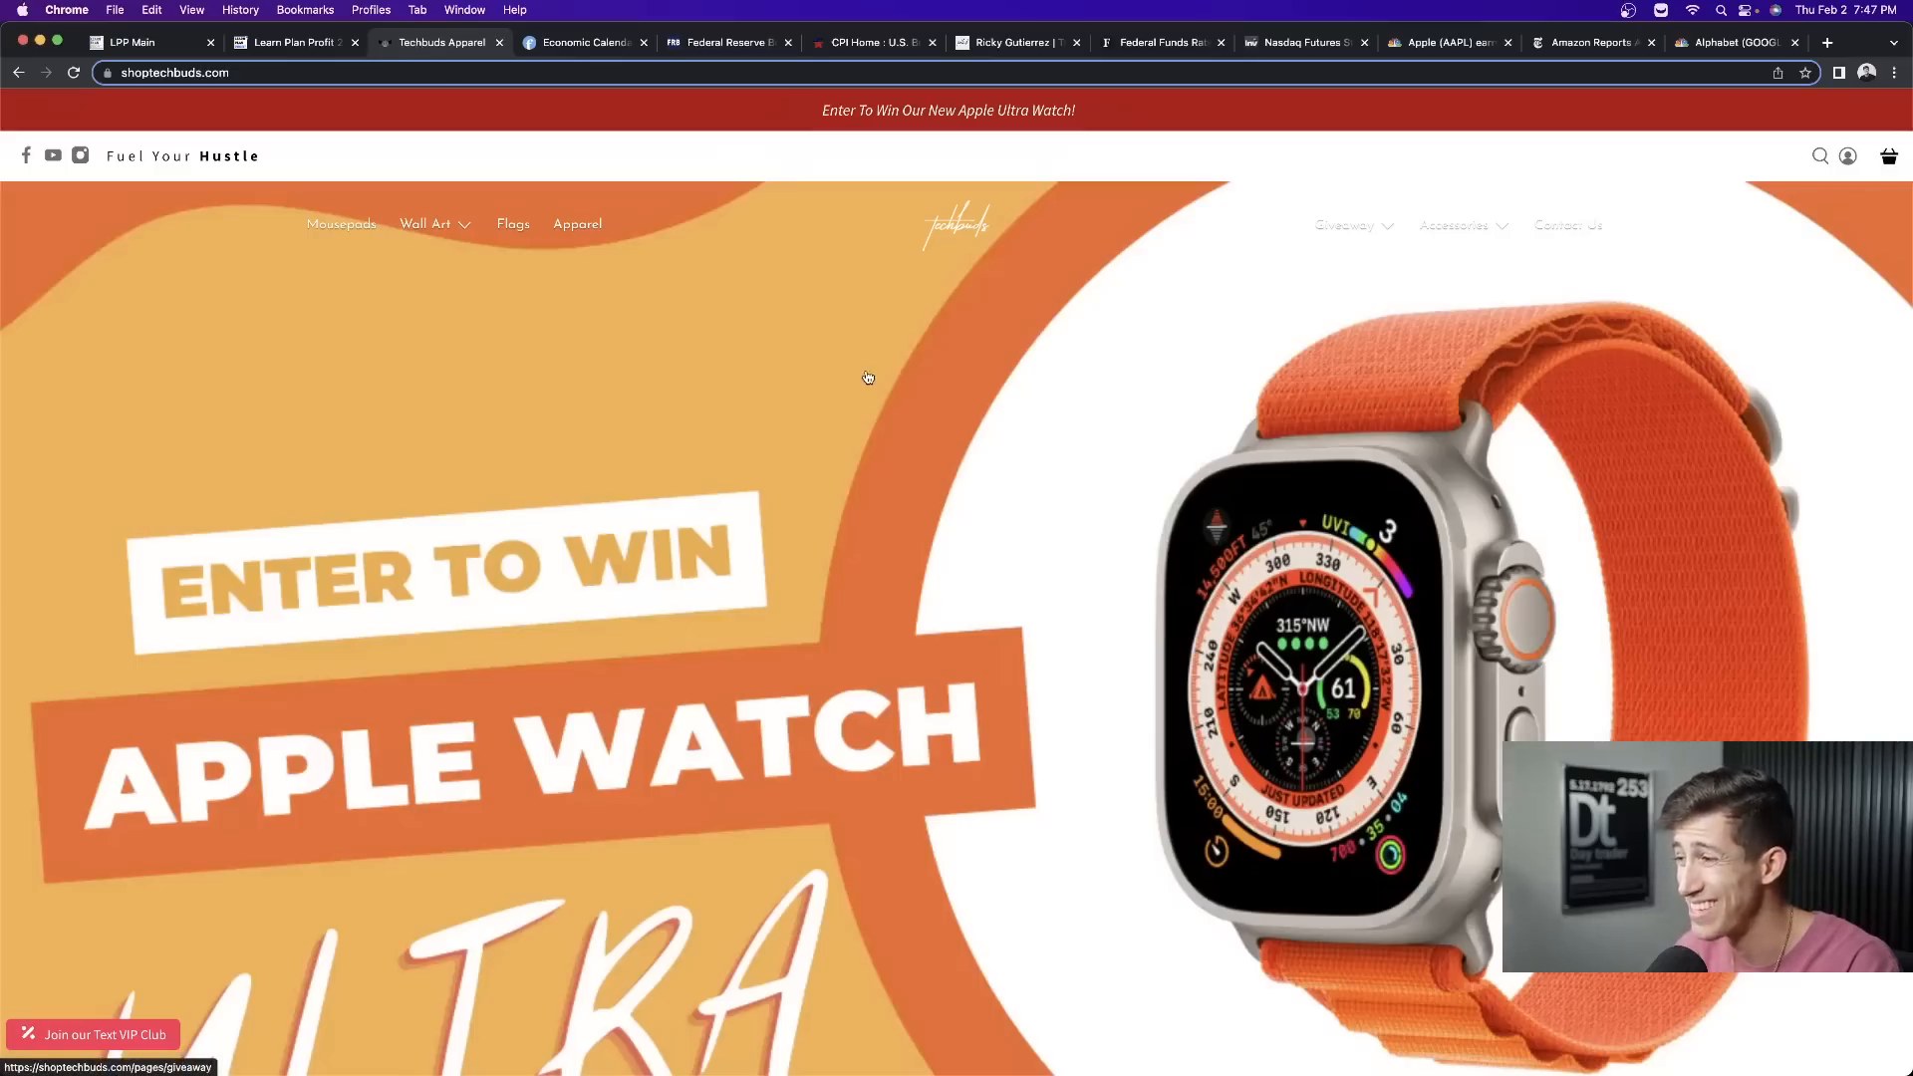
mouse_move(1516, 490)
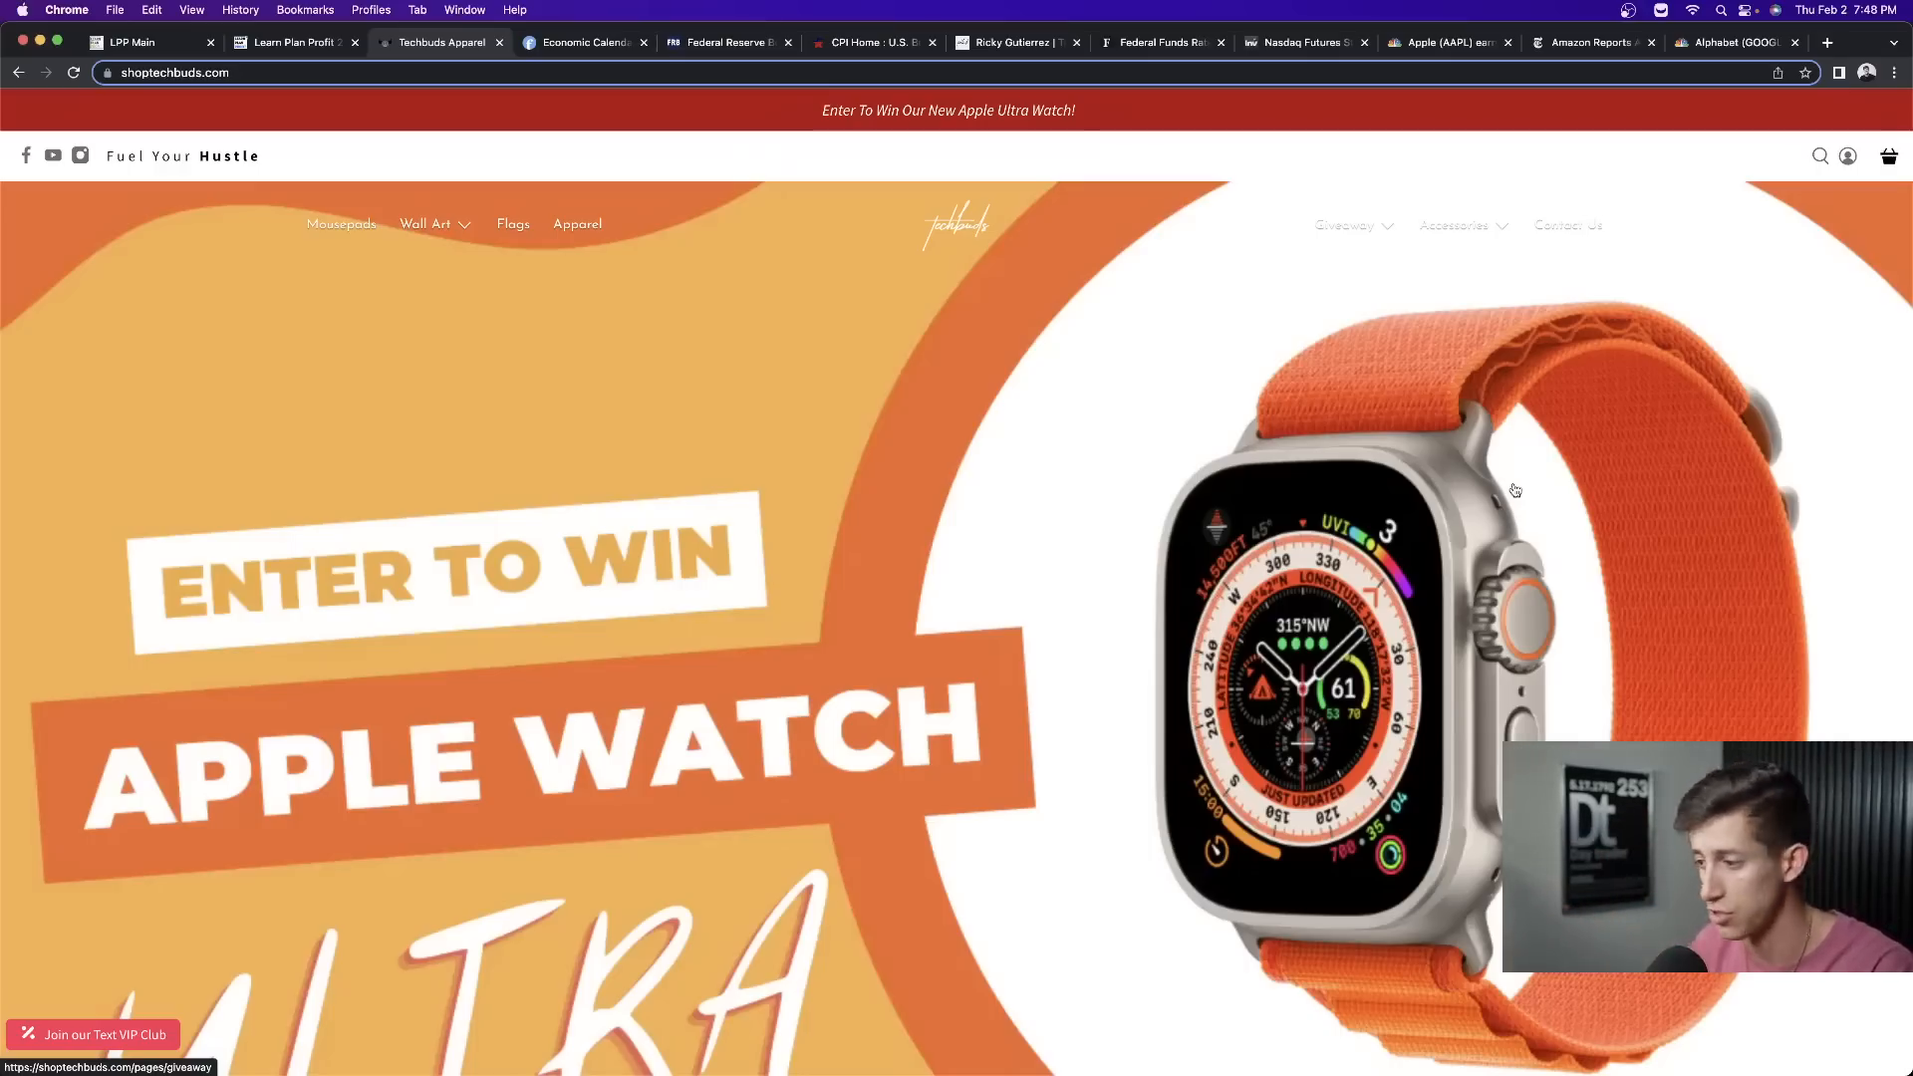
- Scroll through the Techbuds mousepad collection, then return to the LPP Main tab
scroll(down, 3)
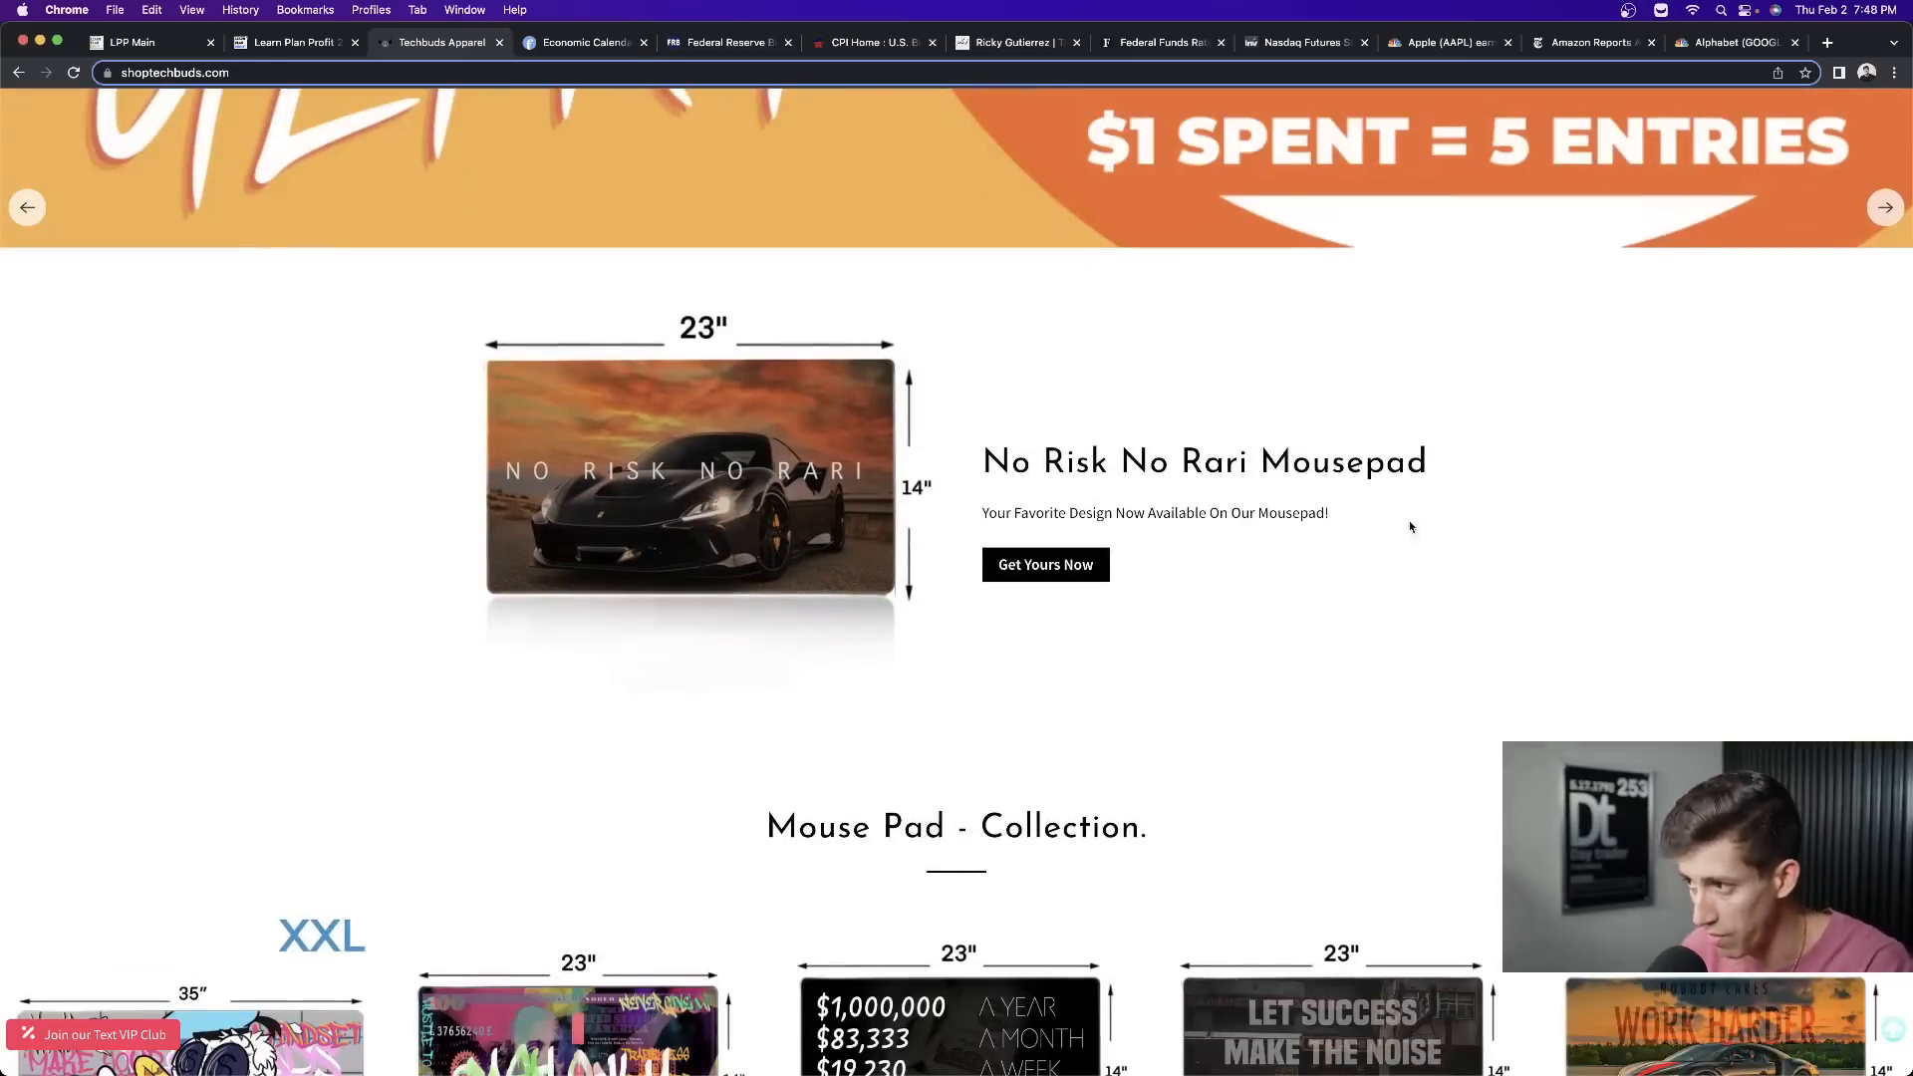
scroll(down, 3)
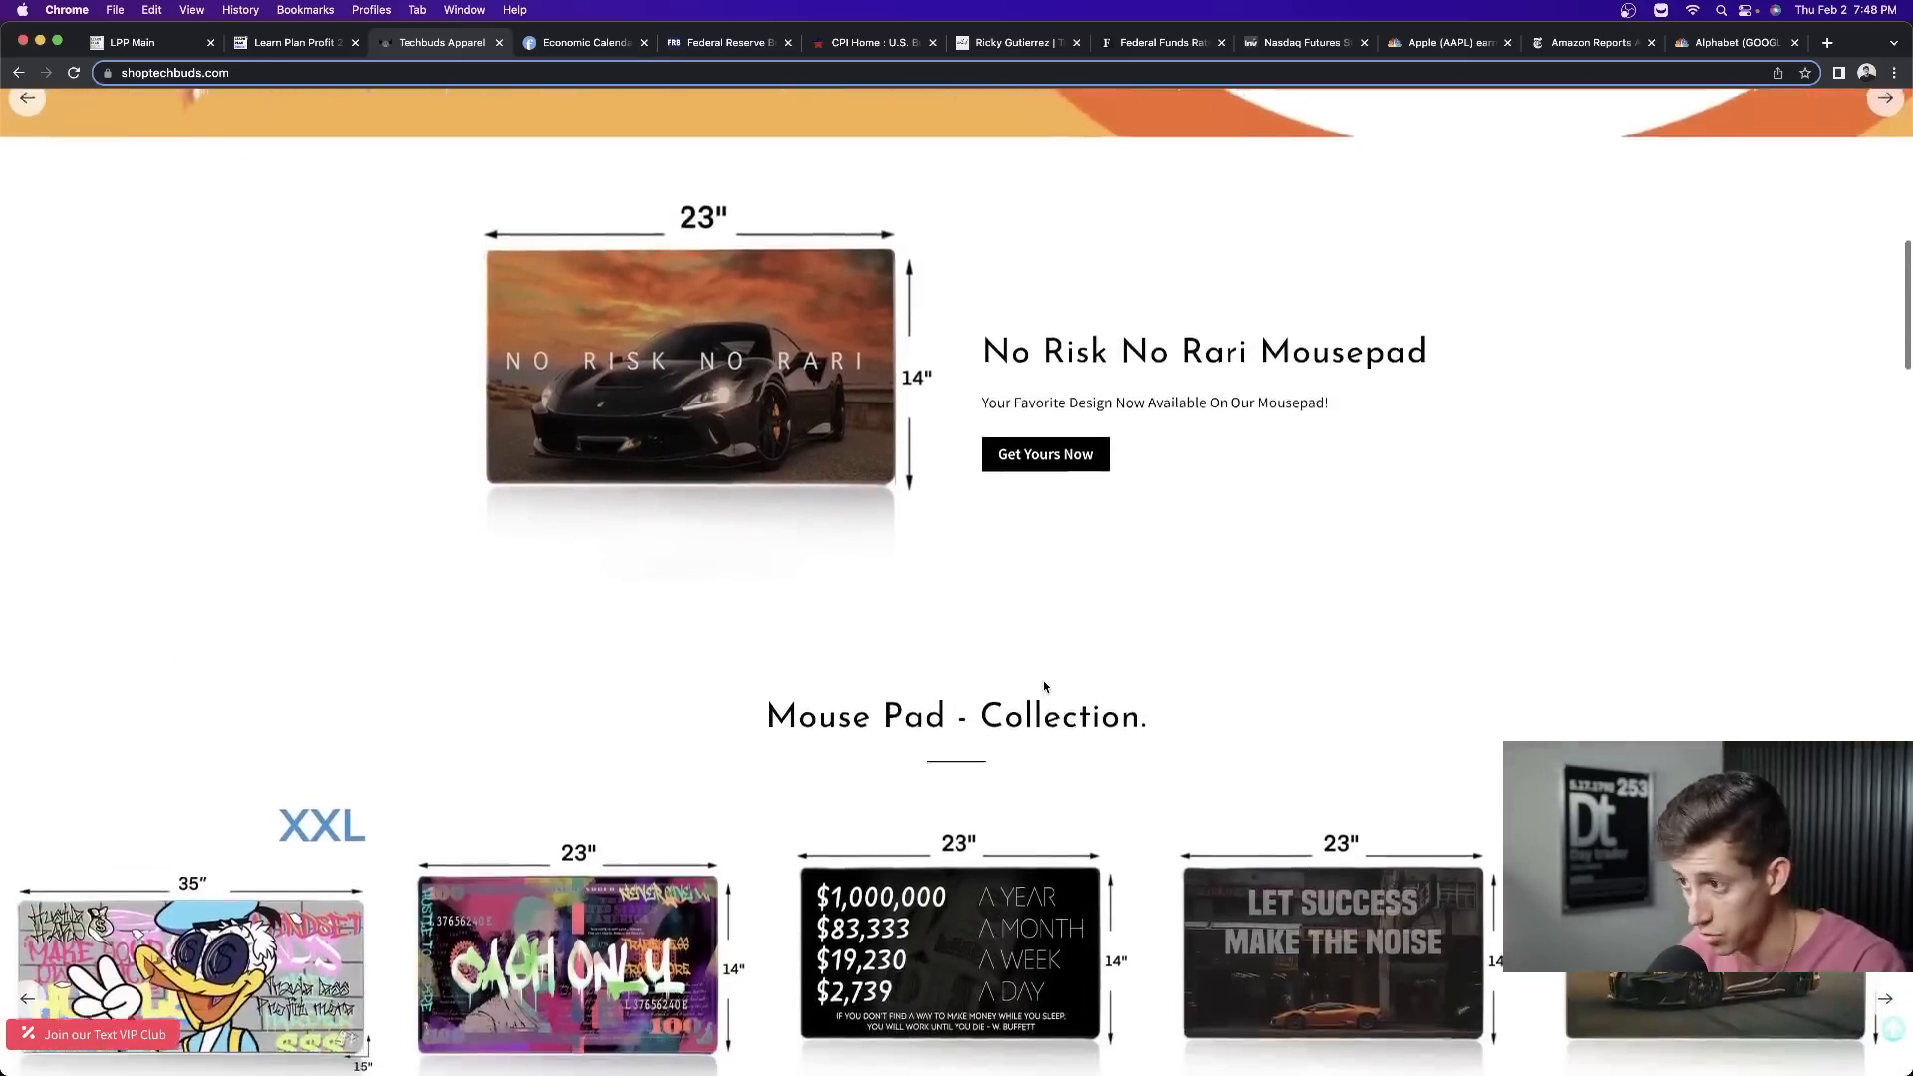
scroll(down, 3)
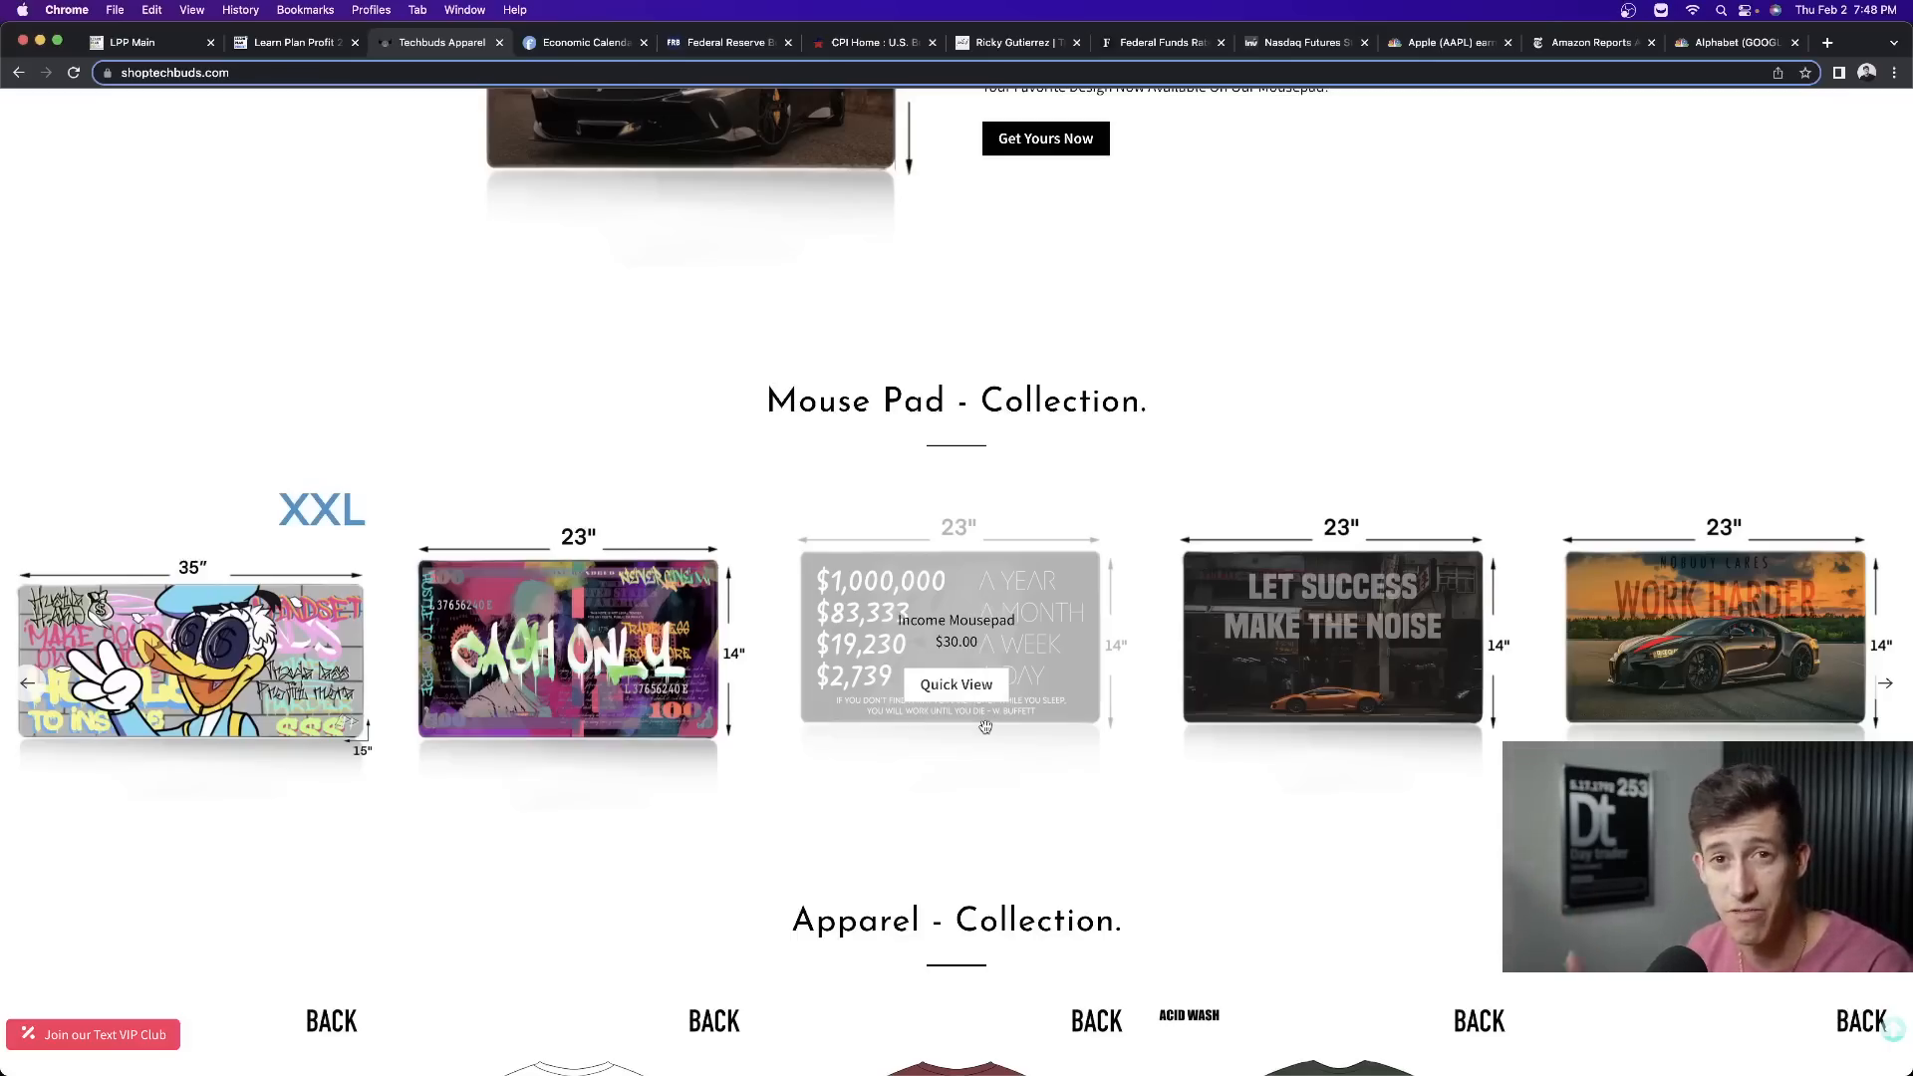
scroll(up, 3)
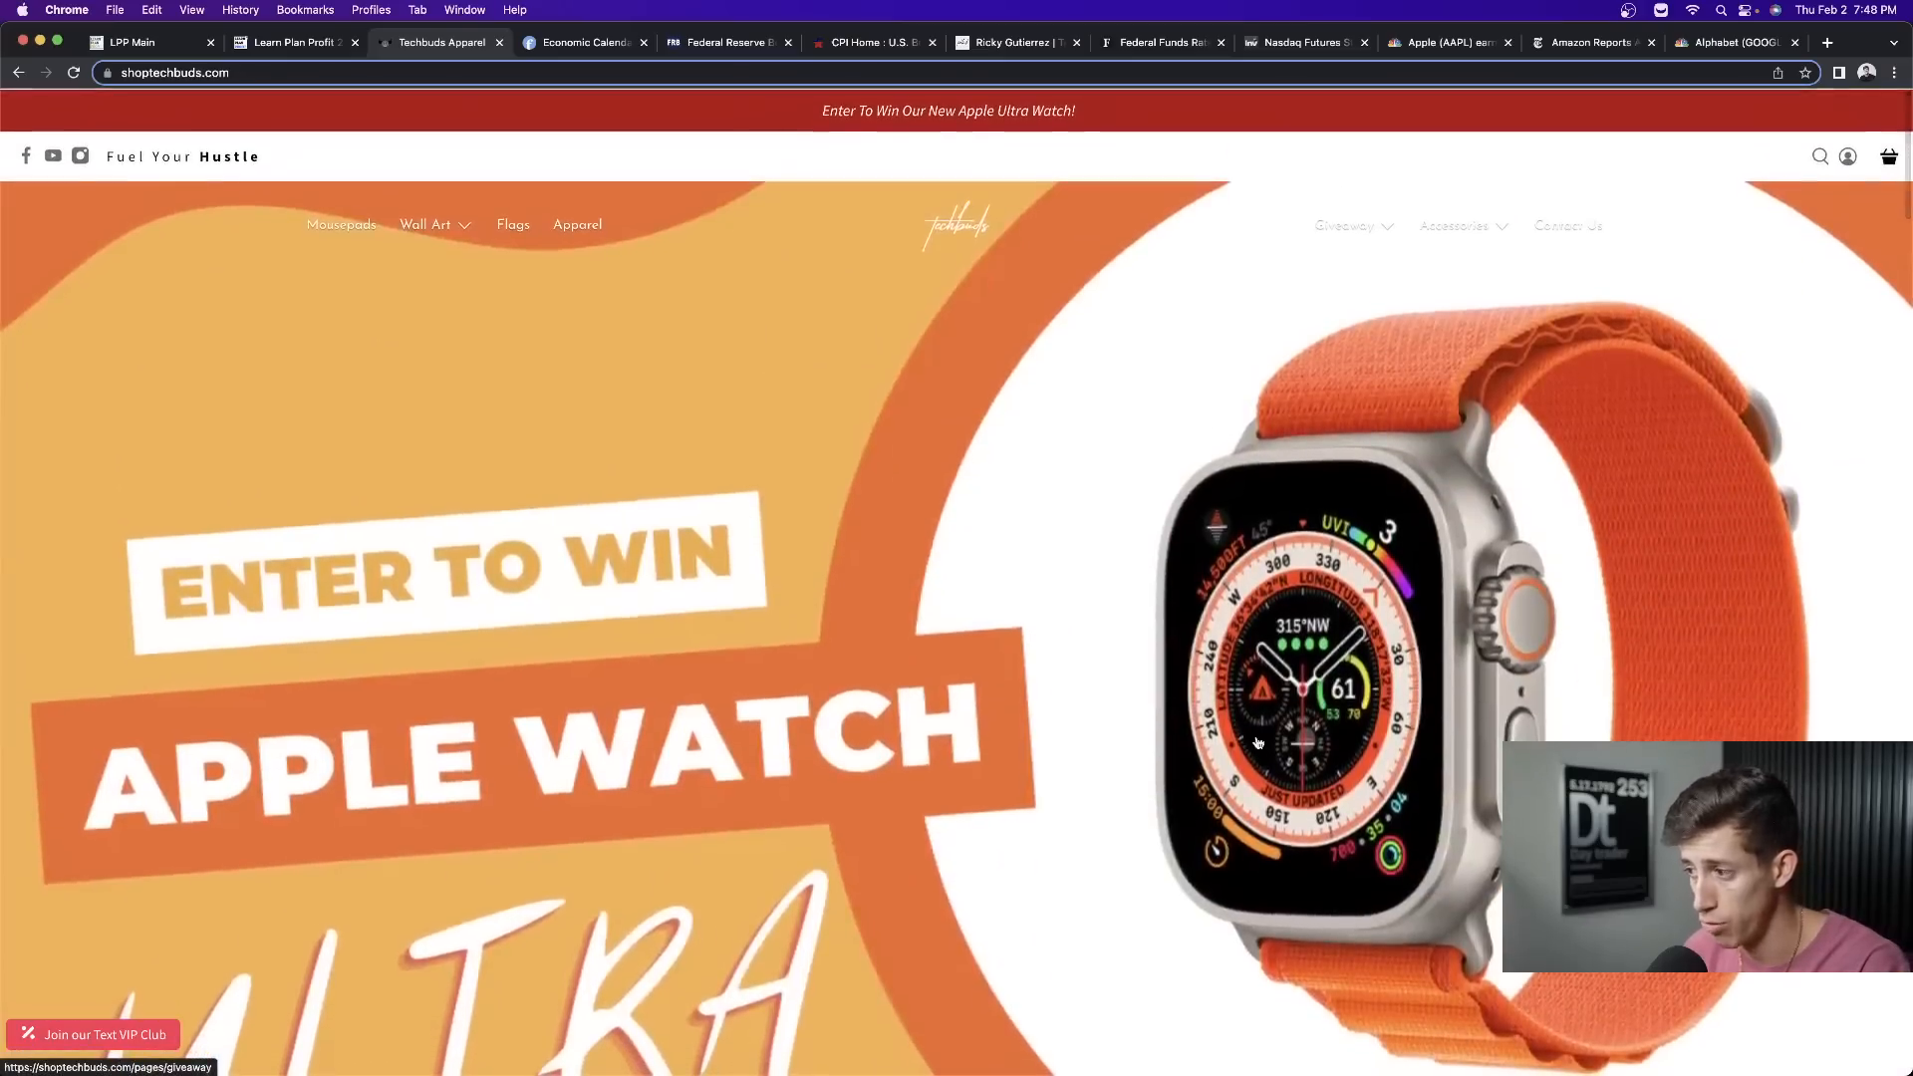
scroll(down, 3)
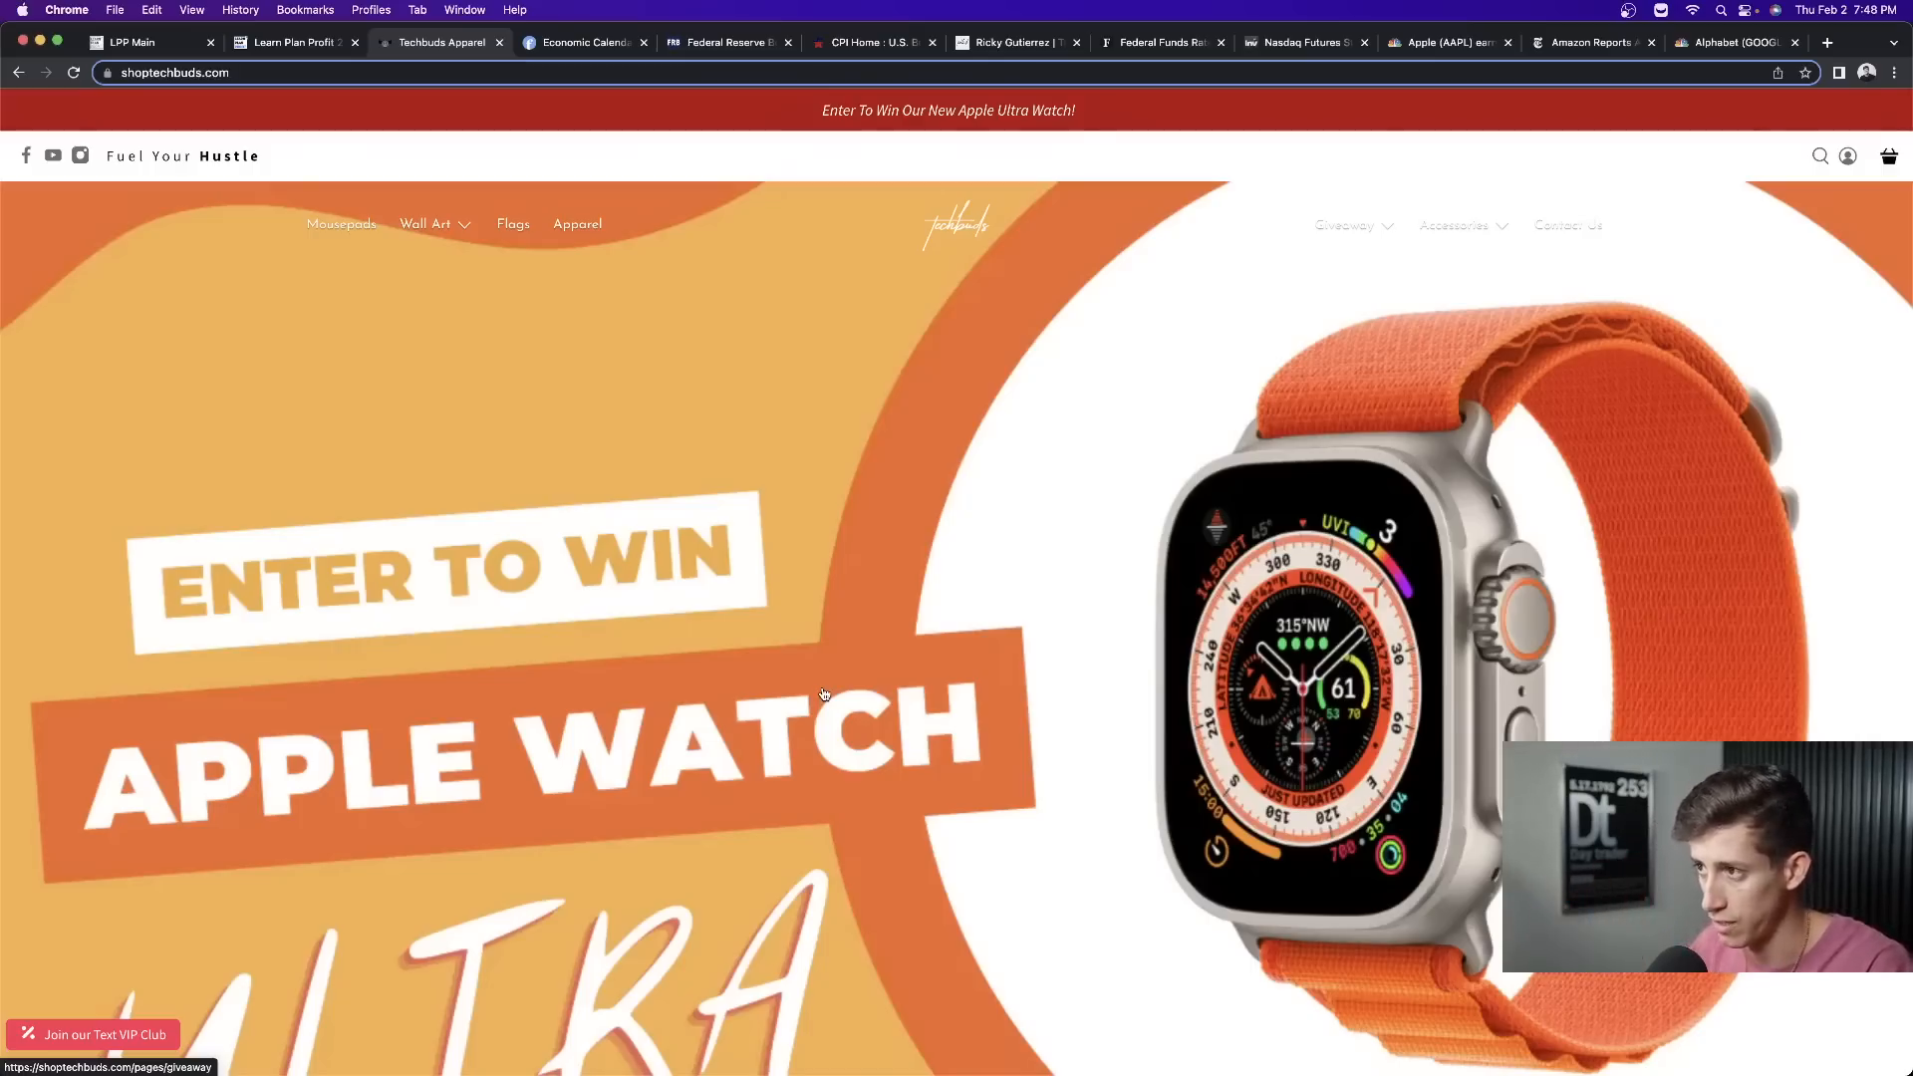
click(147, 42)
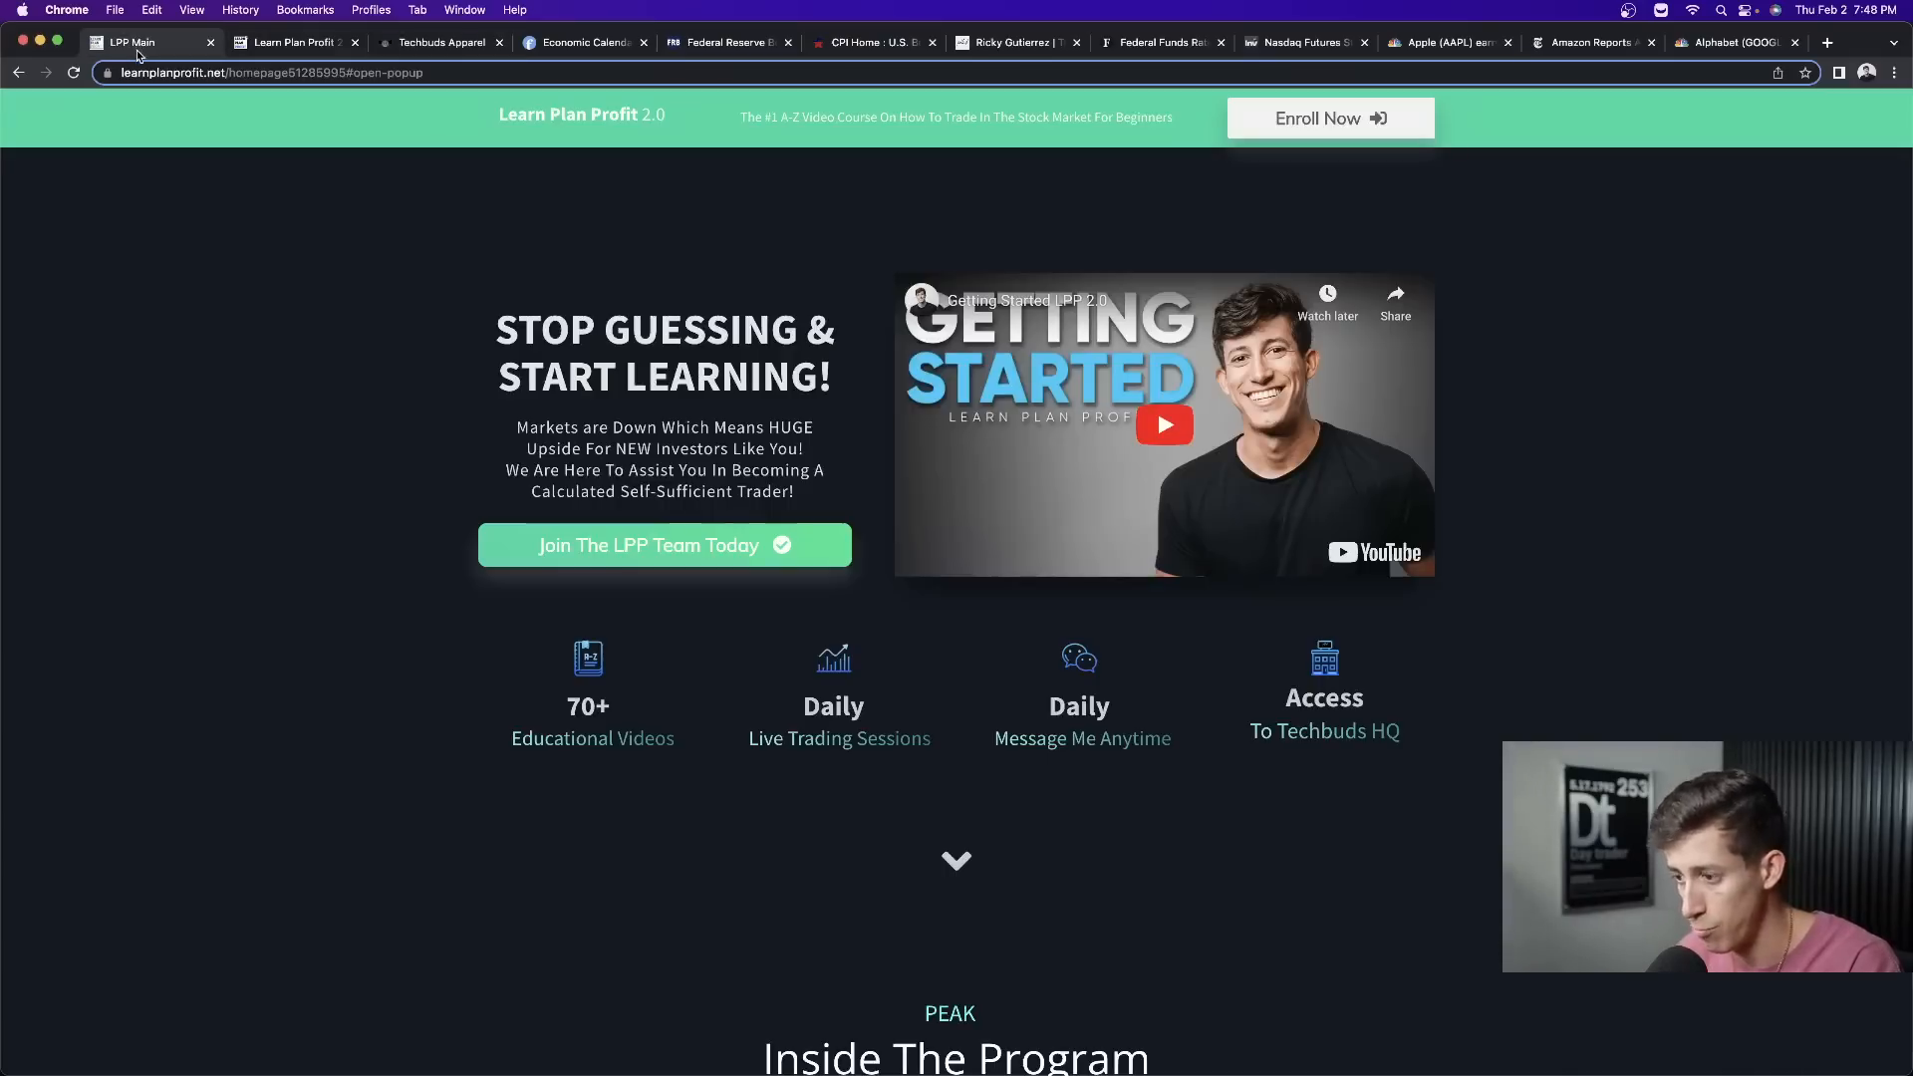
mouse_move(179, 361)
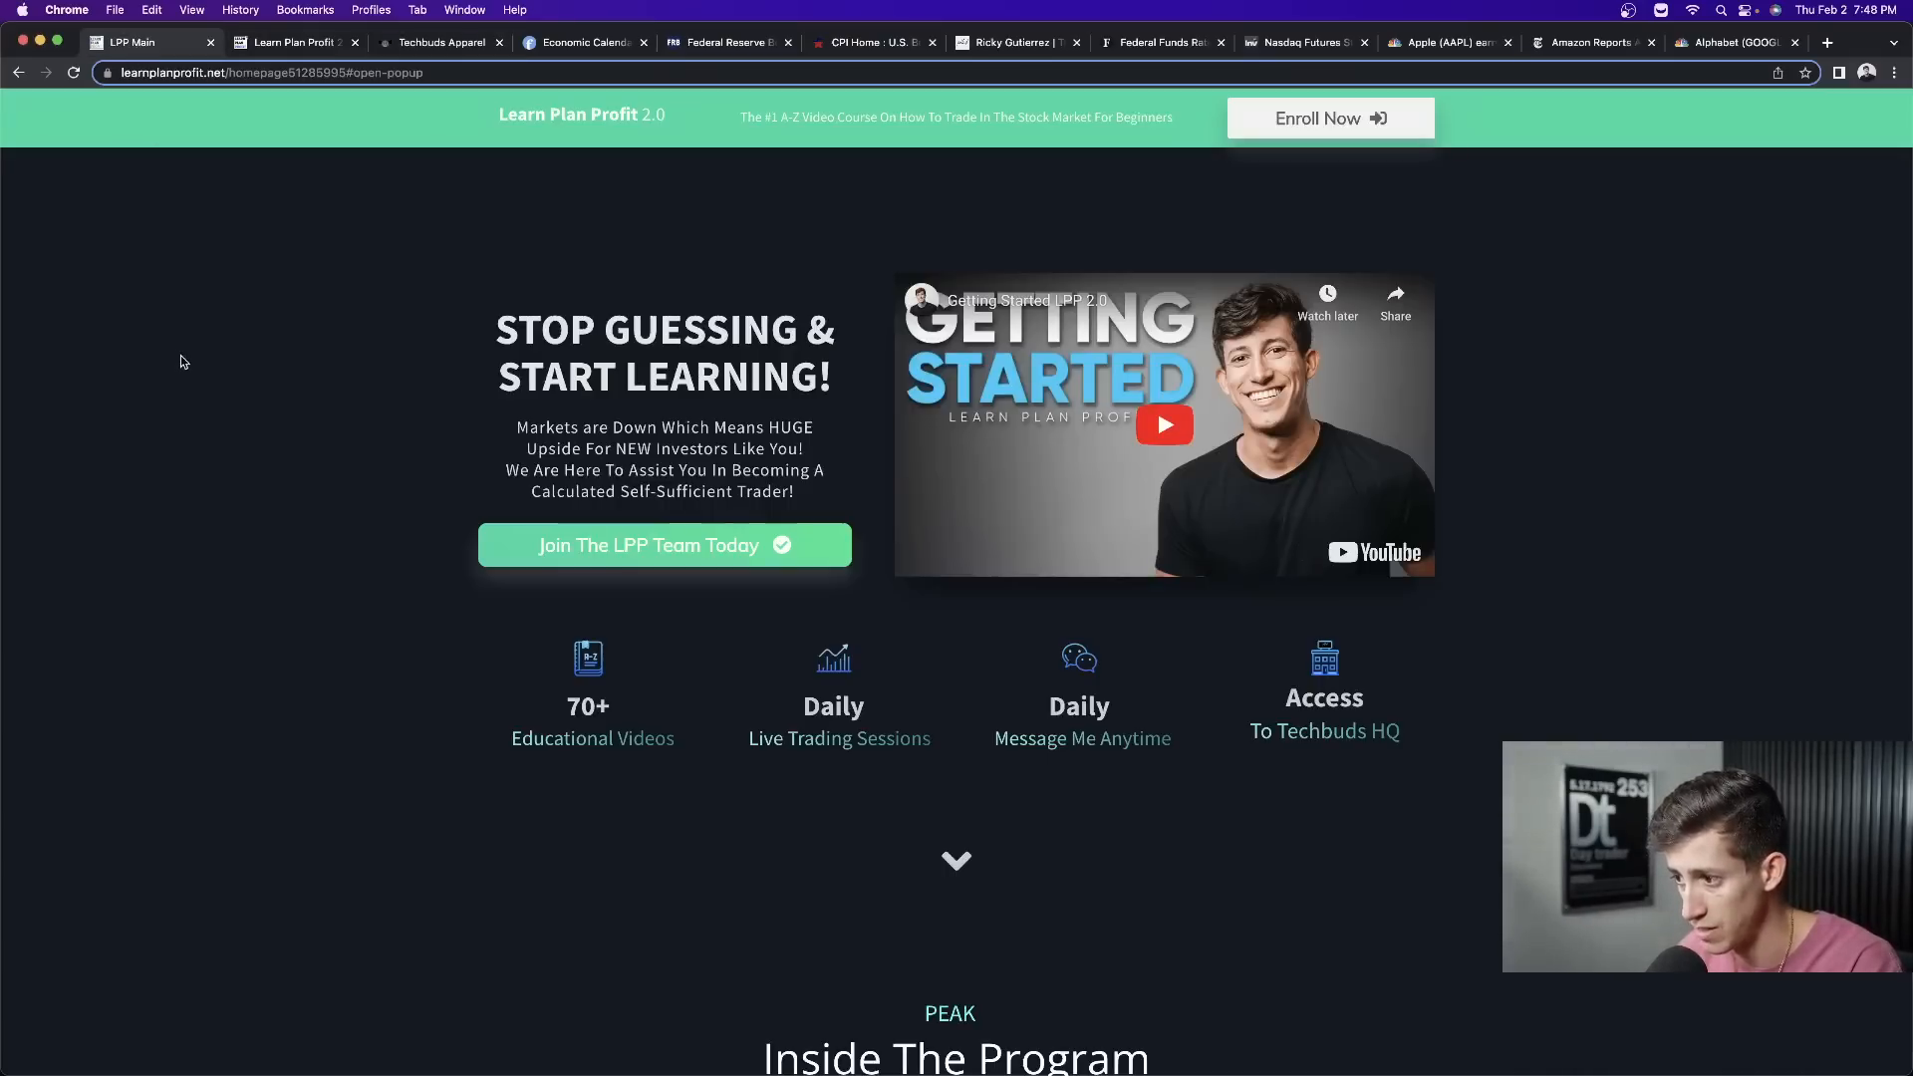